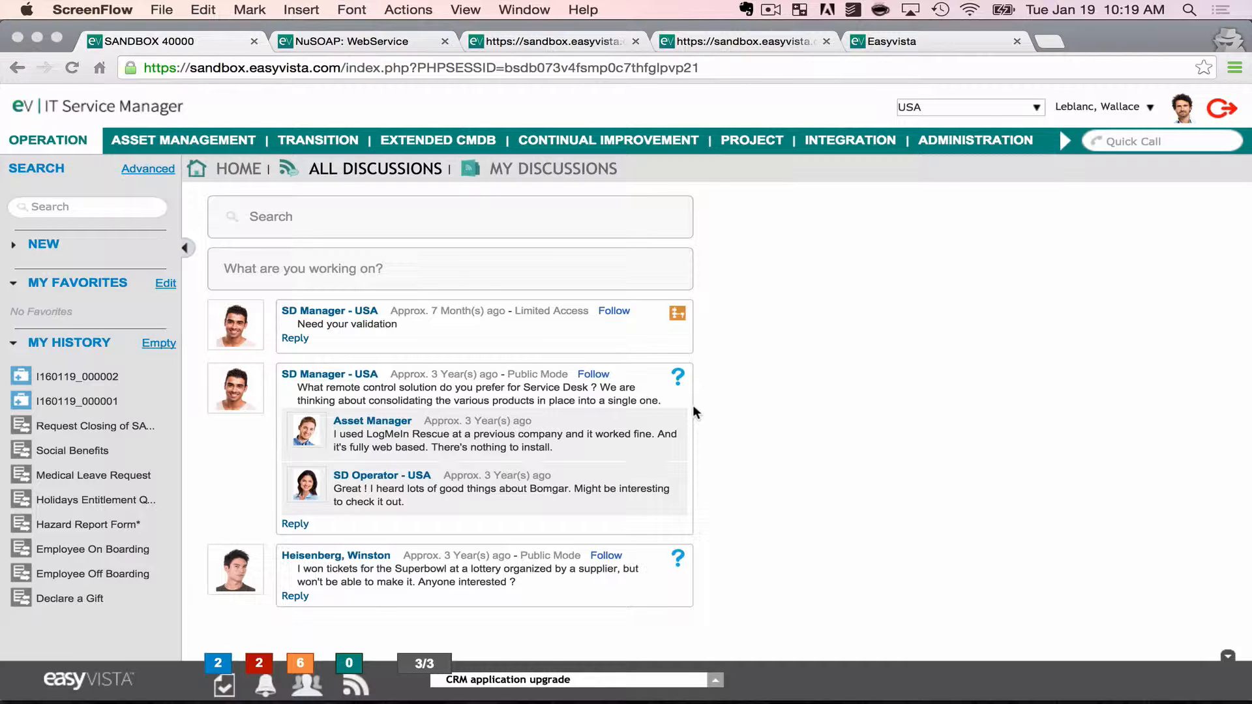
pyautogui.moveTo(833, 507)
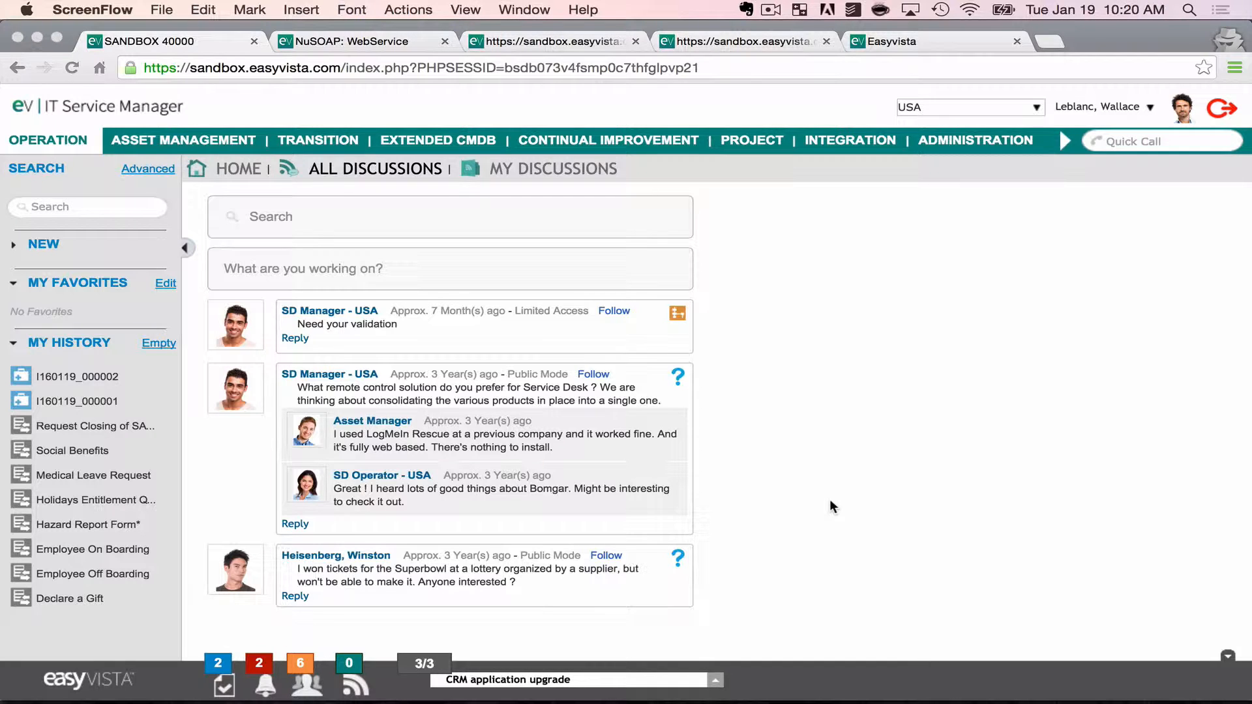
pyautogui.moveTo(757, 268)
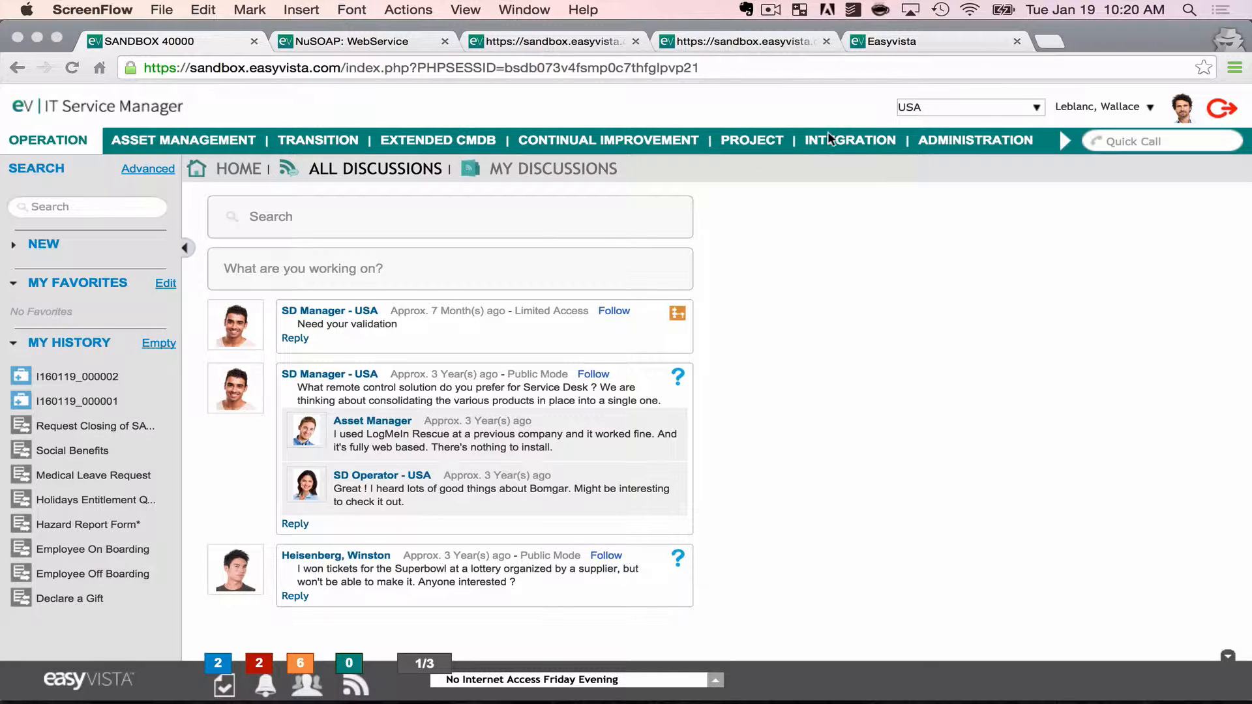
pyautogui.moveTo(896, 286)
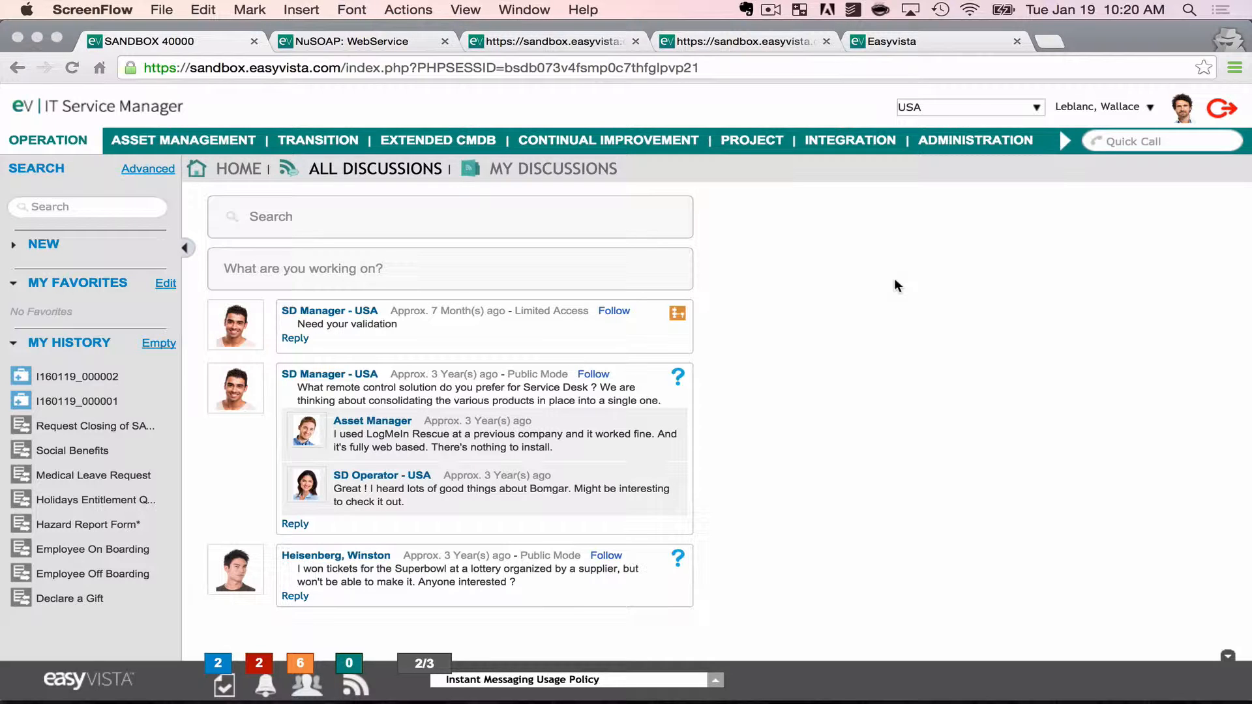
pyautogui.moveTo(939, 234)
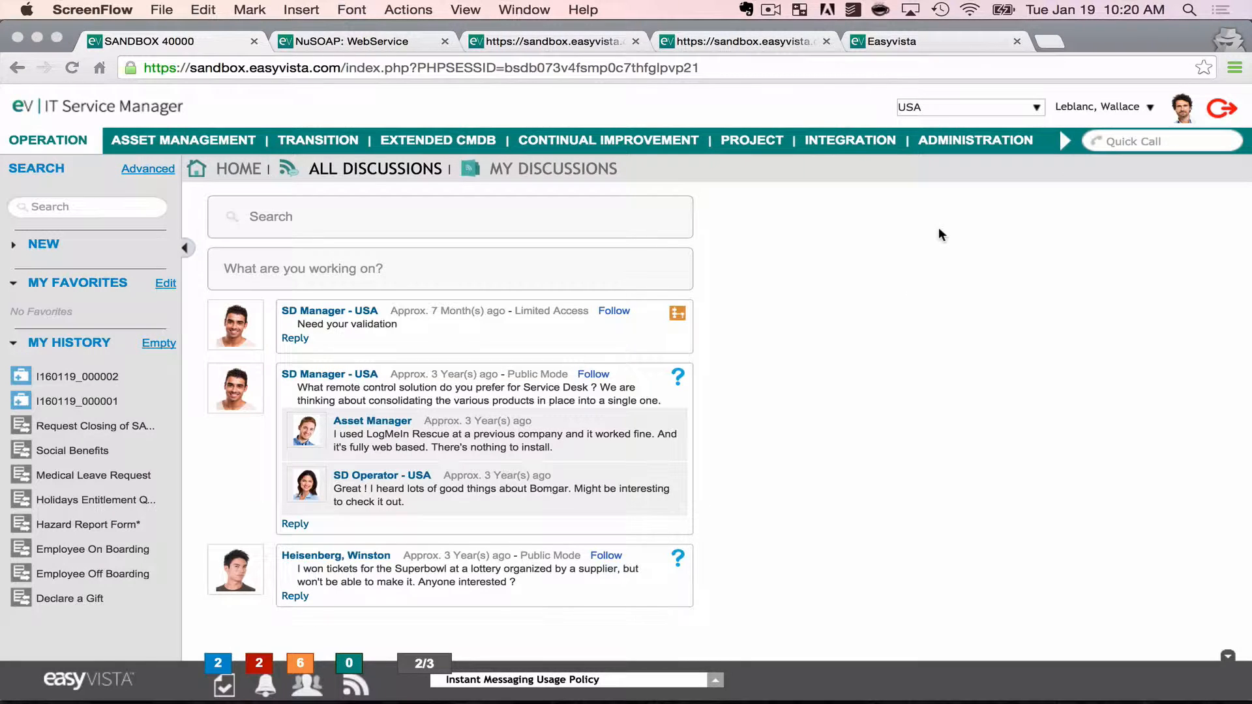
pyautogui.moveTo(1071, 406)
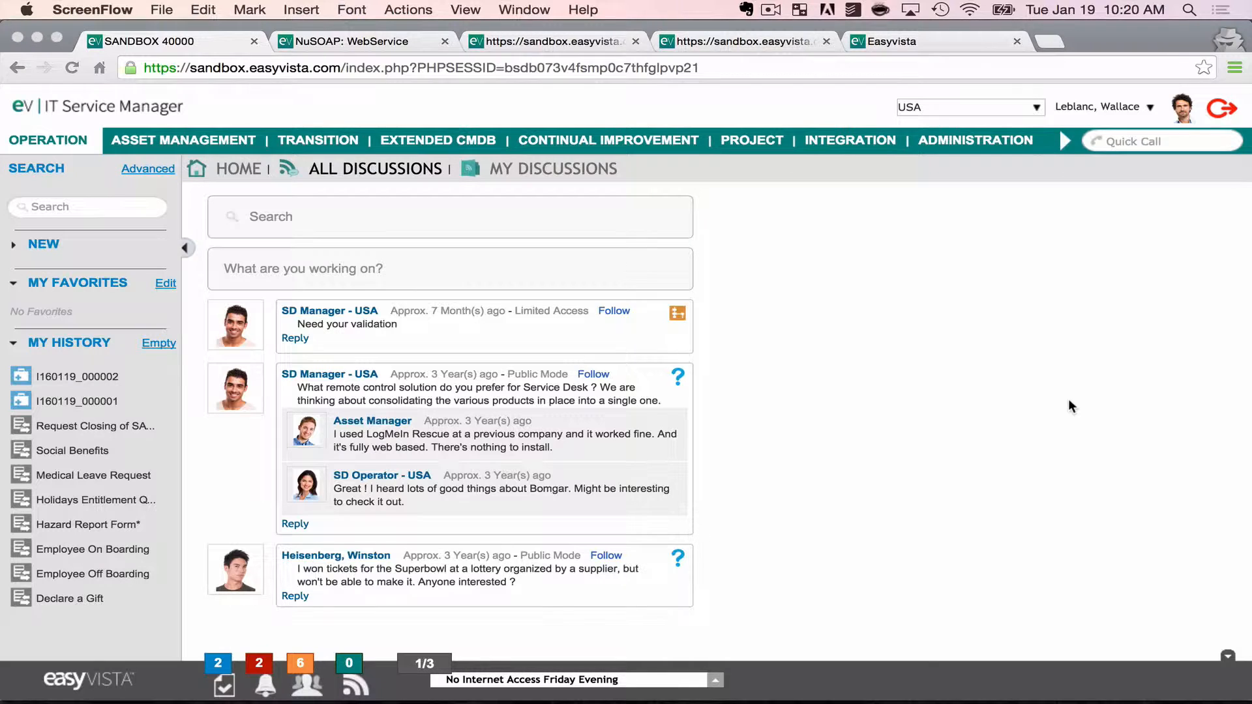
pyautogui.moveTo(1105, 448)
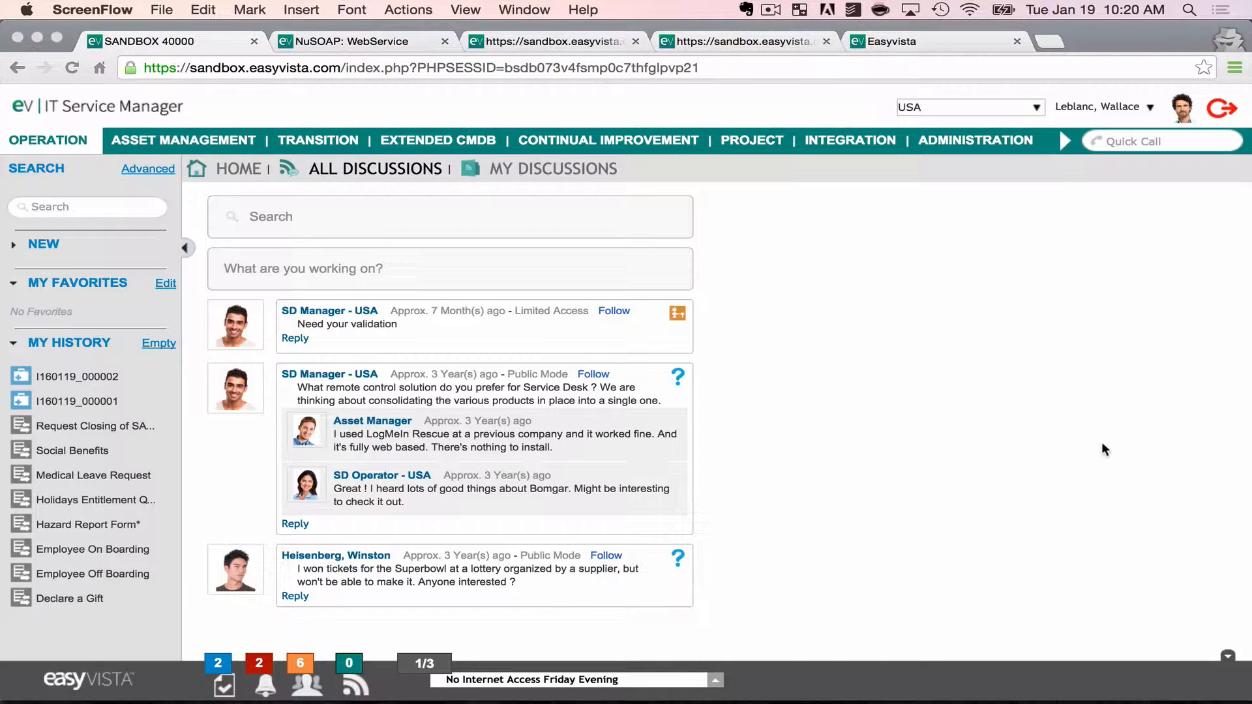
pyautogui.moveTo(1172, 368)
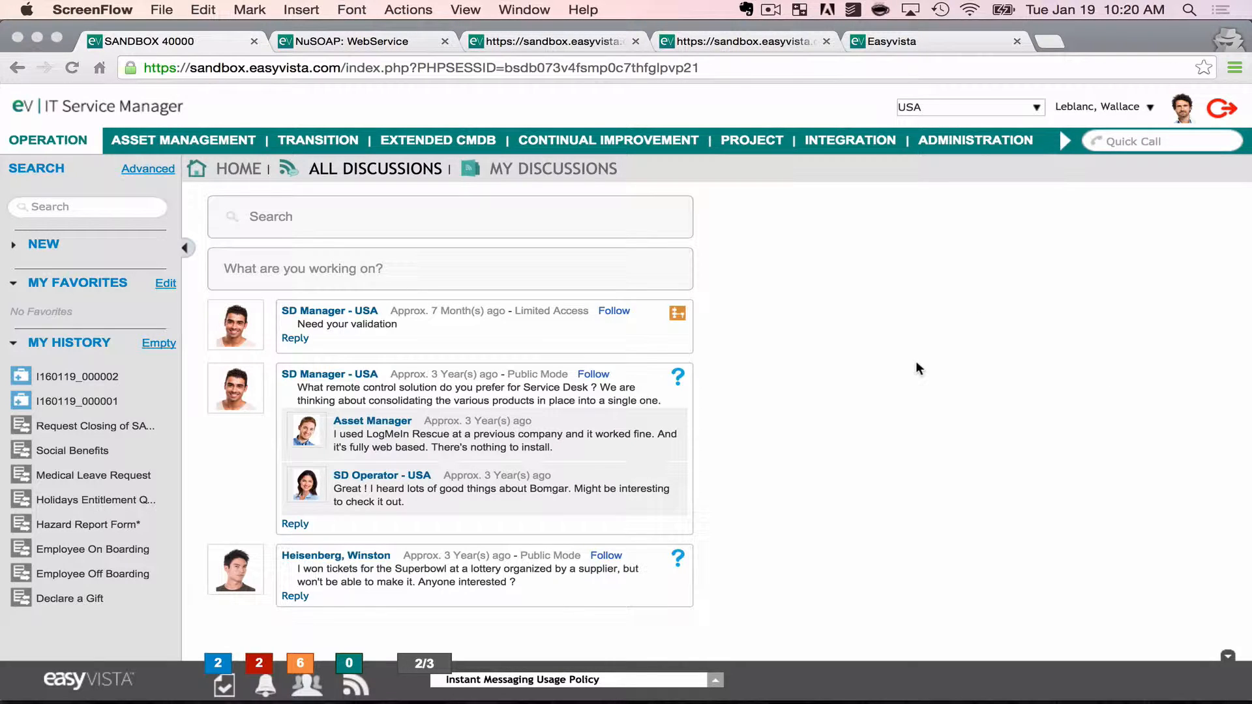
pyautogui.moveTo(803, 347)
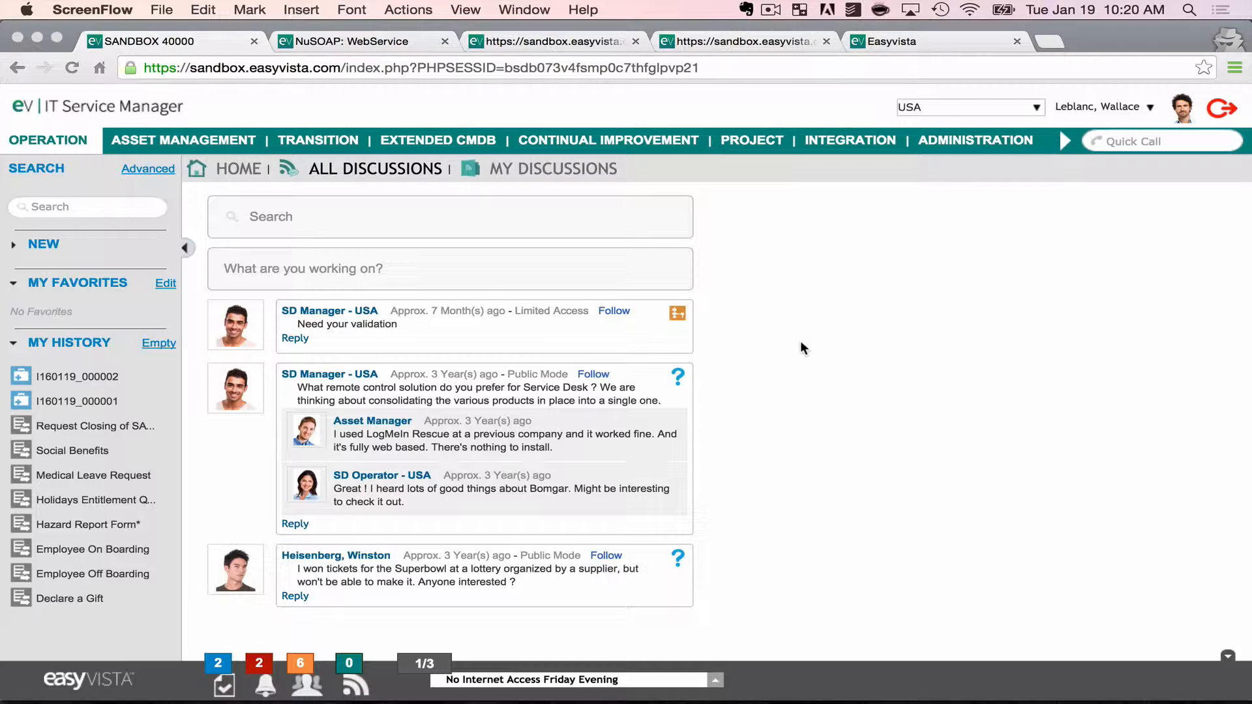
pyautogui.moveTo(380, 40)
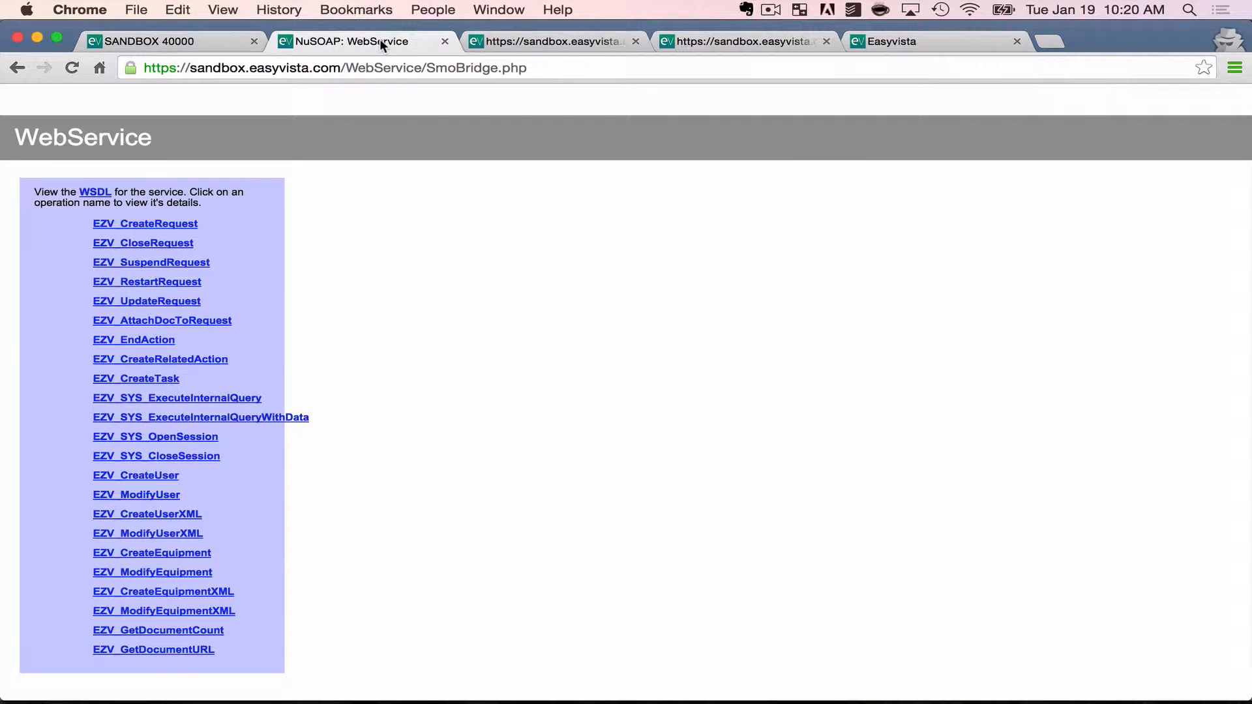
pyautogui.moveTo(301, 289)
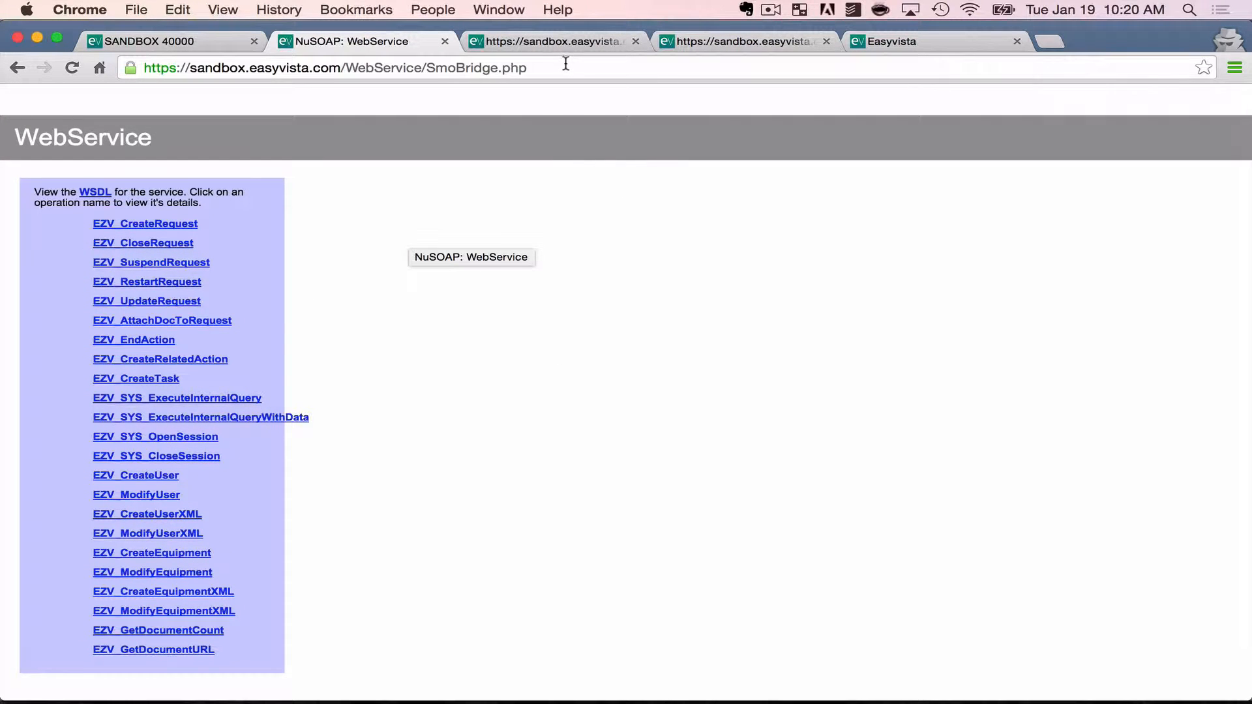
# - Select the SmoBridge.php service address on the NuSOAP WebService page
pyautogui.click(320, 67)
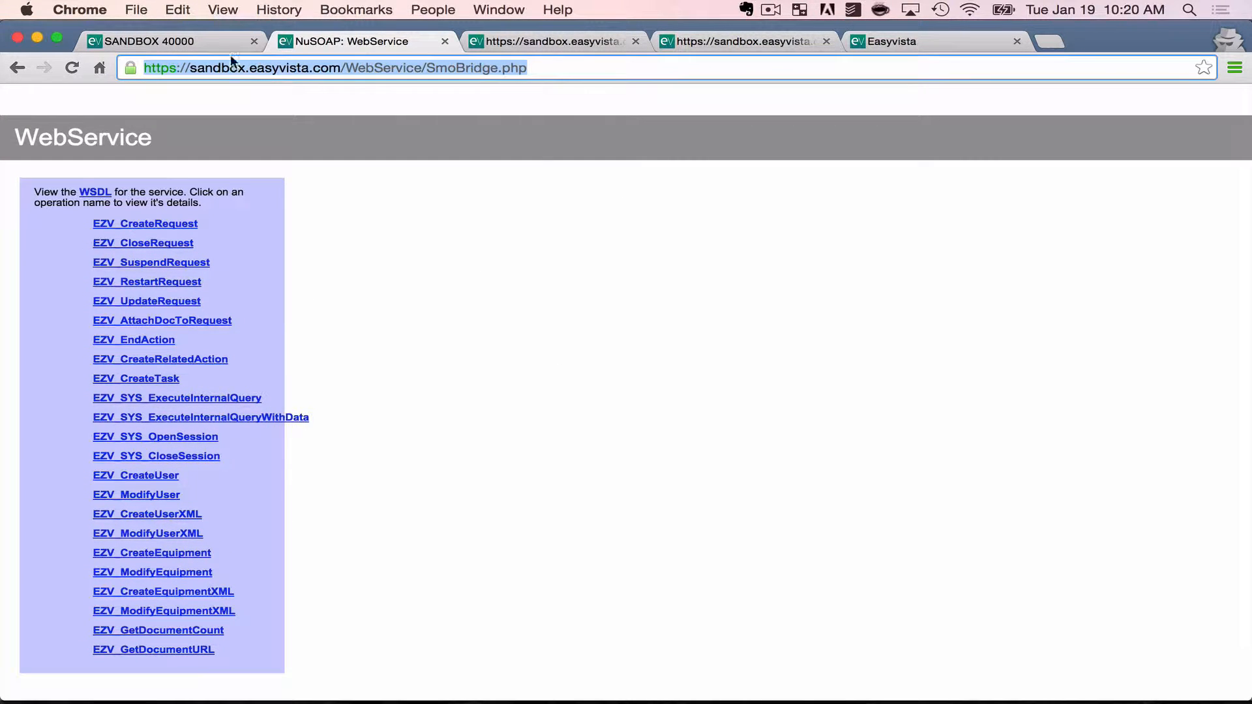
pyautogui.moveTo(485, 701)
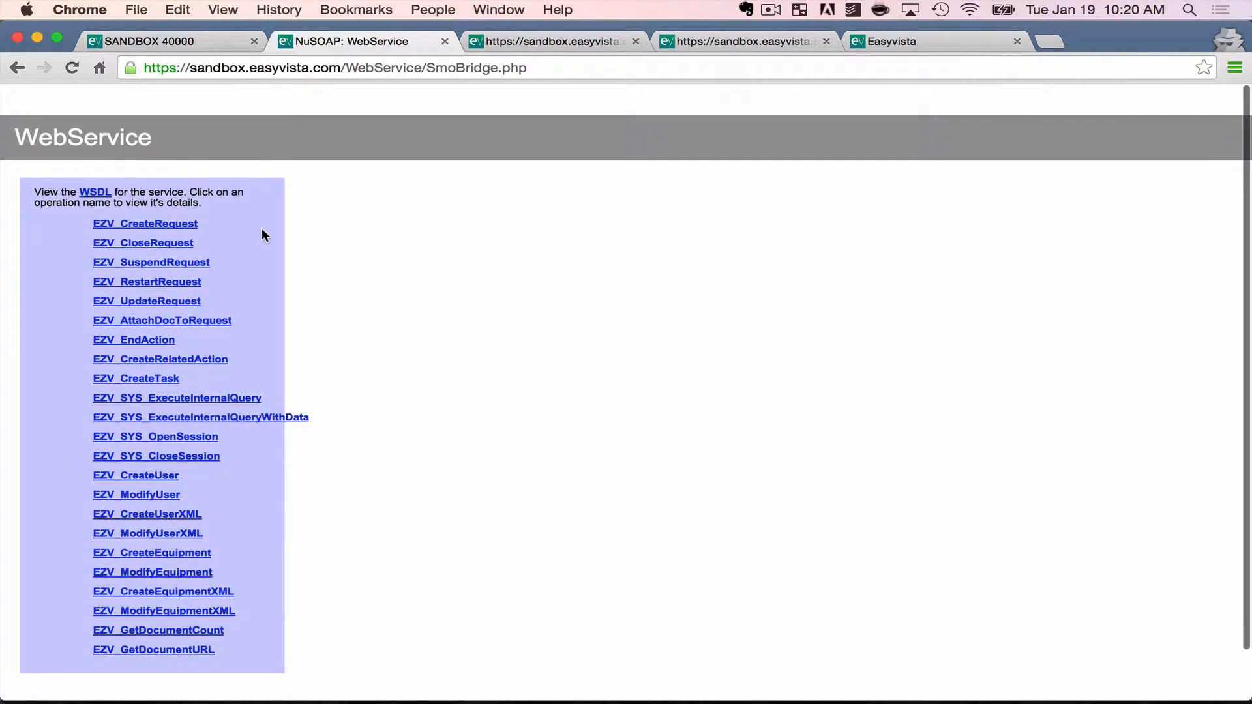
pyautogui.moveTo(160, 359)
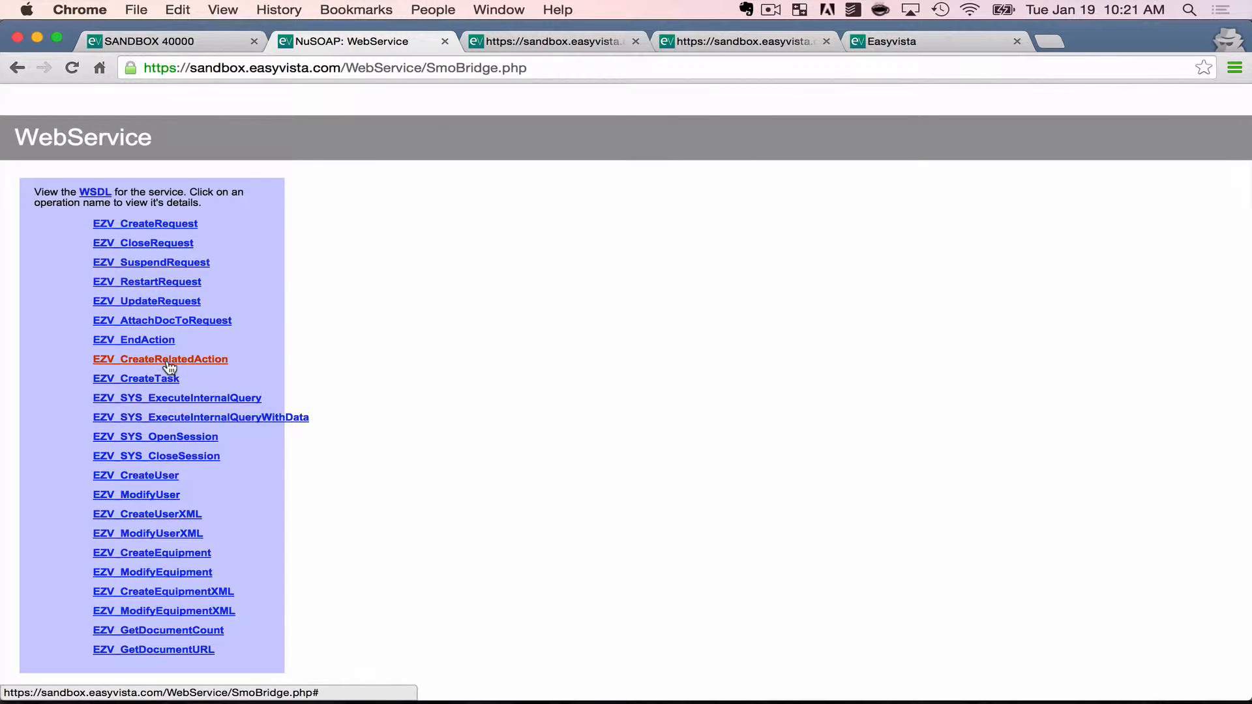
pyautogui.moveTo(248, 690)
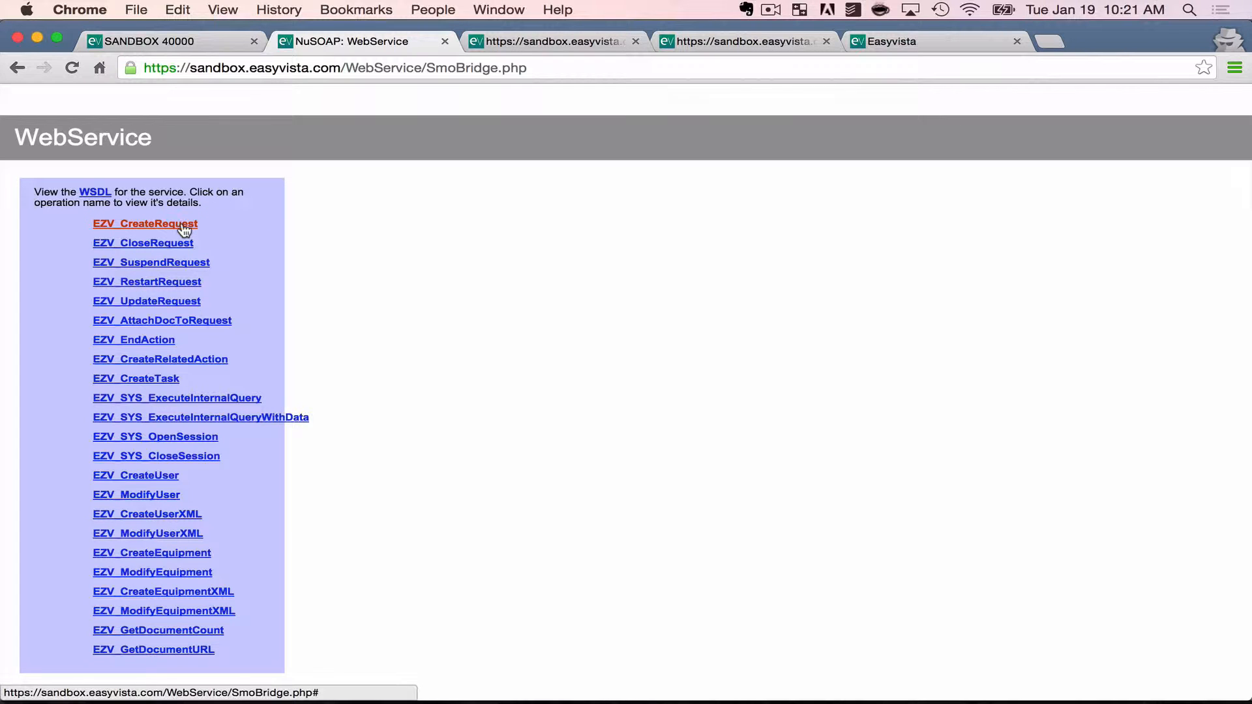
pyautogui.moveTo(171, 234)
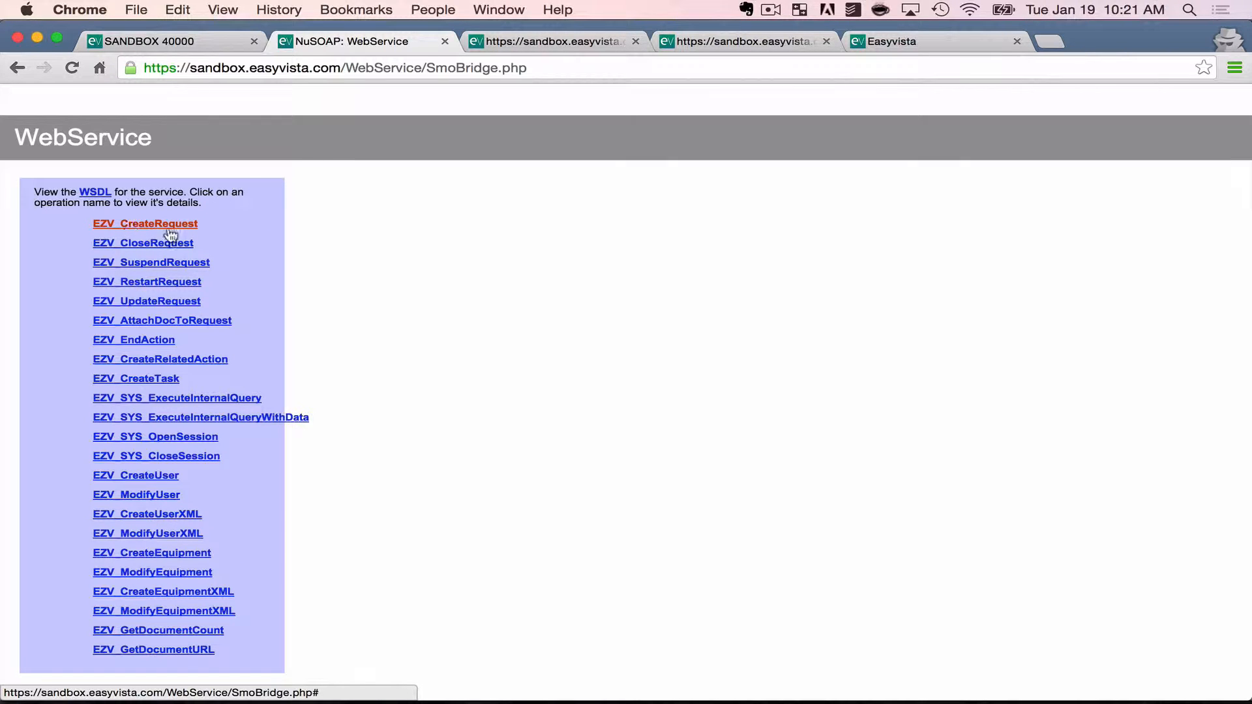
pyautogui.moveTo(200, 262)
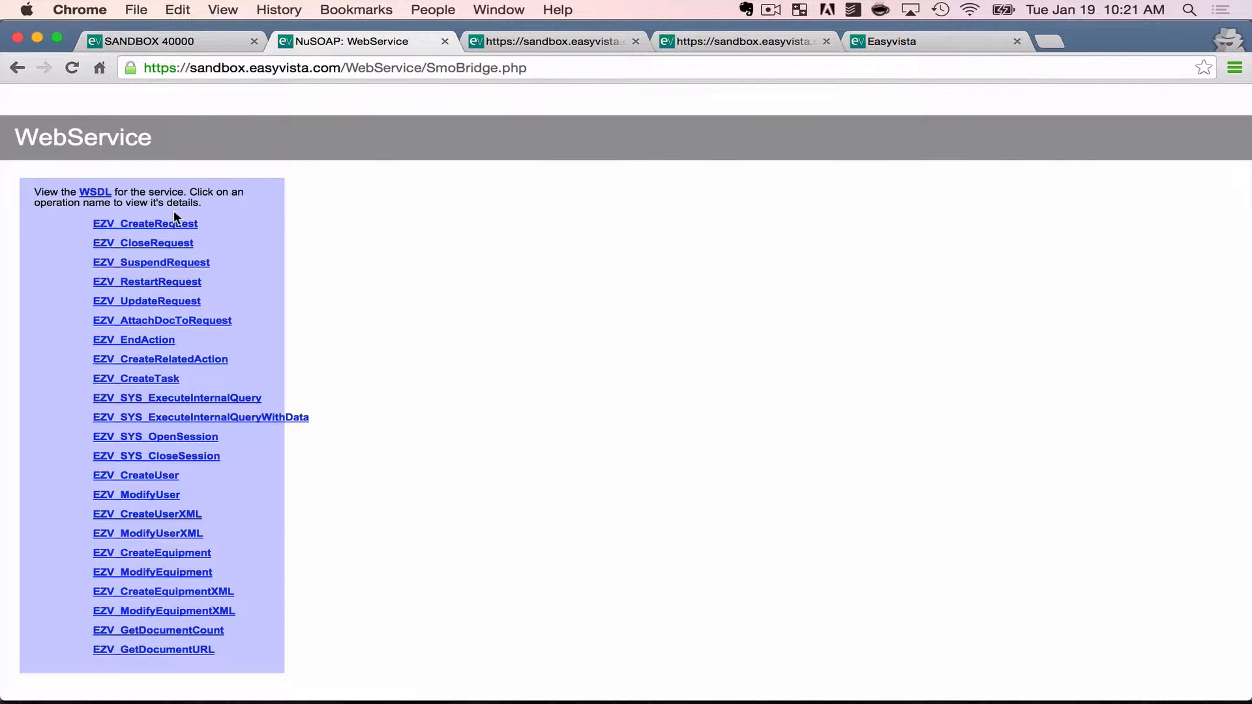
pyautogui.moveTo(320, 250)
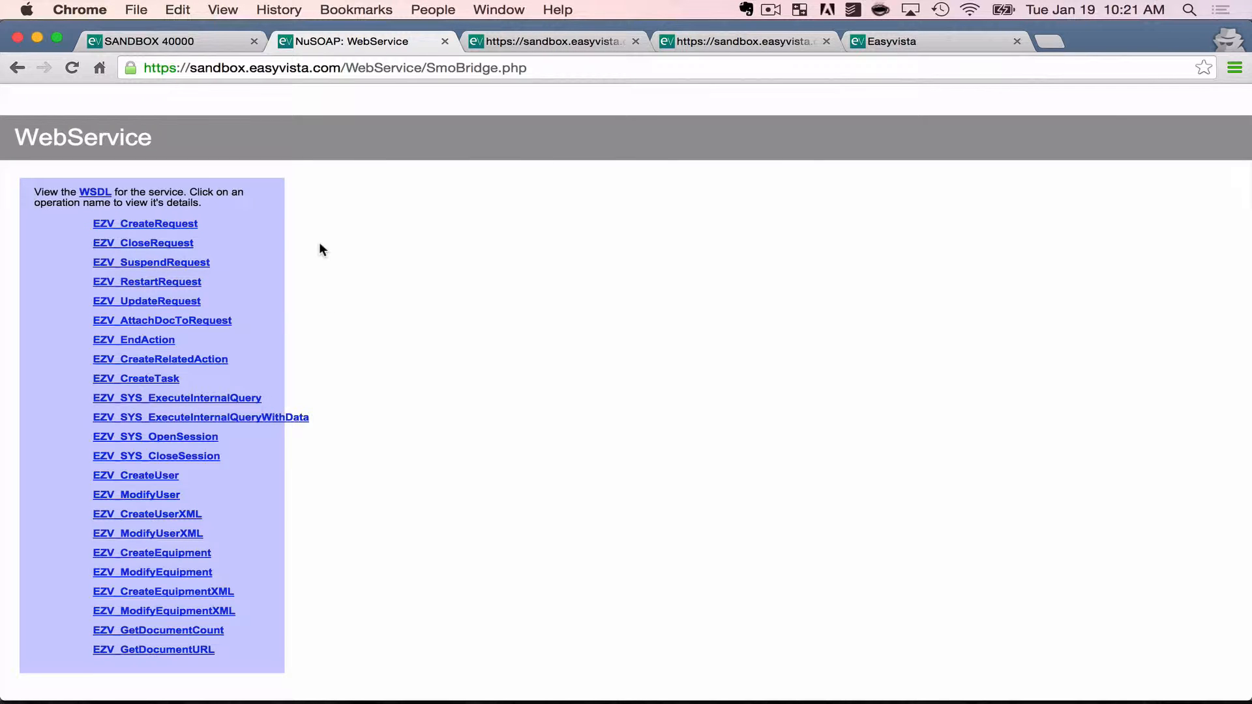
pyautogui.moveTo(384, 311)
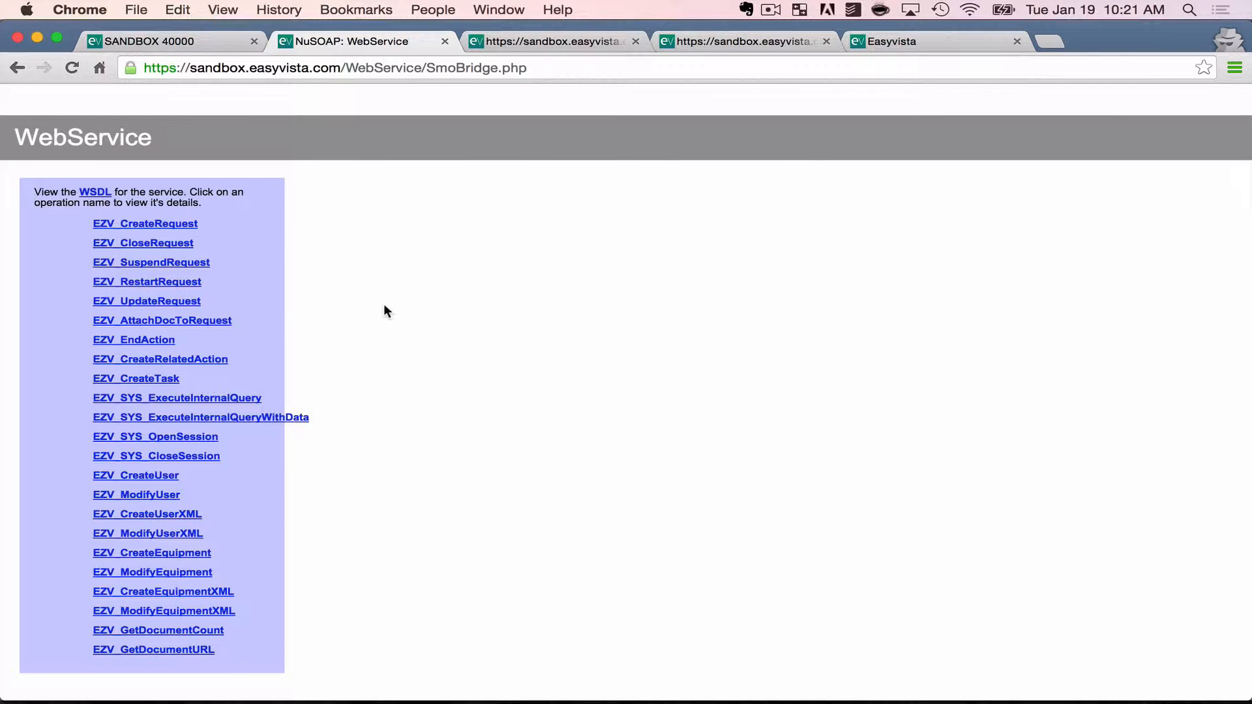
# - Show EZV_CreateRequest's endpoint, SOAP action and input parts
pyautogui.click(145, 224)
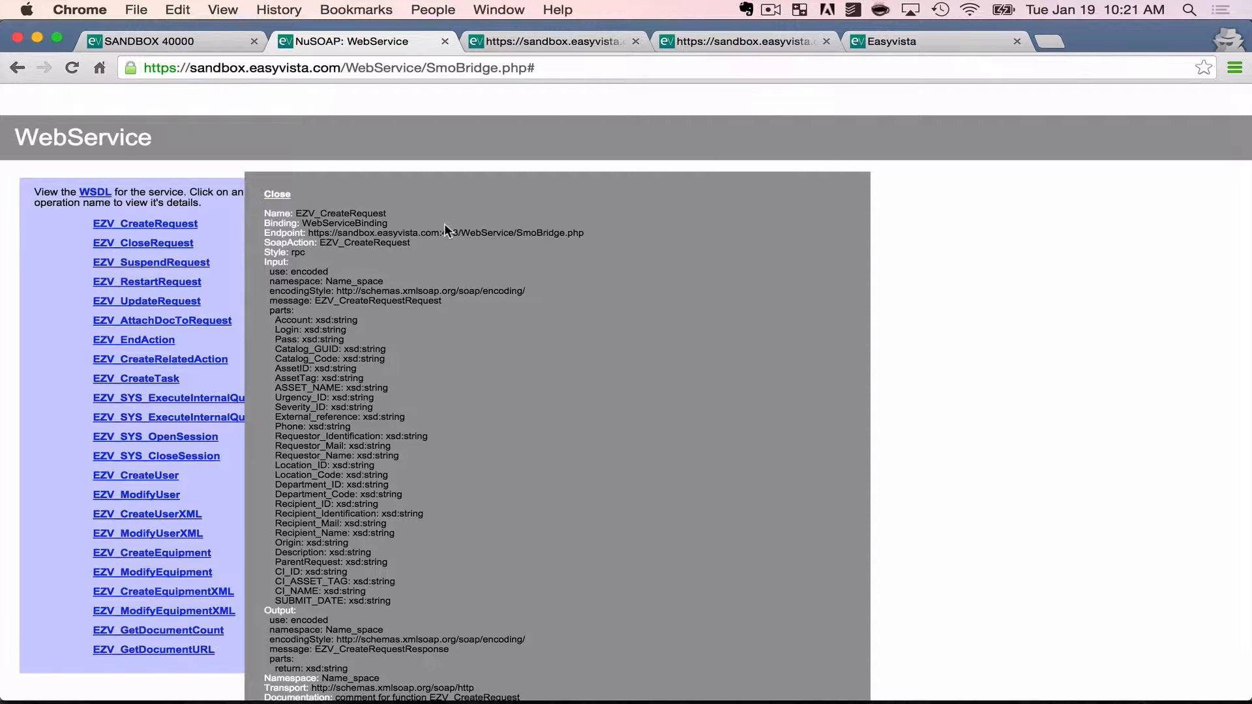
pyautogui.moveTo(658, 321)
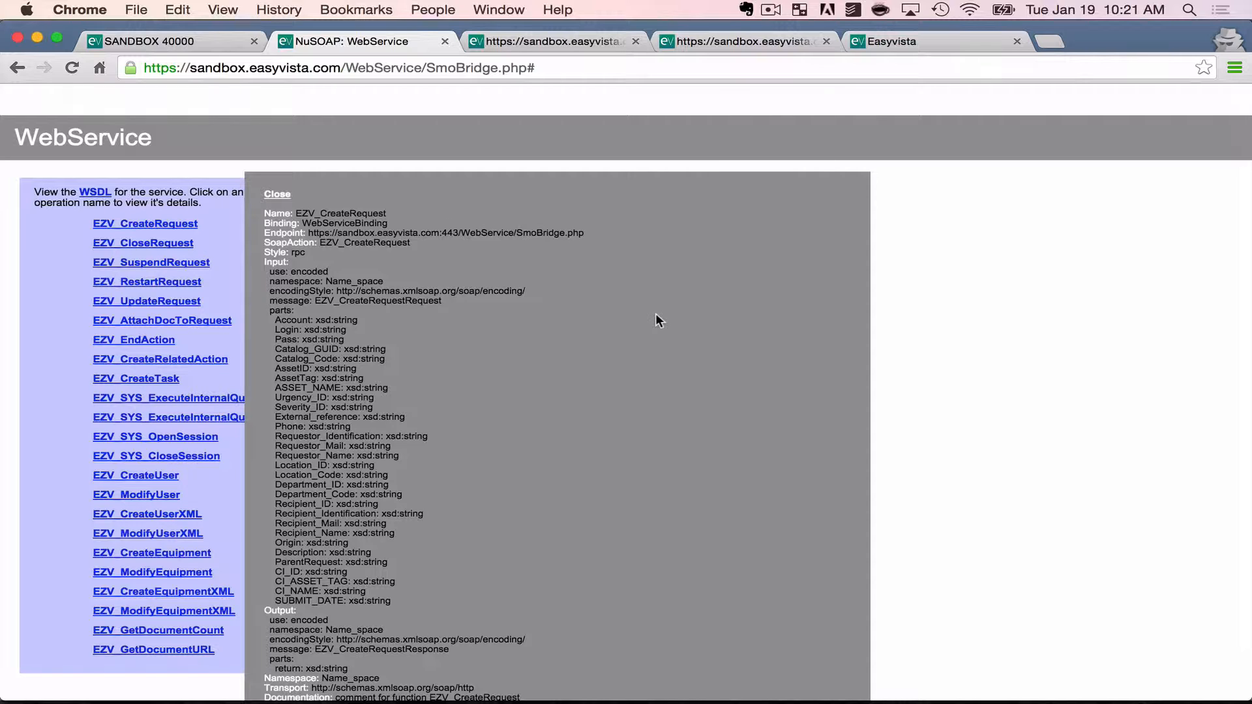
pyautogui.moveTo(324, 199)
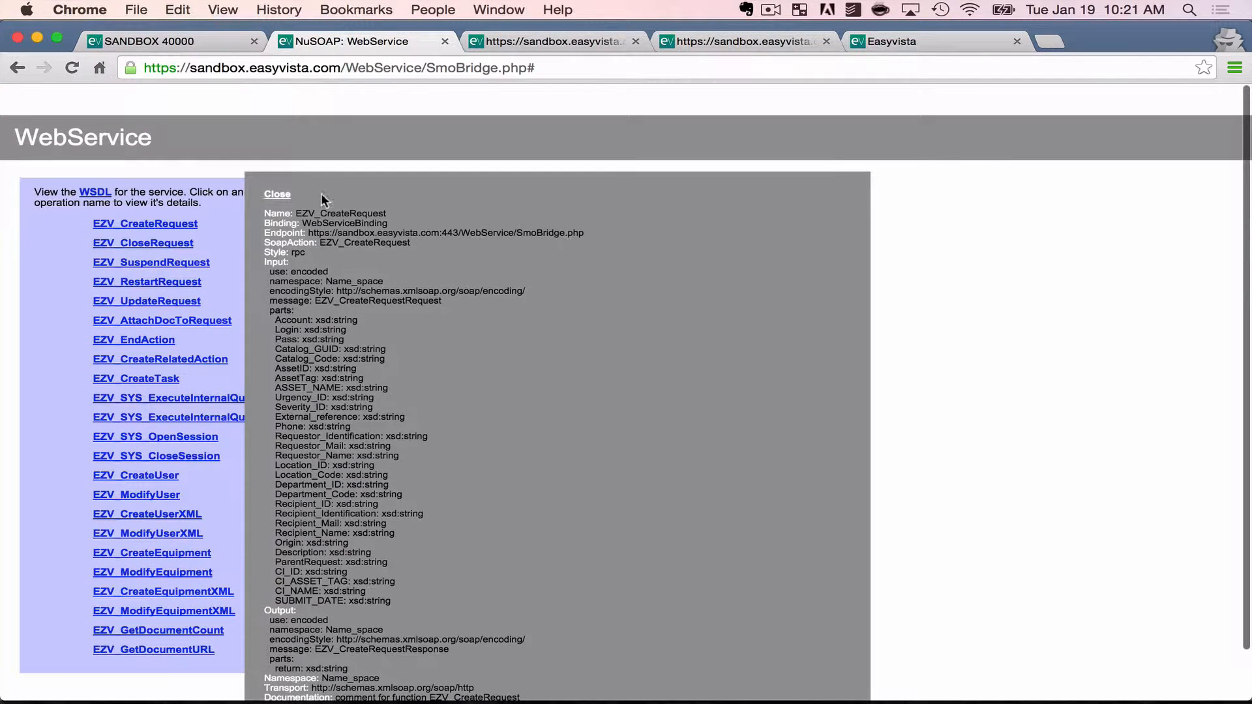
pyautogui.moveTo(256, 252)
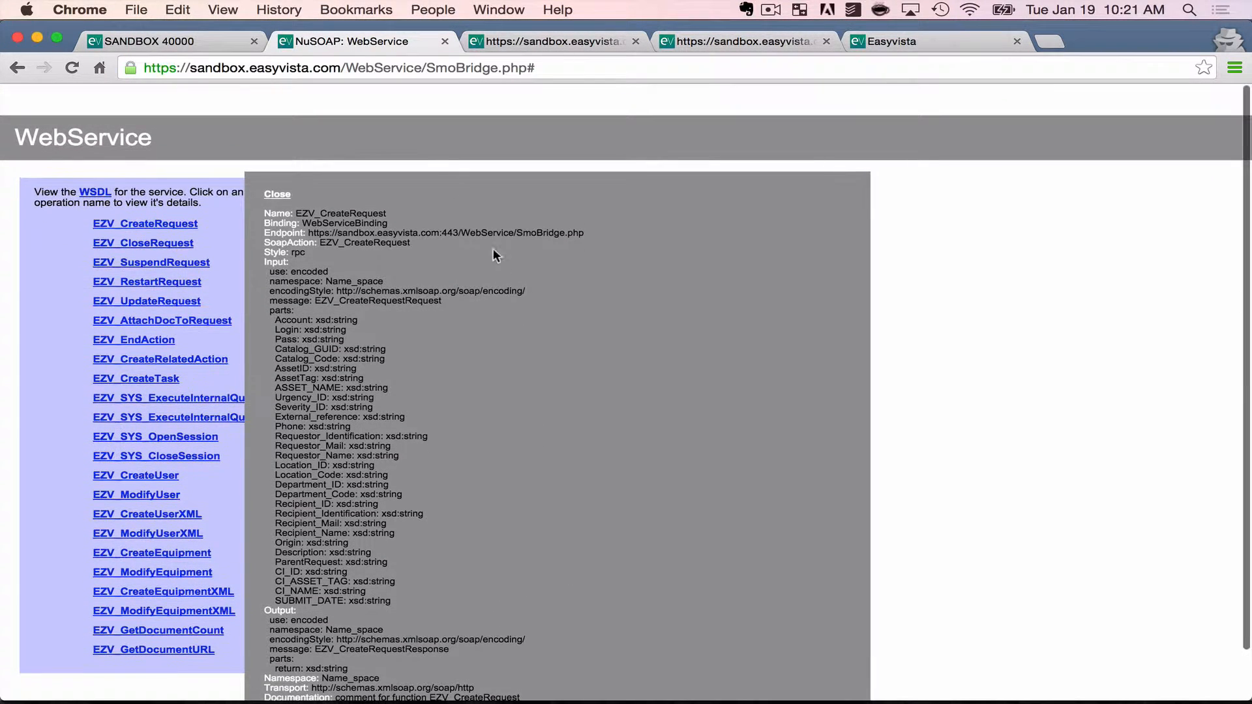
pyautogui.moveTo(449, 393)
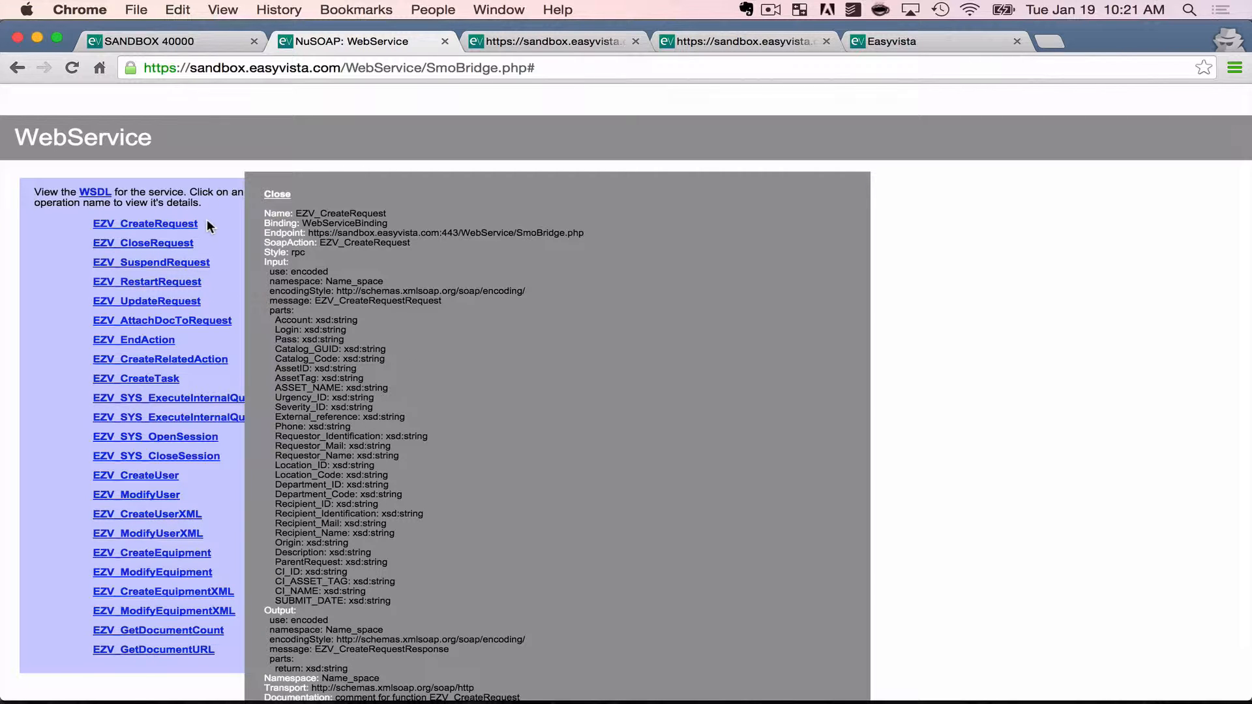
pyautogui.moveTo(320, 537)
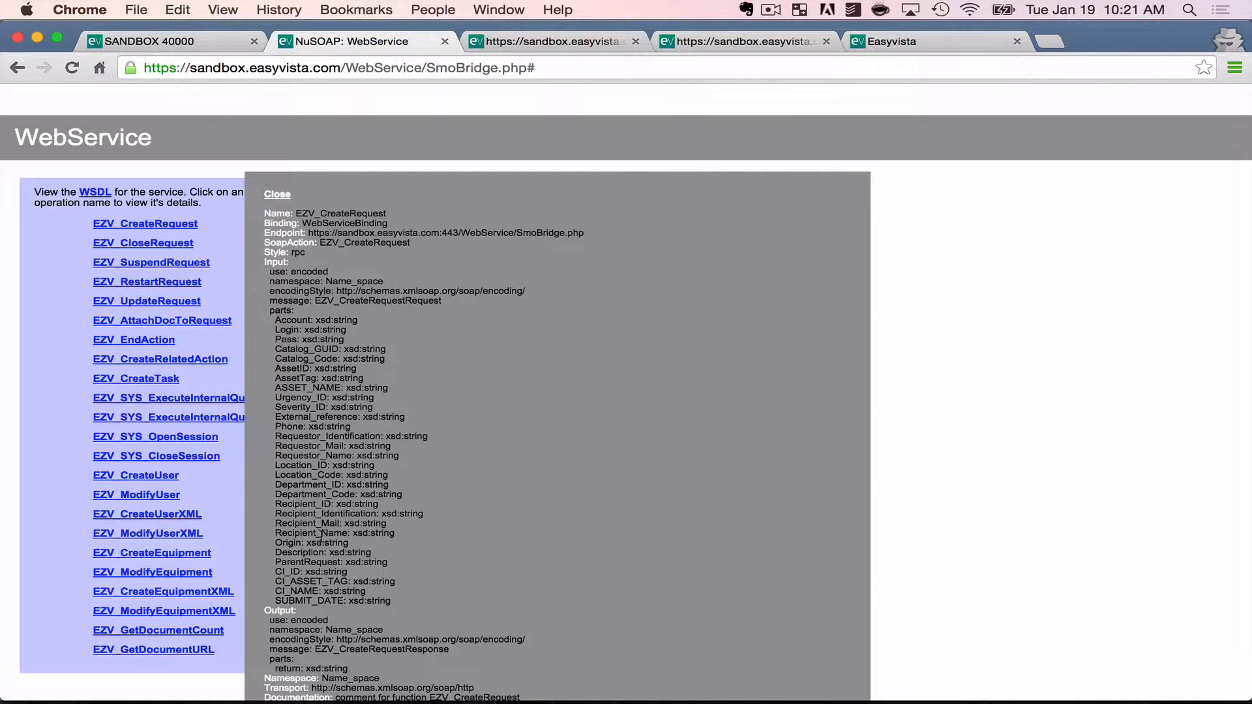
pyautogui.moveTo(94, 192)
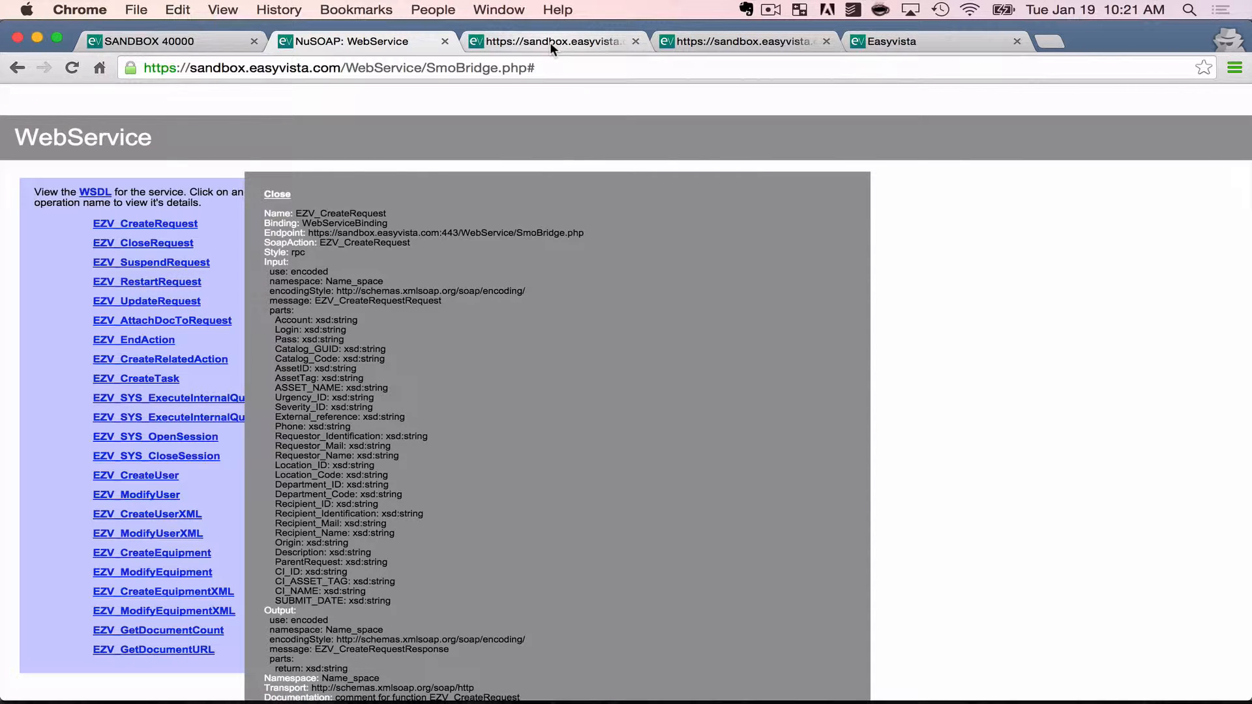
# - View the SmoBridge WSDL XML and scroll through its request message definitions
pyautogui.click(96, 192)
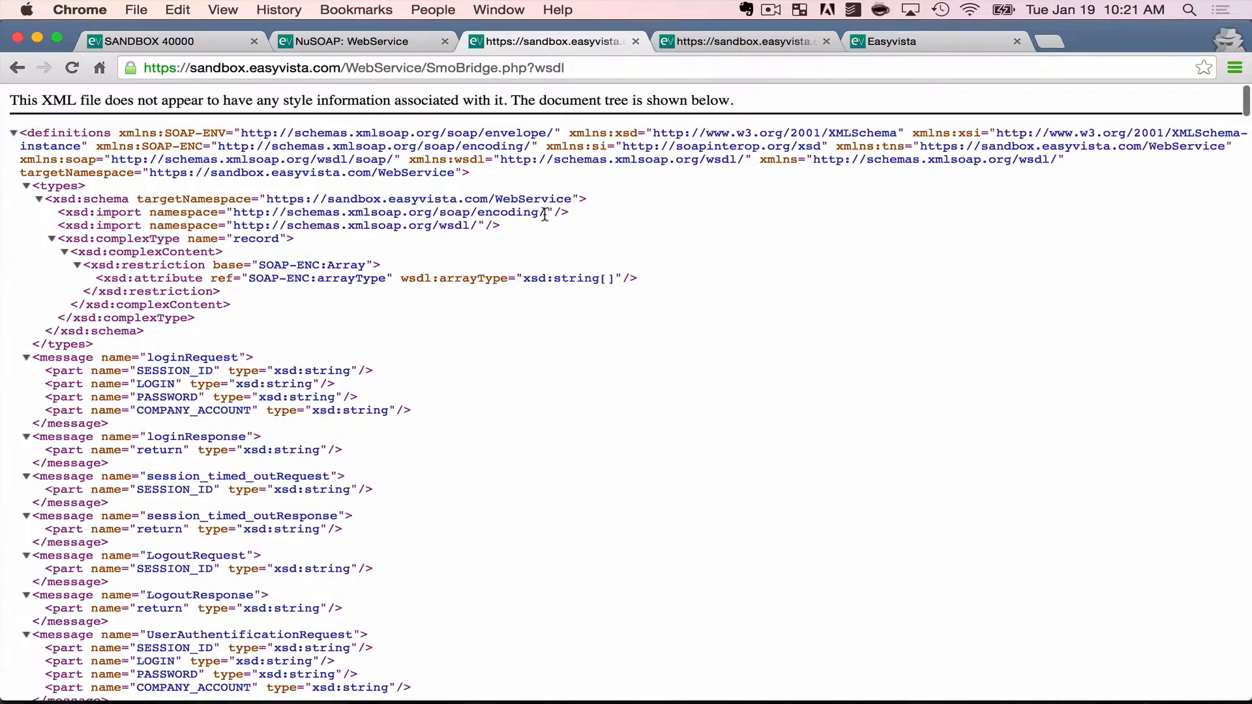
pyautogui.scroll(-3)
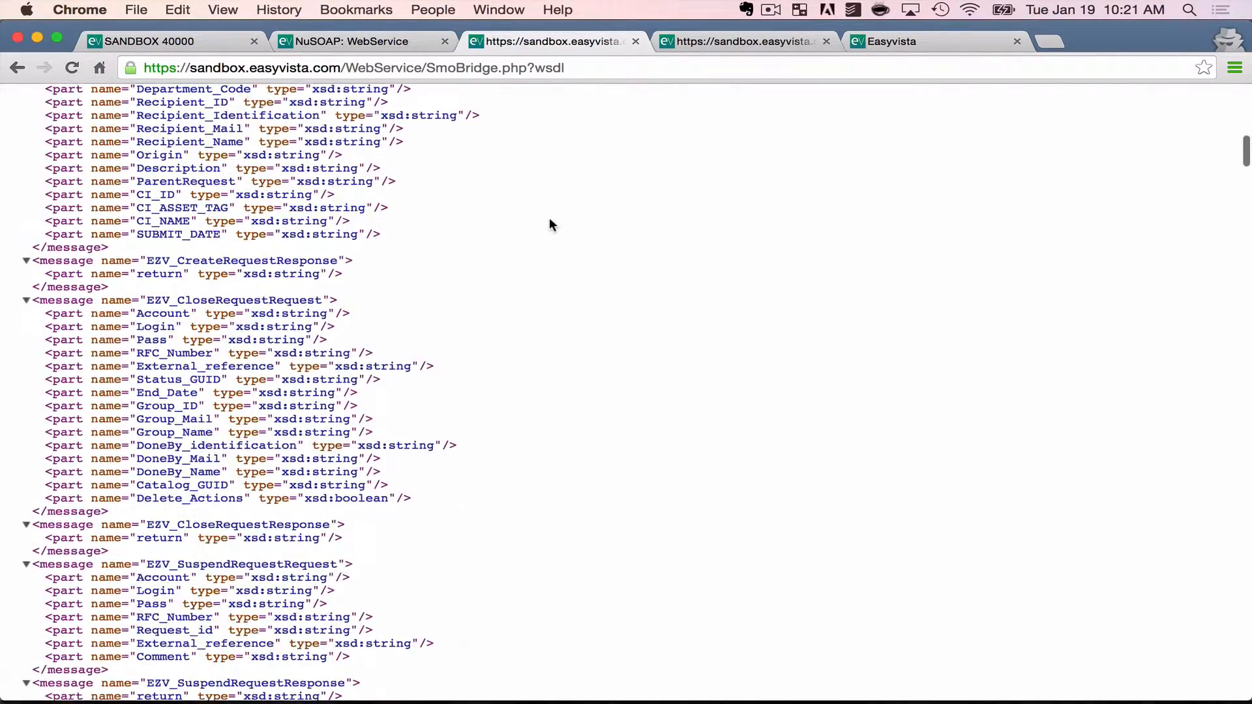
pyautogui.scroll(-3)
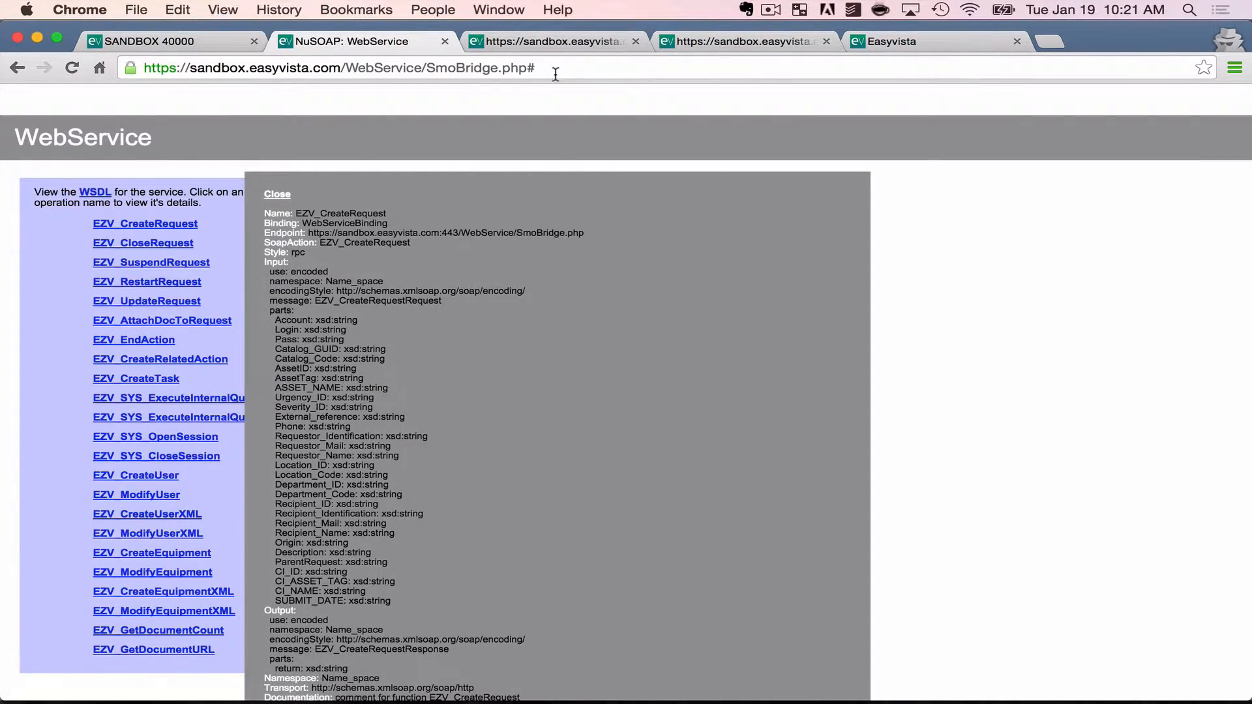
pyautogui.click(95, 192)
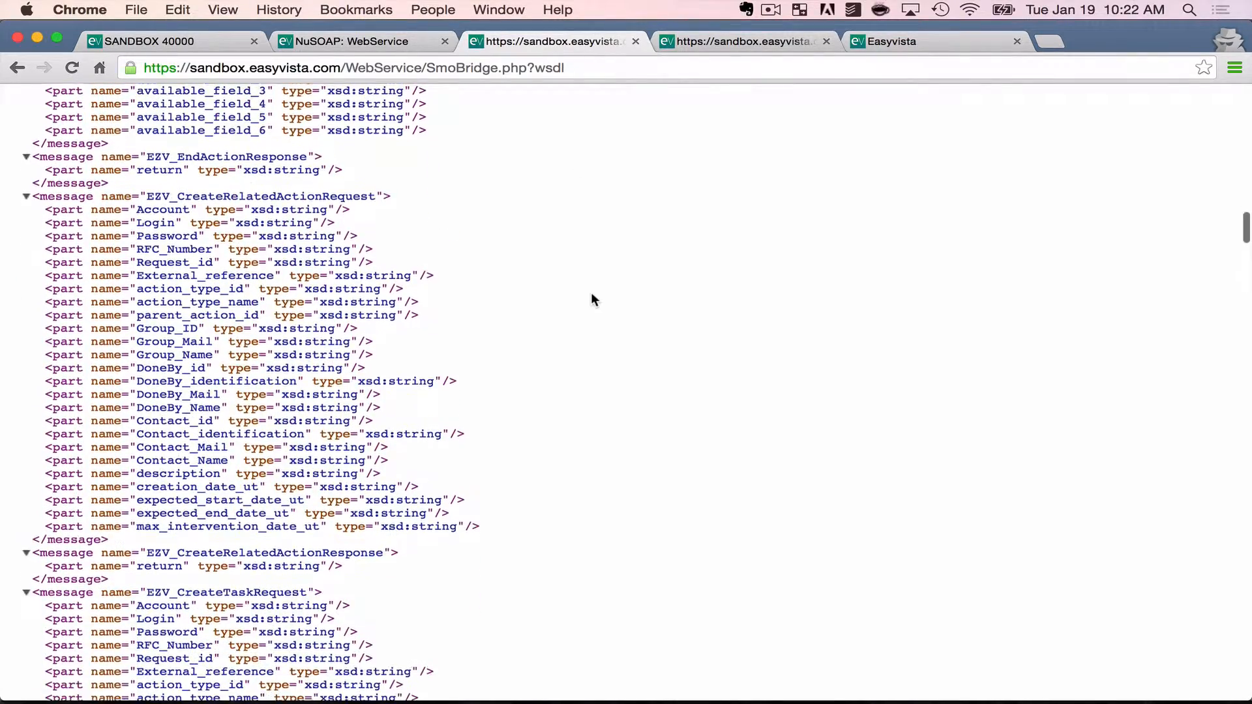
pyautogui.scroll(-3)
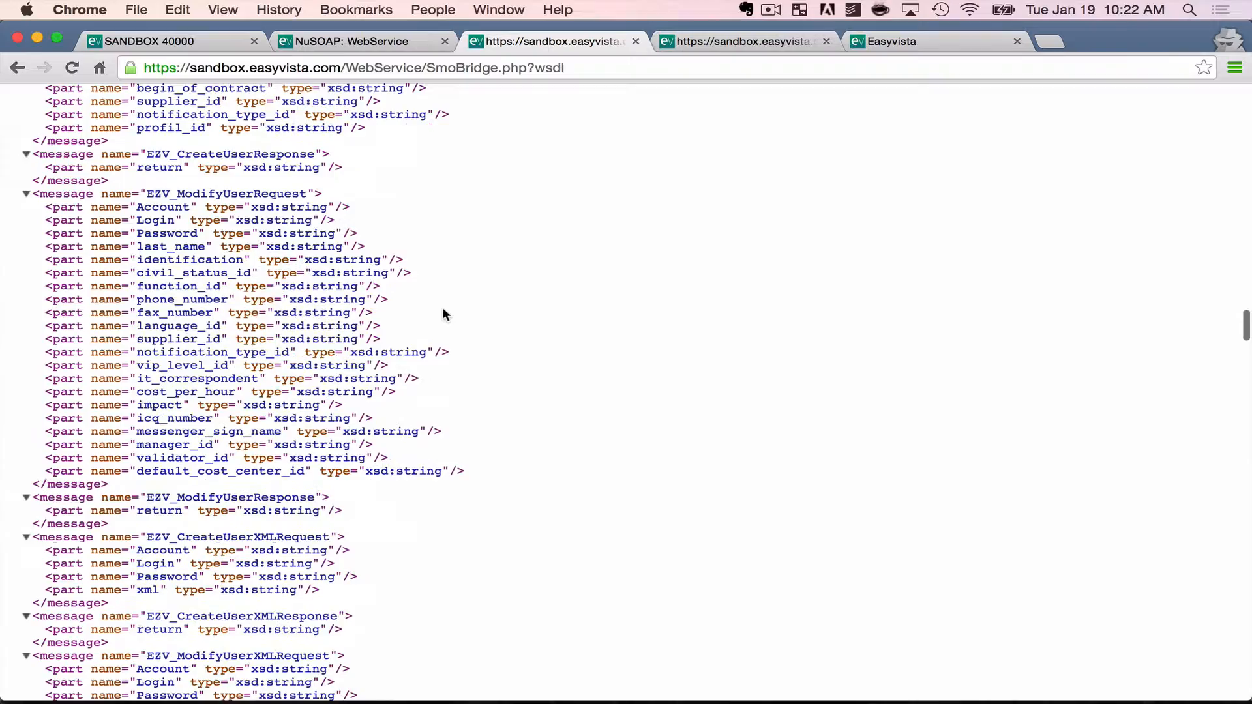
pyautogui.scroll(3)
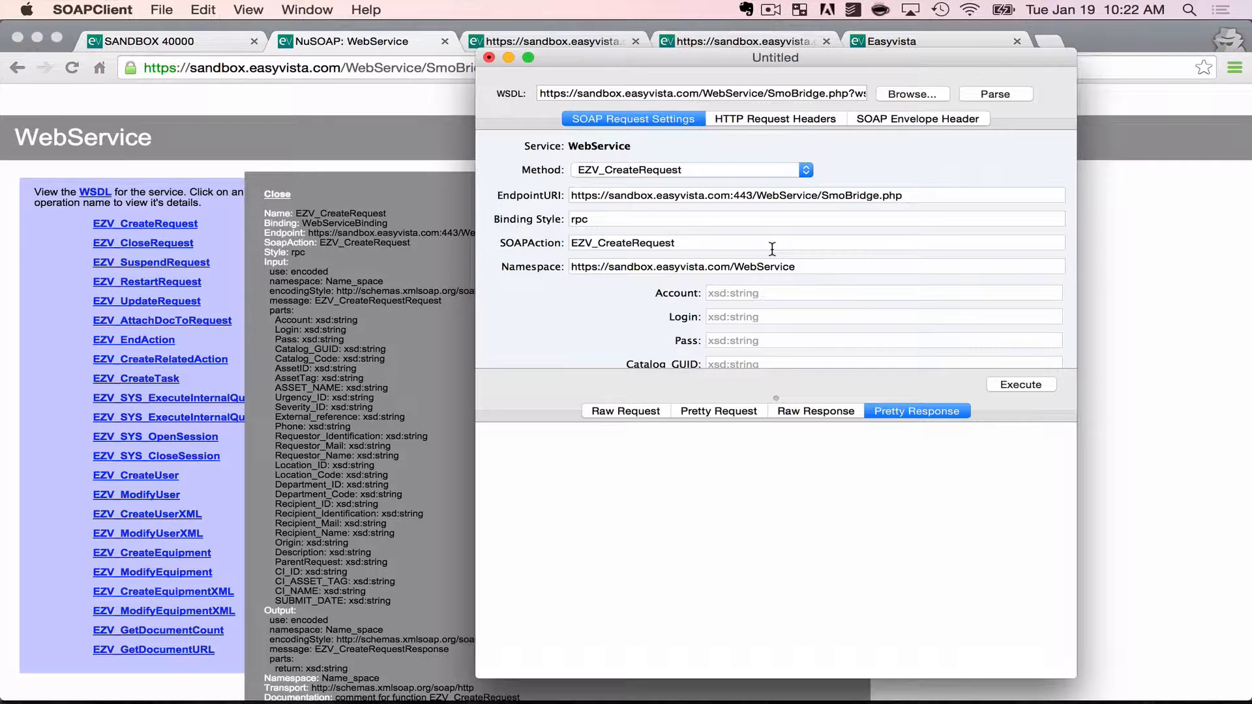
pyautogui.moveTo(890, 335)
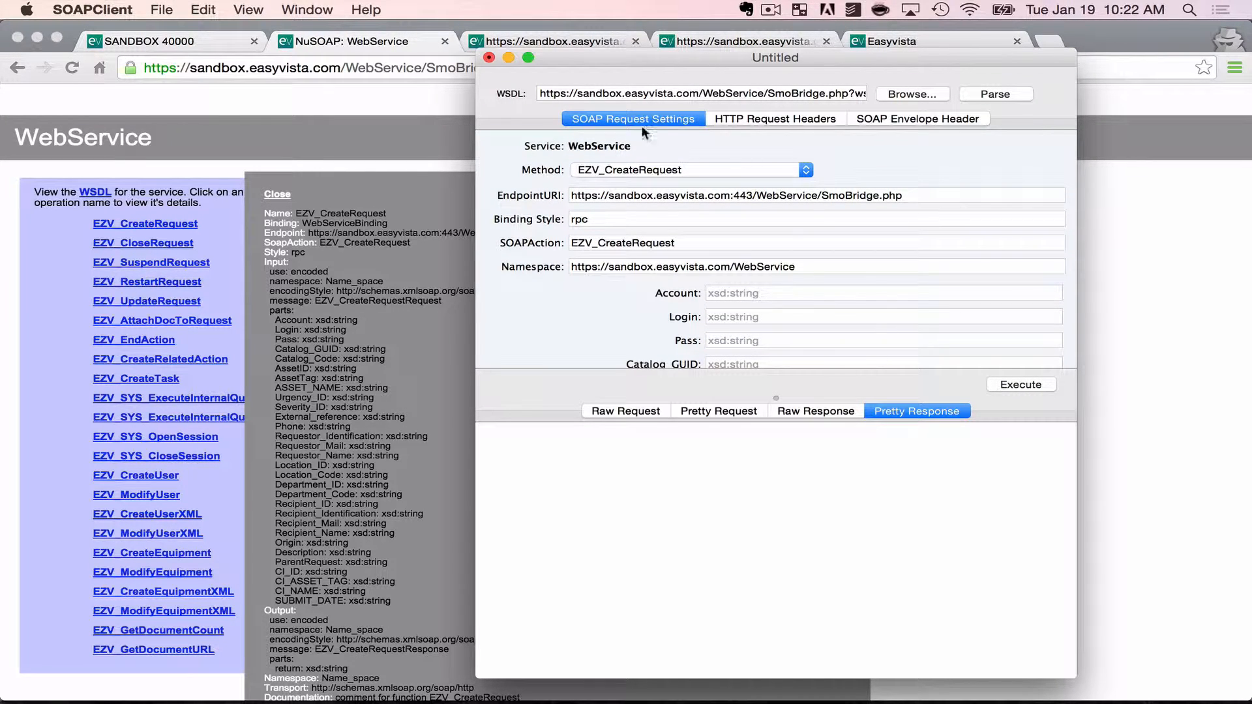
pyautogui.moveTo(773, 257)
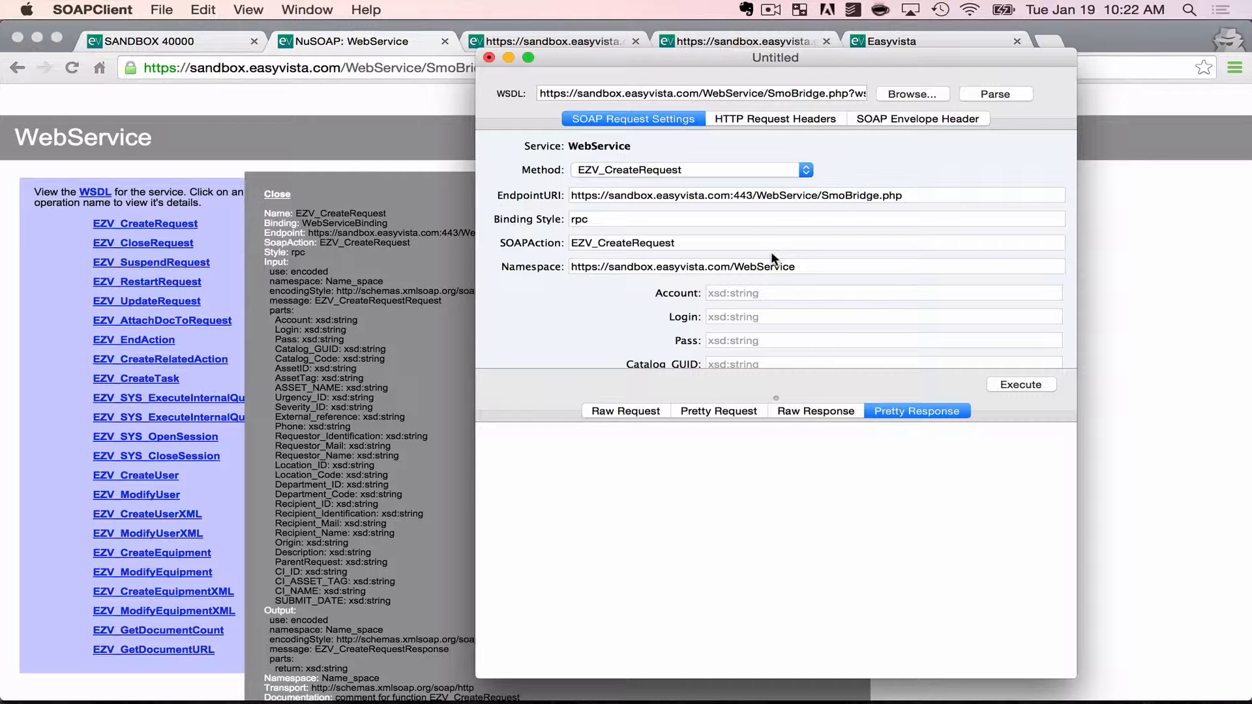
pyautogui.moveTo(784, 68)
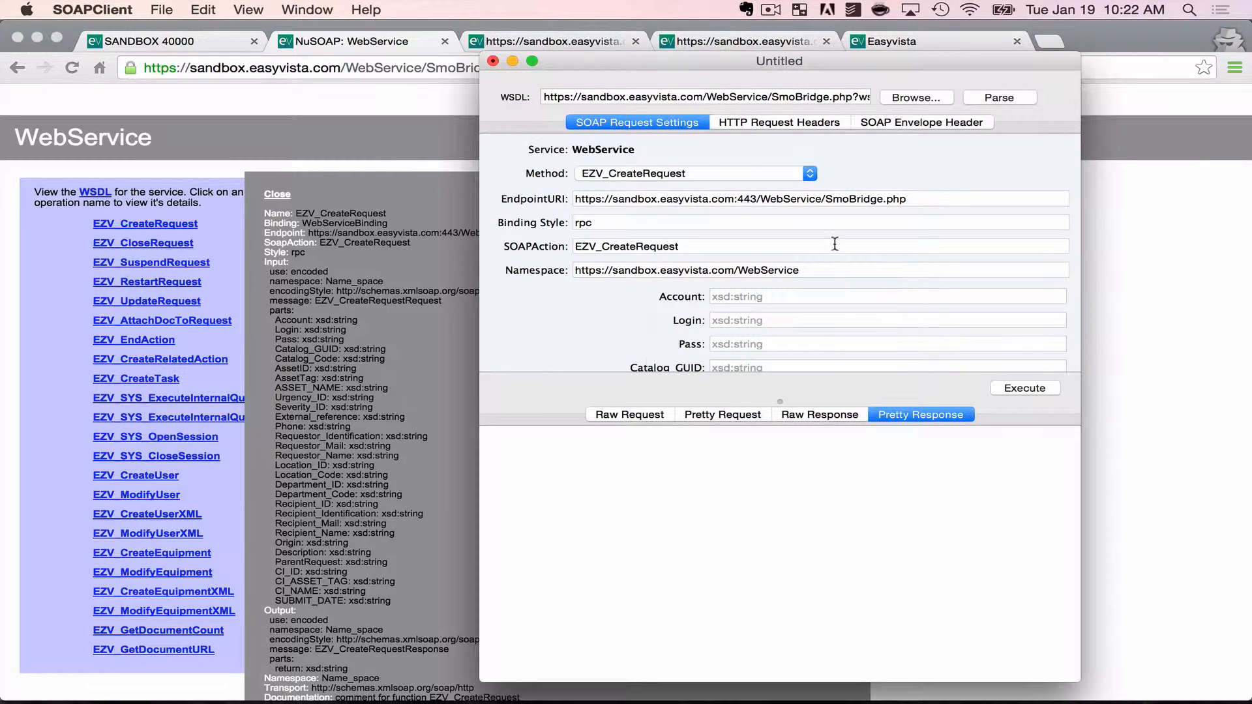
pyautogui.moveTo(791, 68)
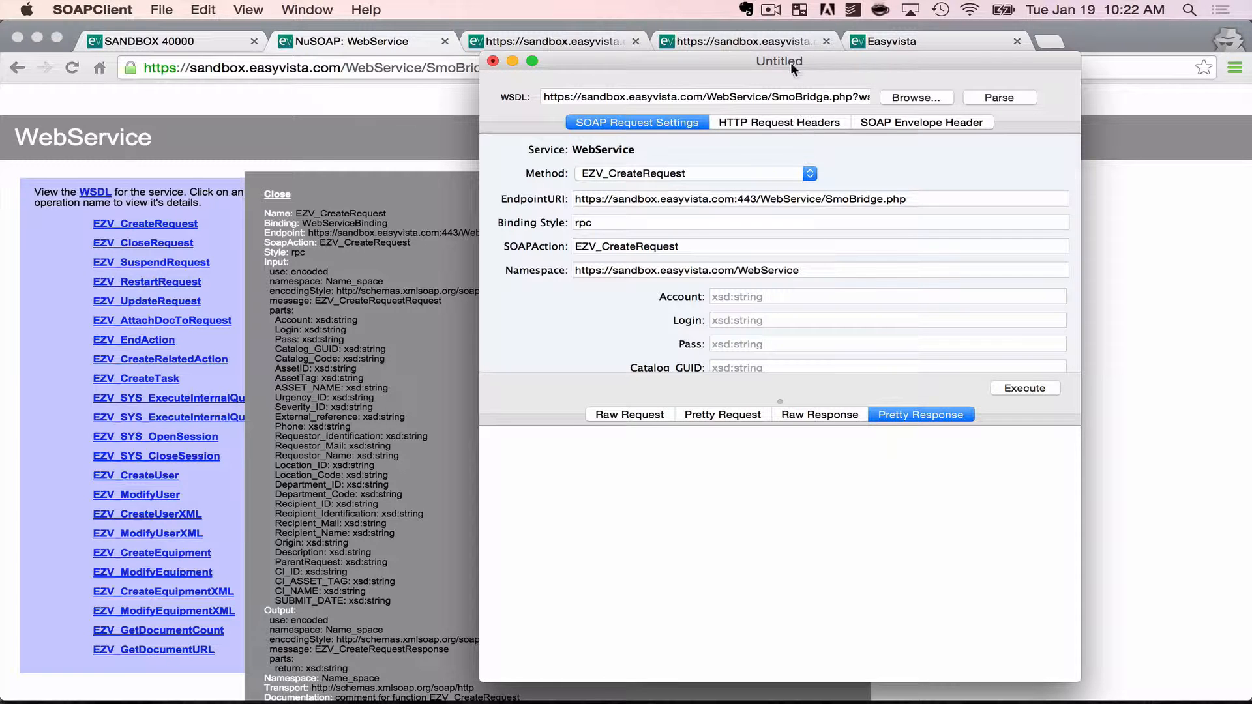
pyautogui.moveTo(826, 114)
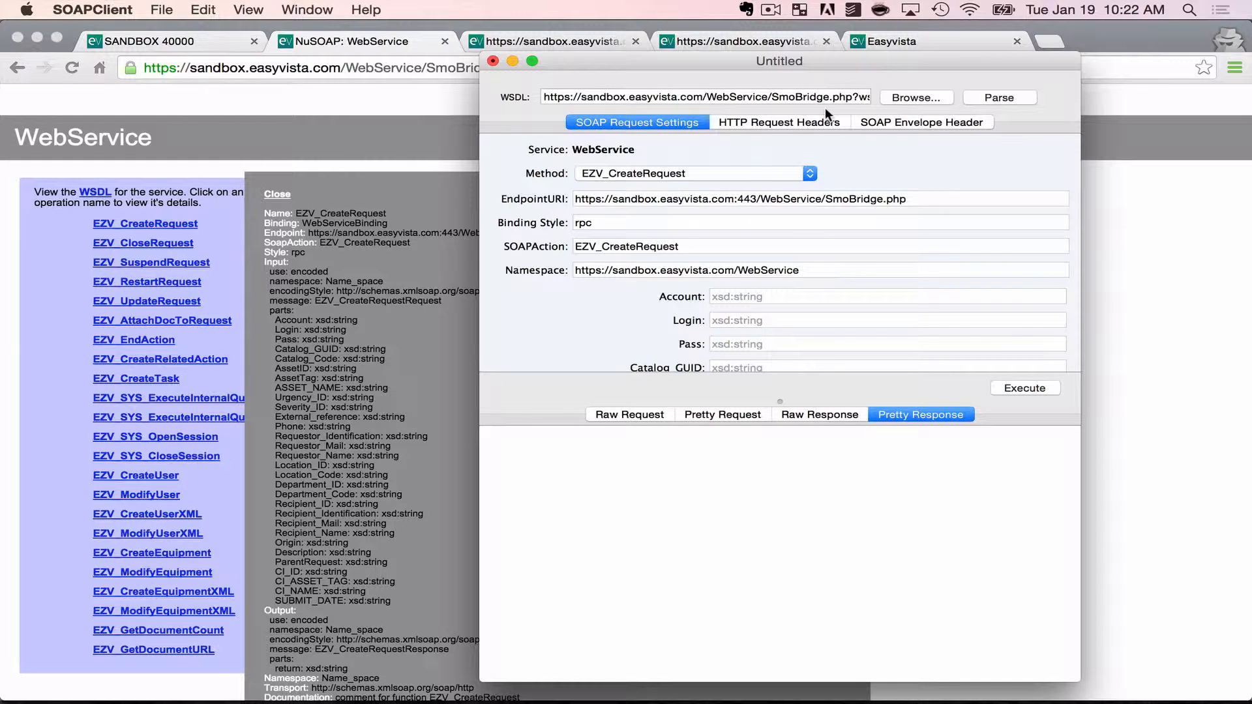
pyautogui.moveTo(699, 328)
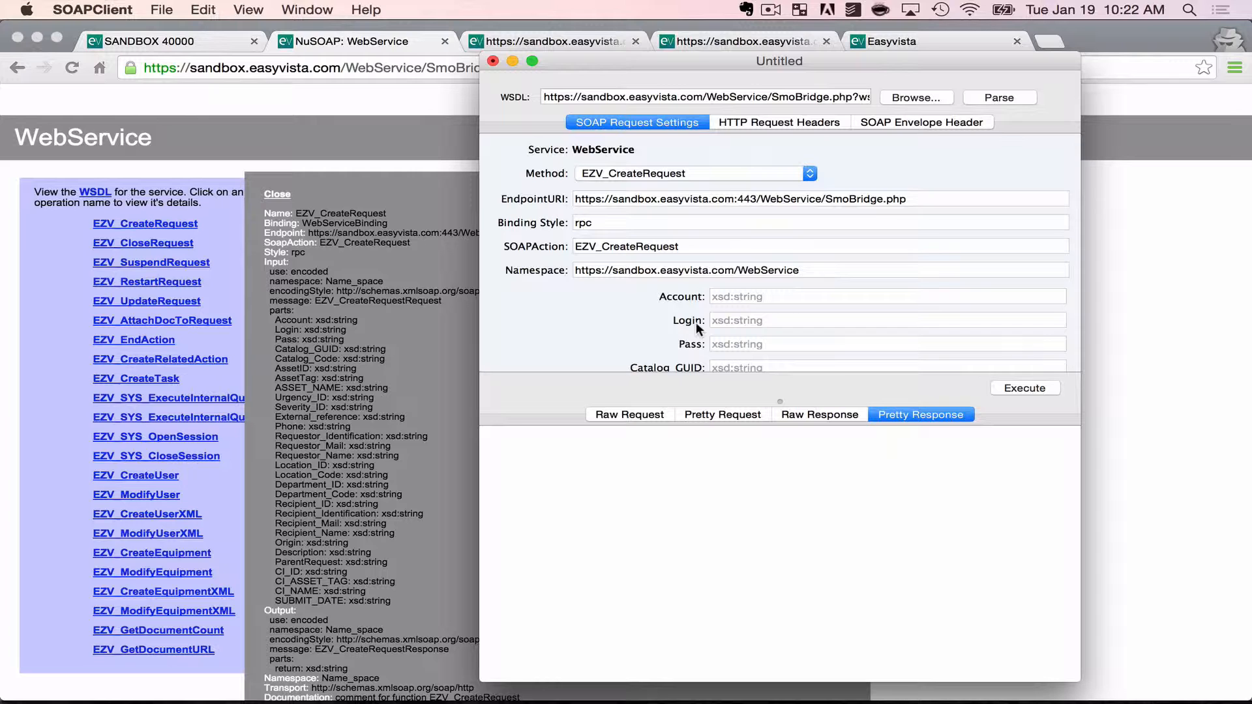
pyautogui.moveTo(876, 158)
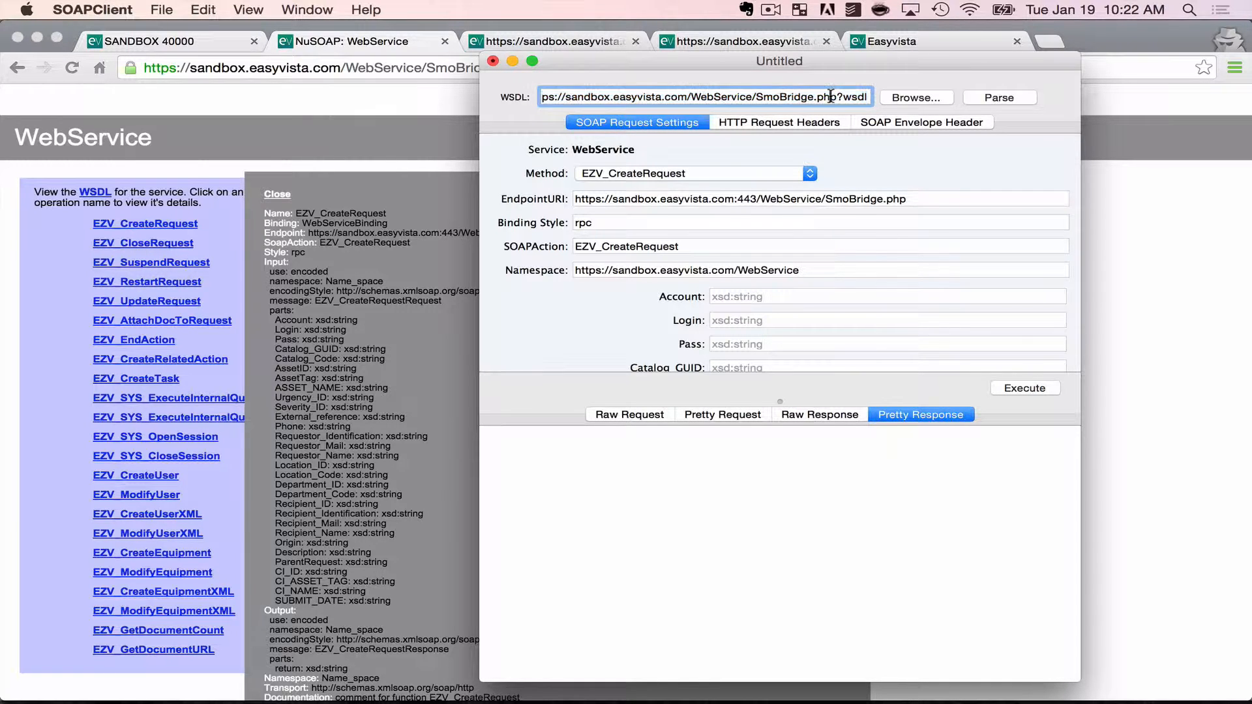
pyautogui.moveTo(774, 111)
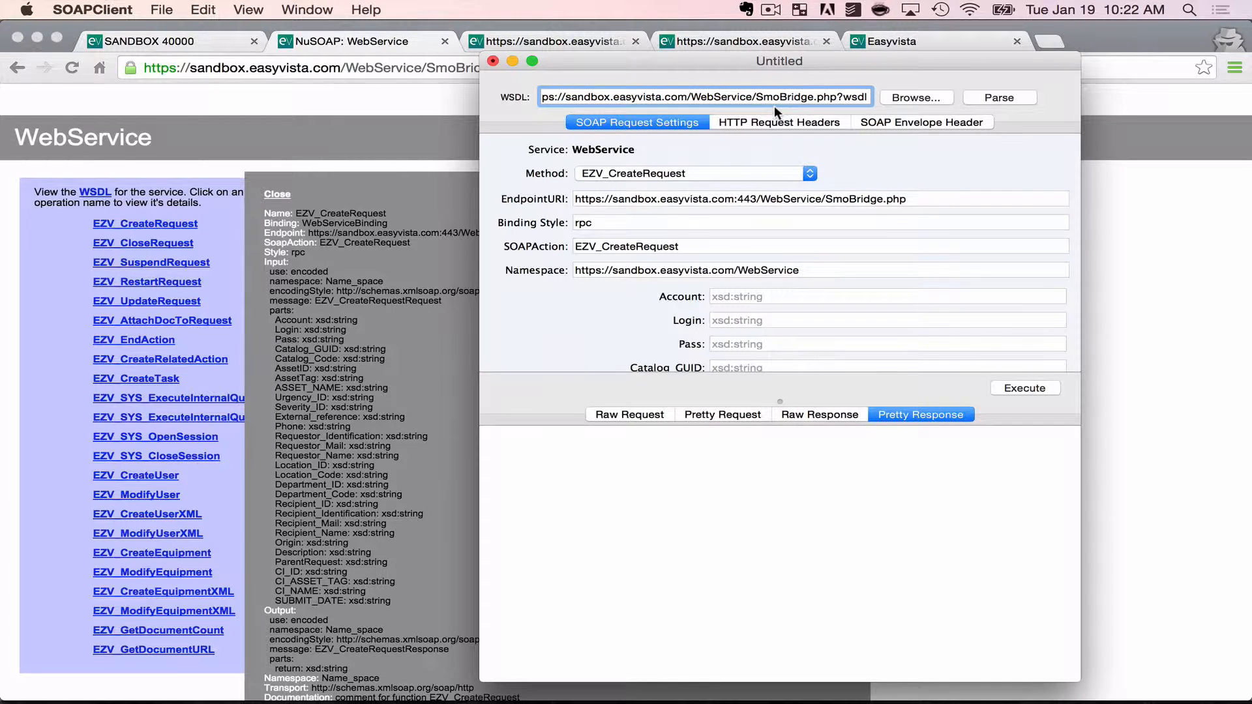
# - Reparse the service in SOAPClient, select EZV_CreateRequest and review its parameter fields
pyautogui.click(809, 174)
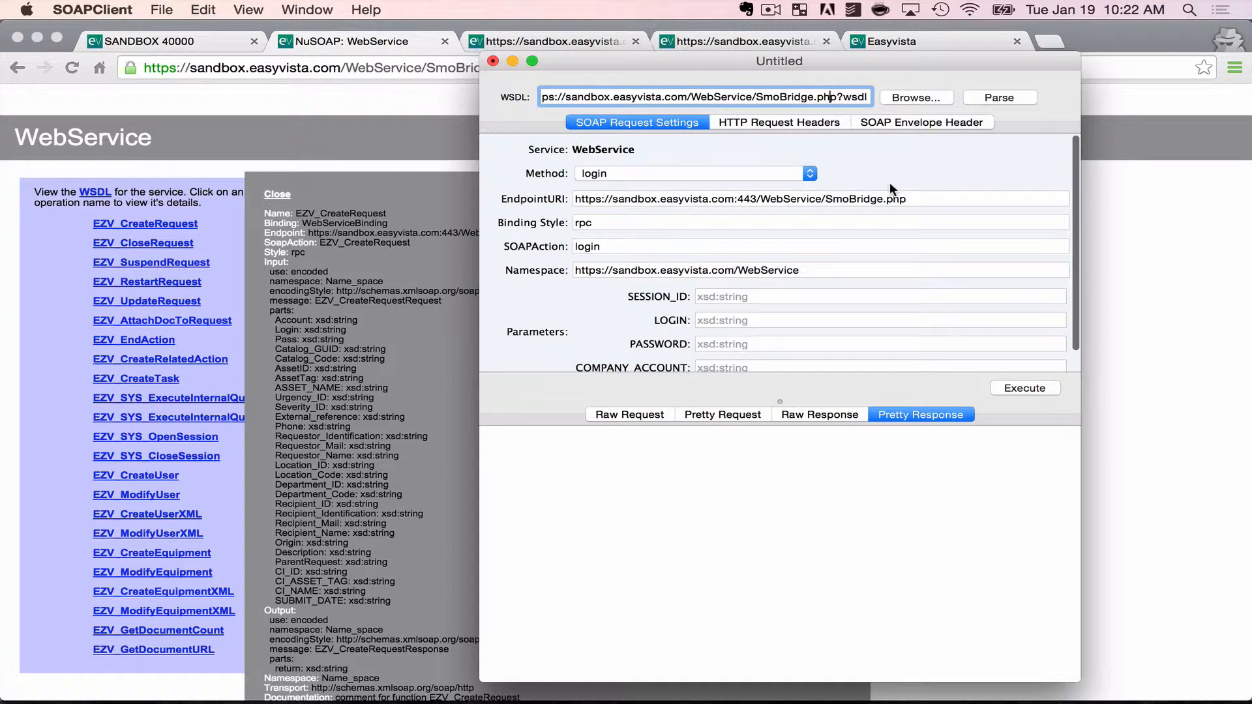
pyautogui.scroll(3)
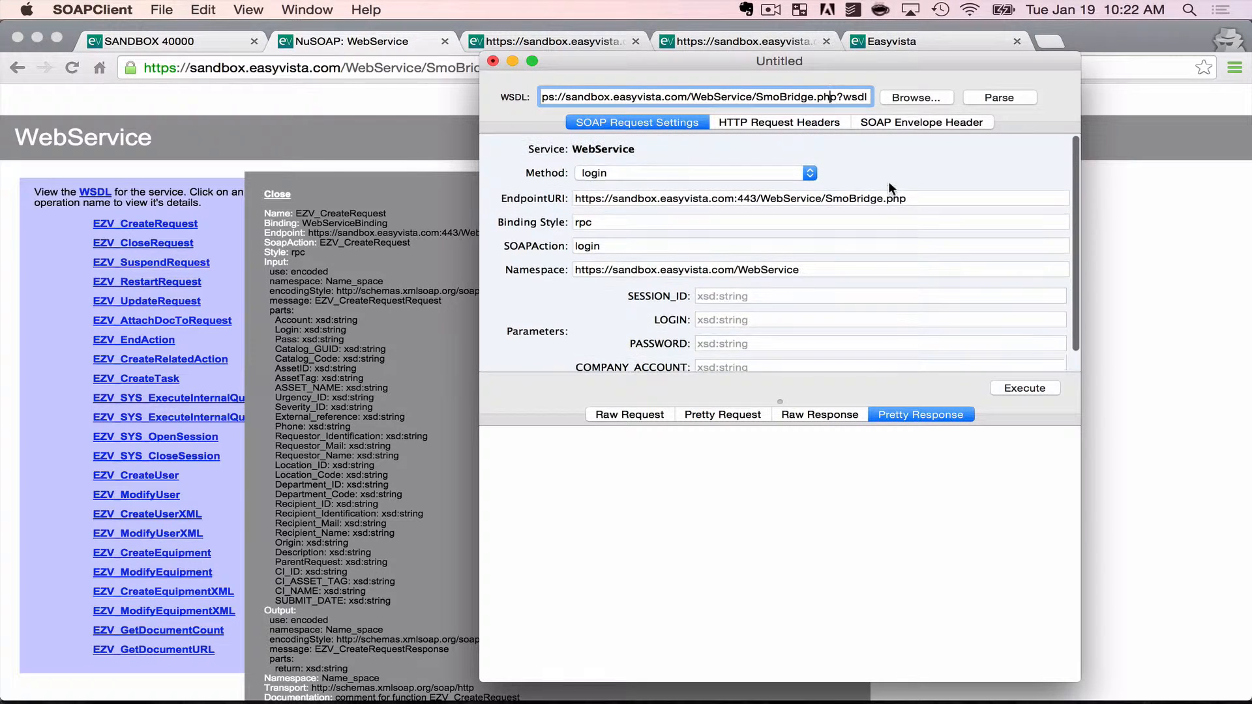
pyautogui.click(808, 173)
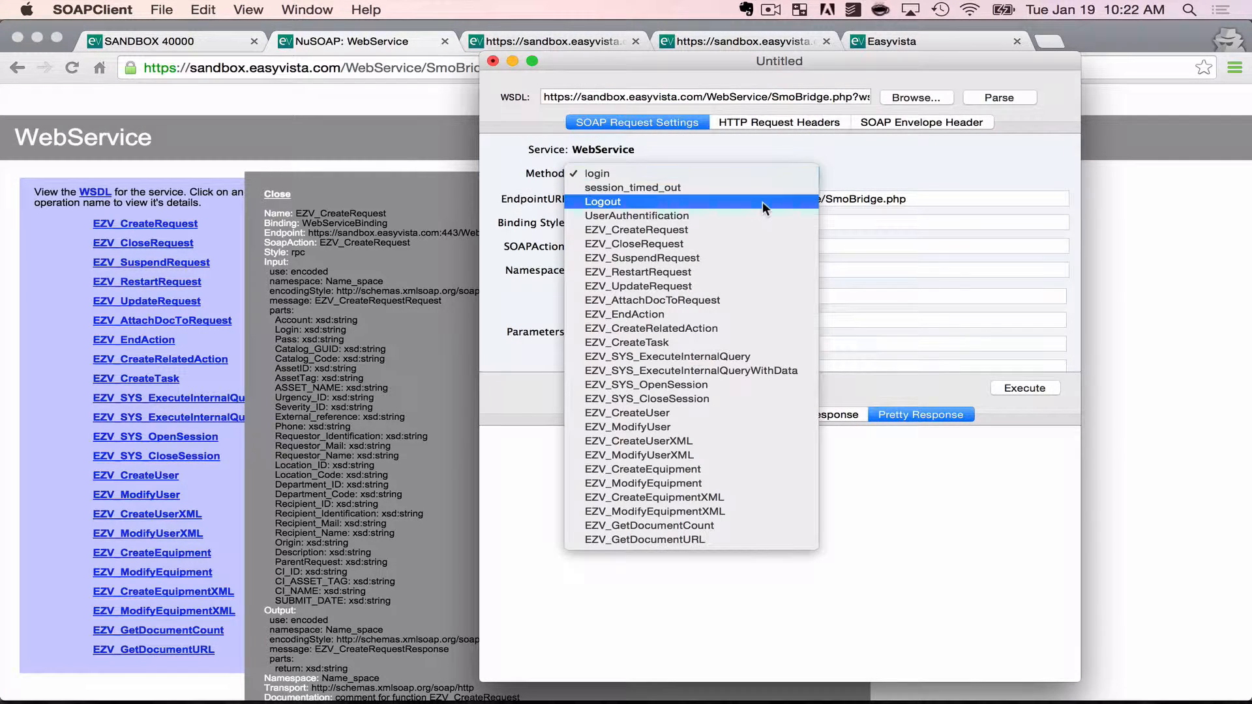
pyautogui.moveTo(742, 257)
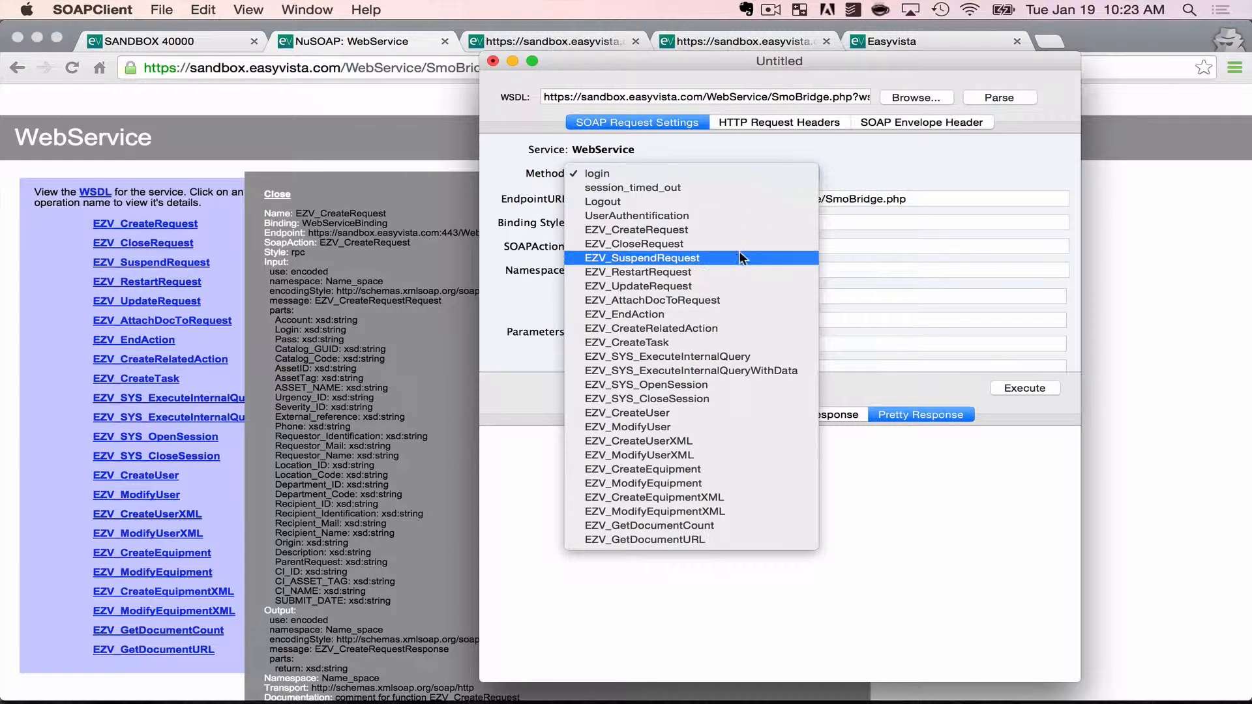
pyautogui.click(636, 231)
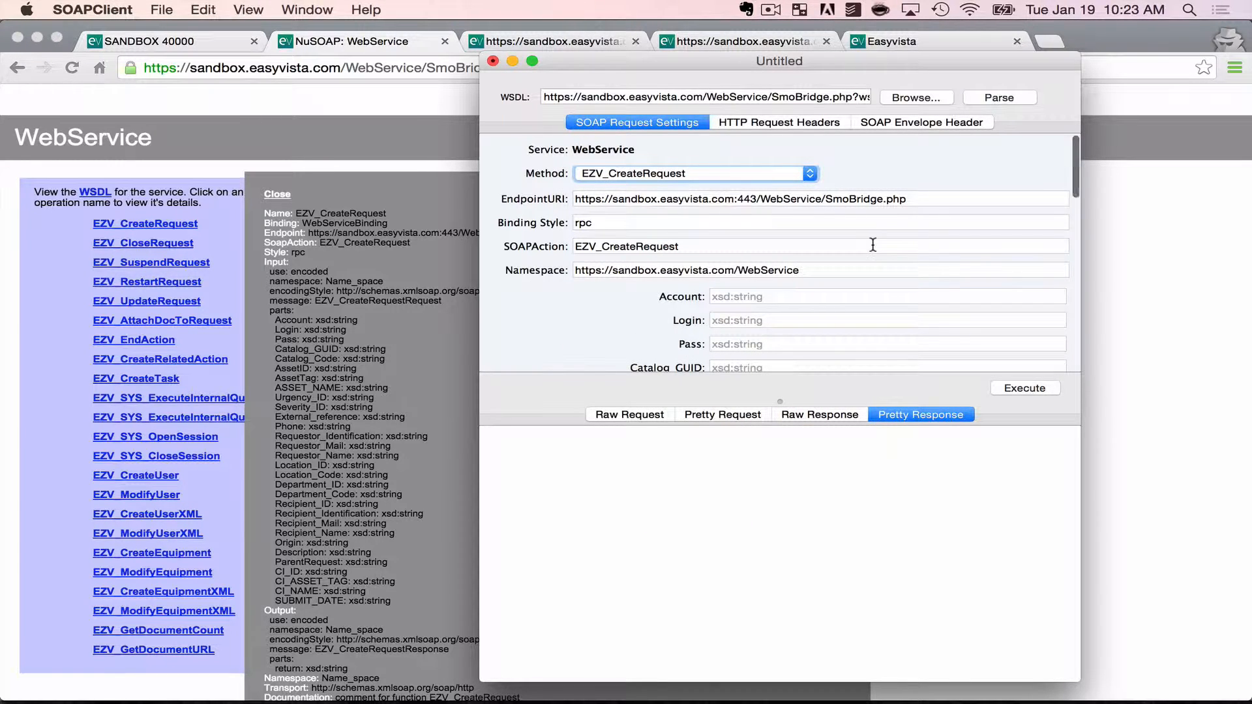
pyautogui.scroll(-3)
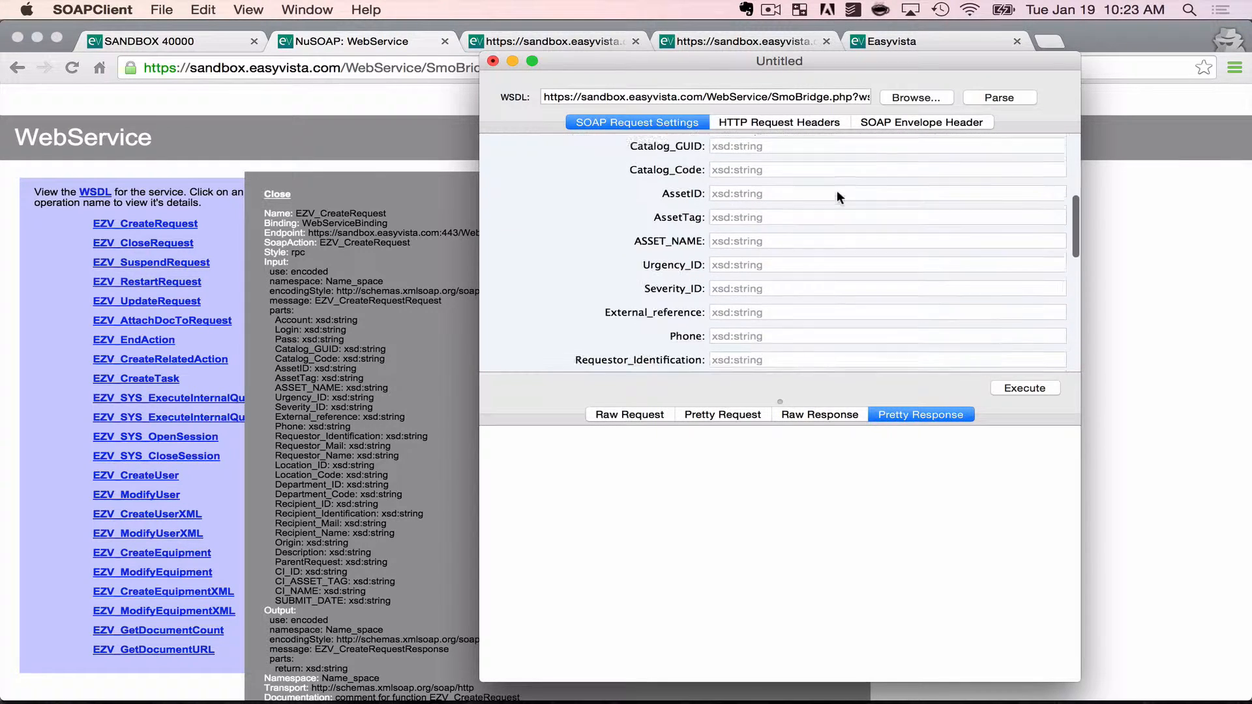
pyautogui.scroll(-3)
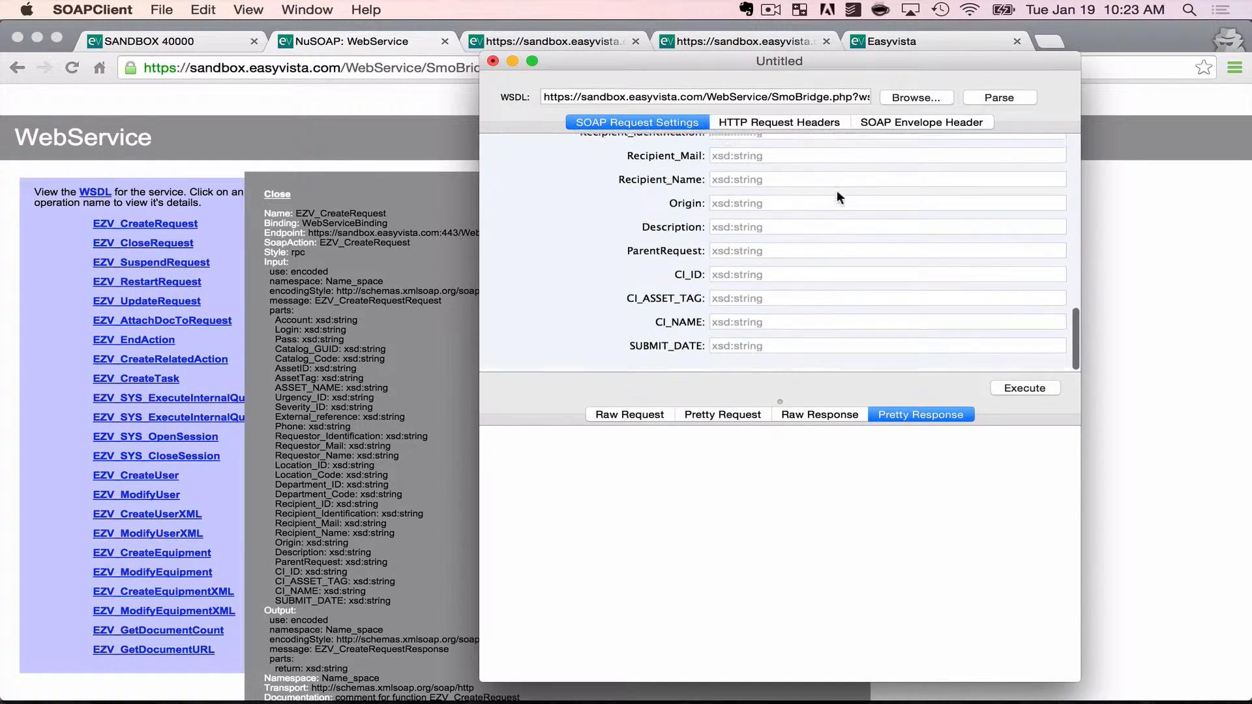
pyautogui.scroll(3)
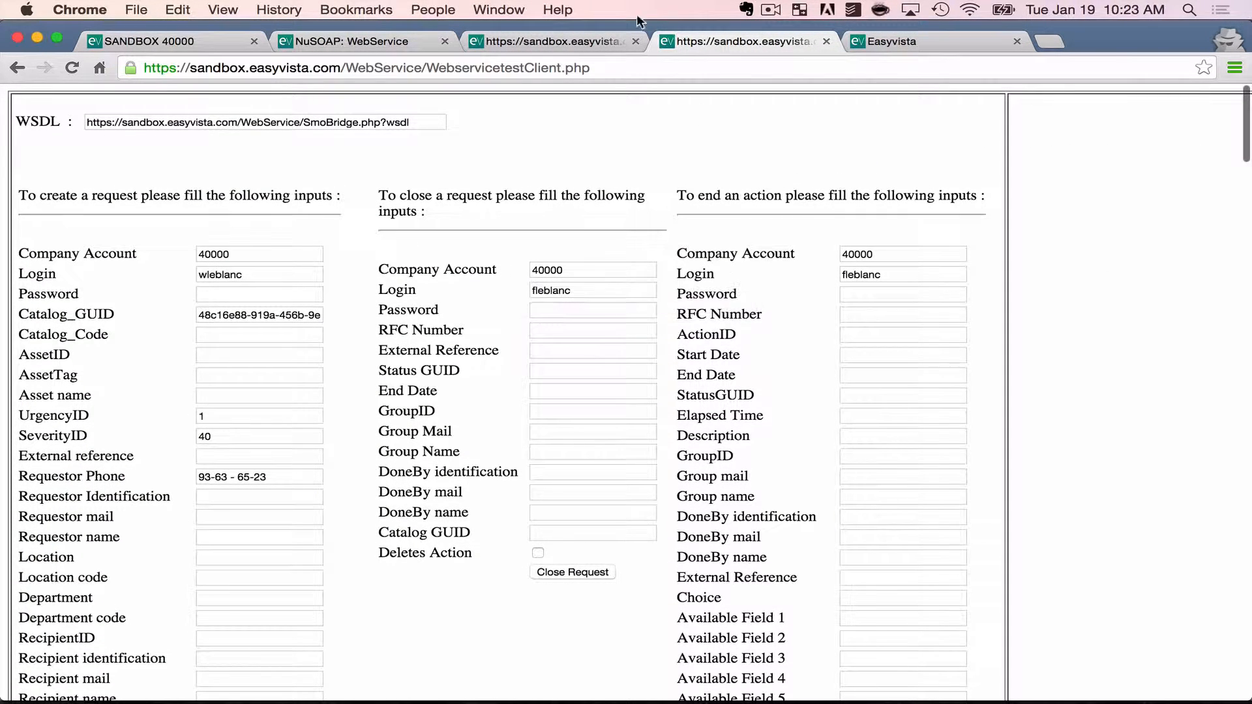
# - Check the prefilled create-request values, including Origin 3 and Description From WebService, then submit
pyautogui.click(364, 68)
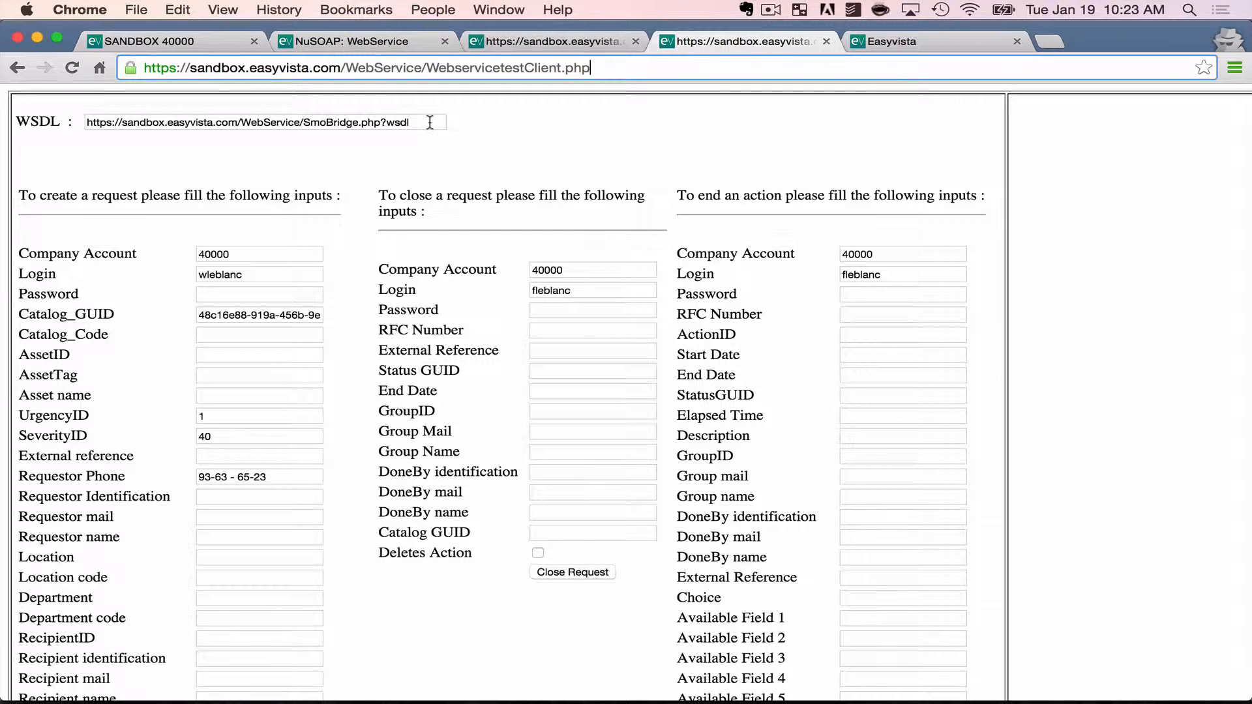
pyautogui.scroll(3)
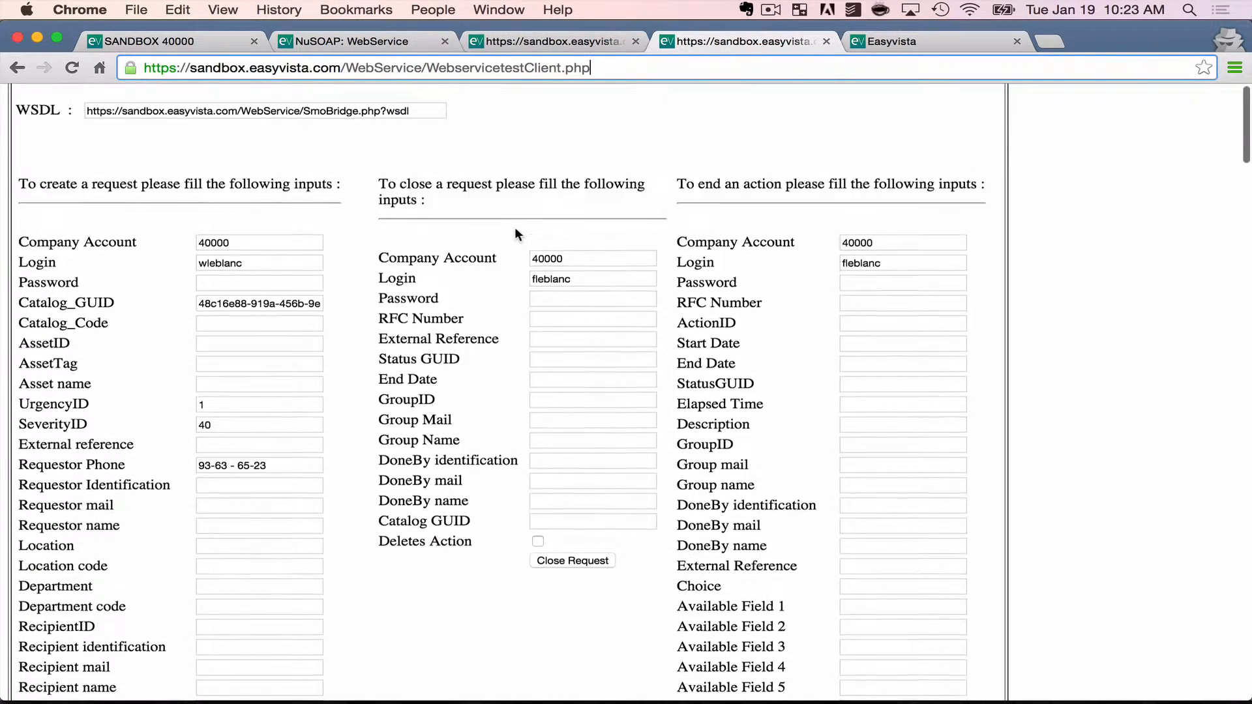
pyautogui.scroll(3)
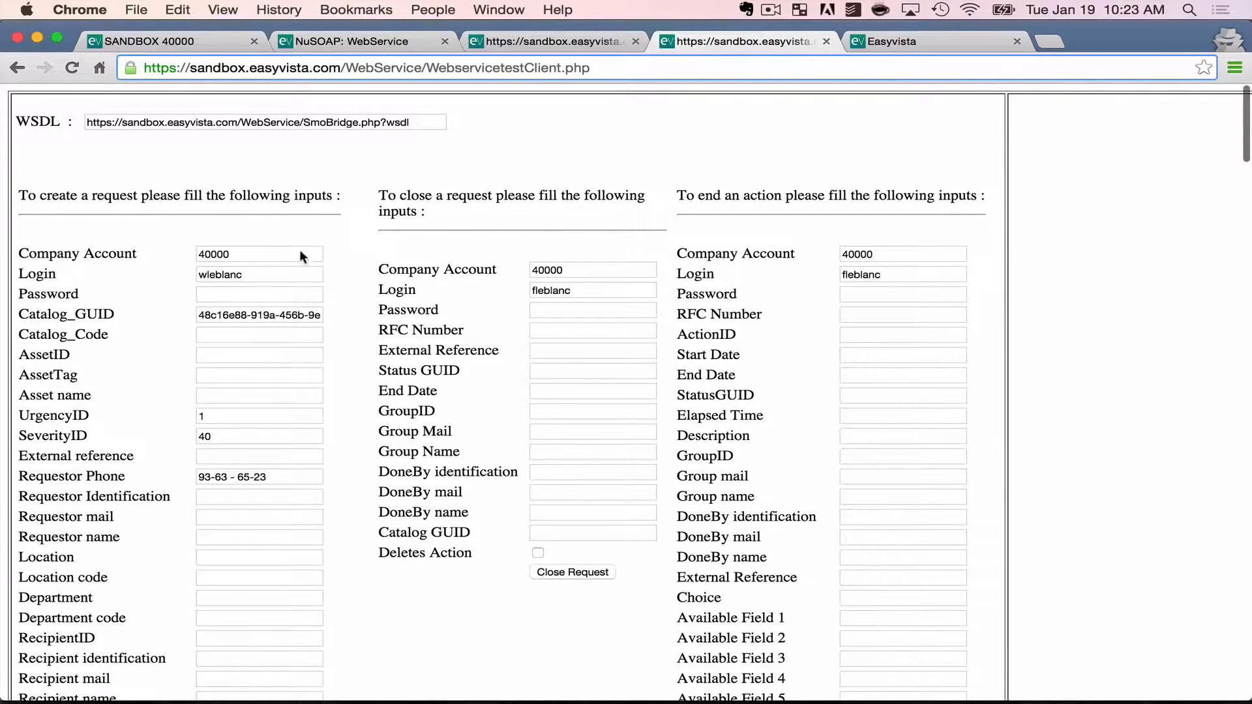
pyautogui.scroll(-3)
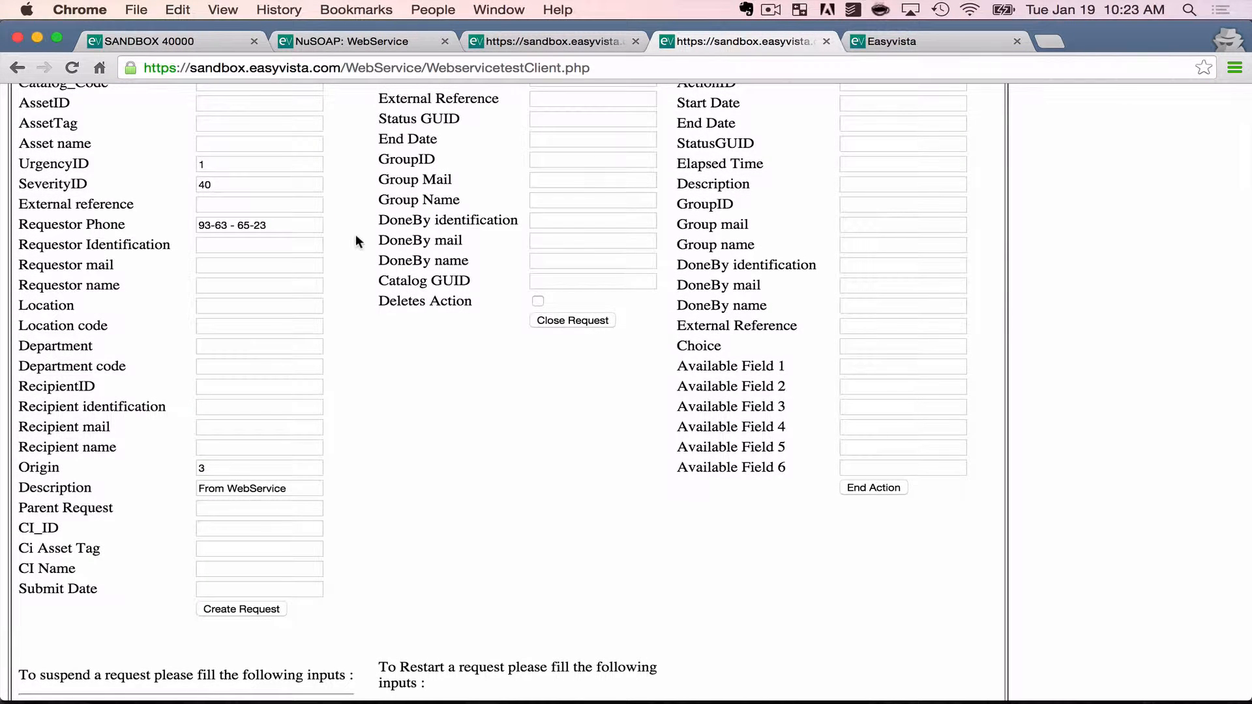
pyautogui.scroll(3)
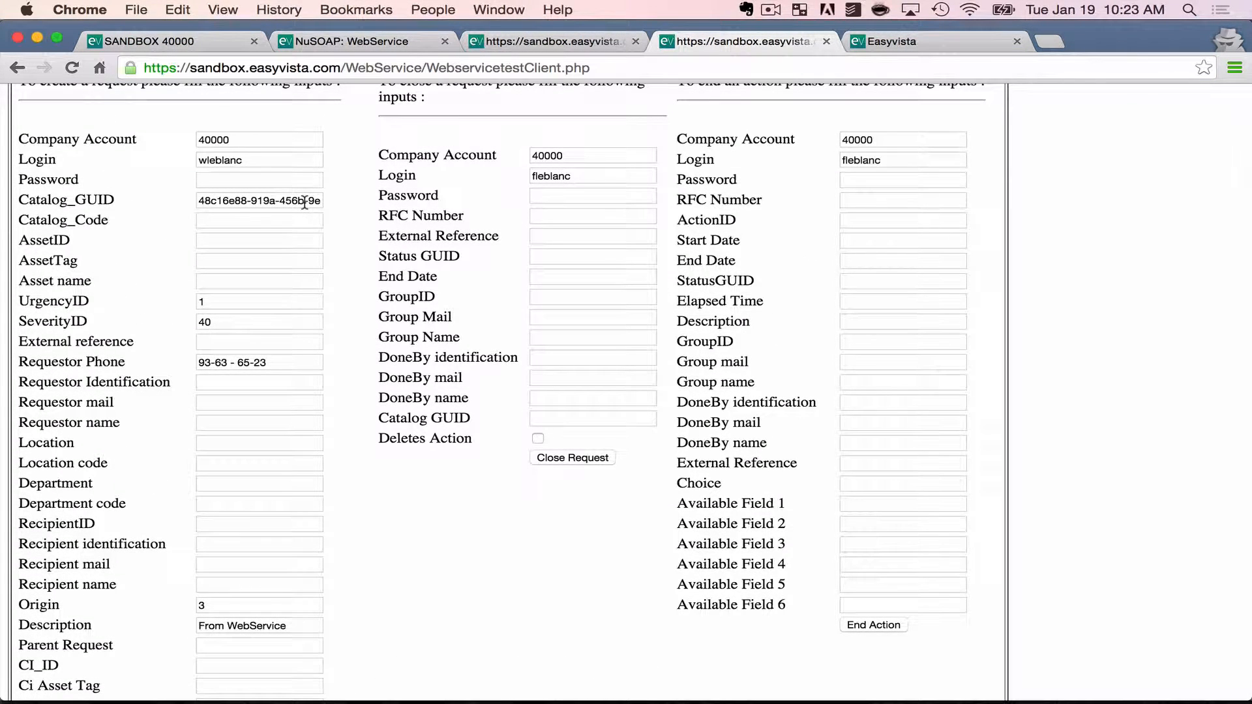
pyautogui.moveTo(402, 313)
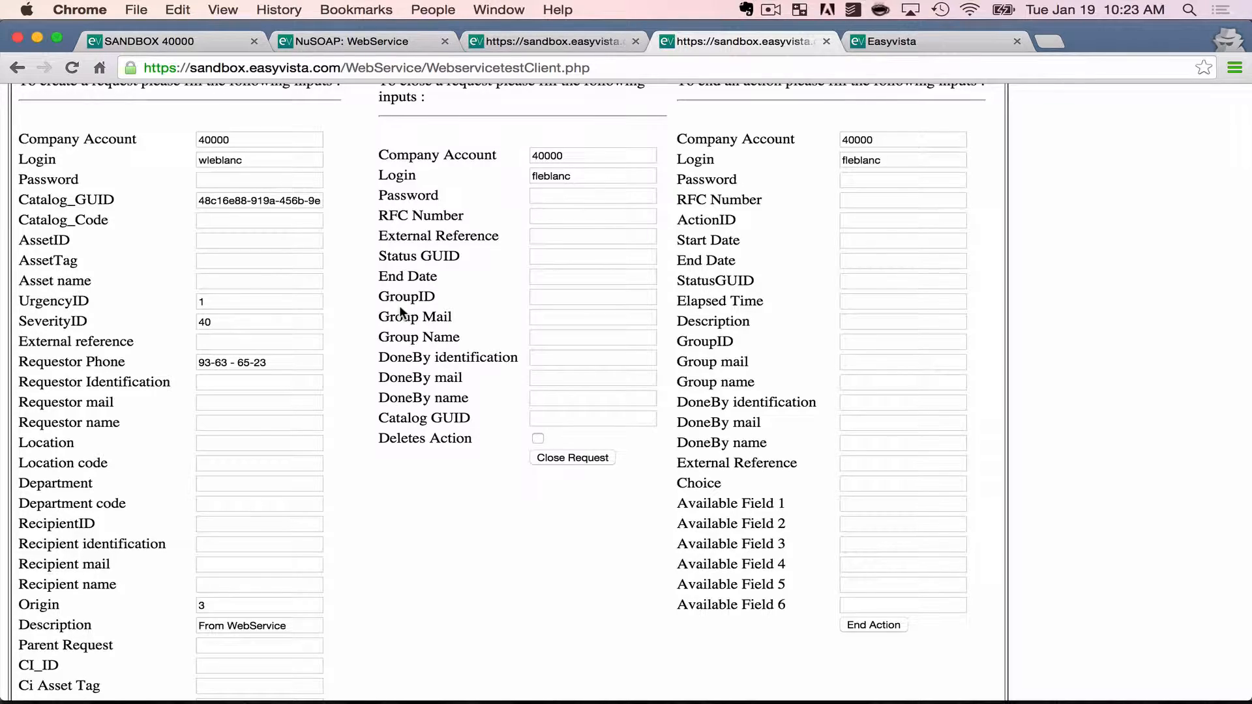
pyautogui.scroll(-3)
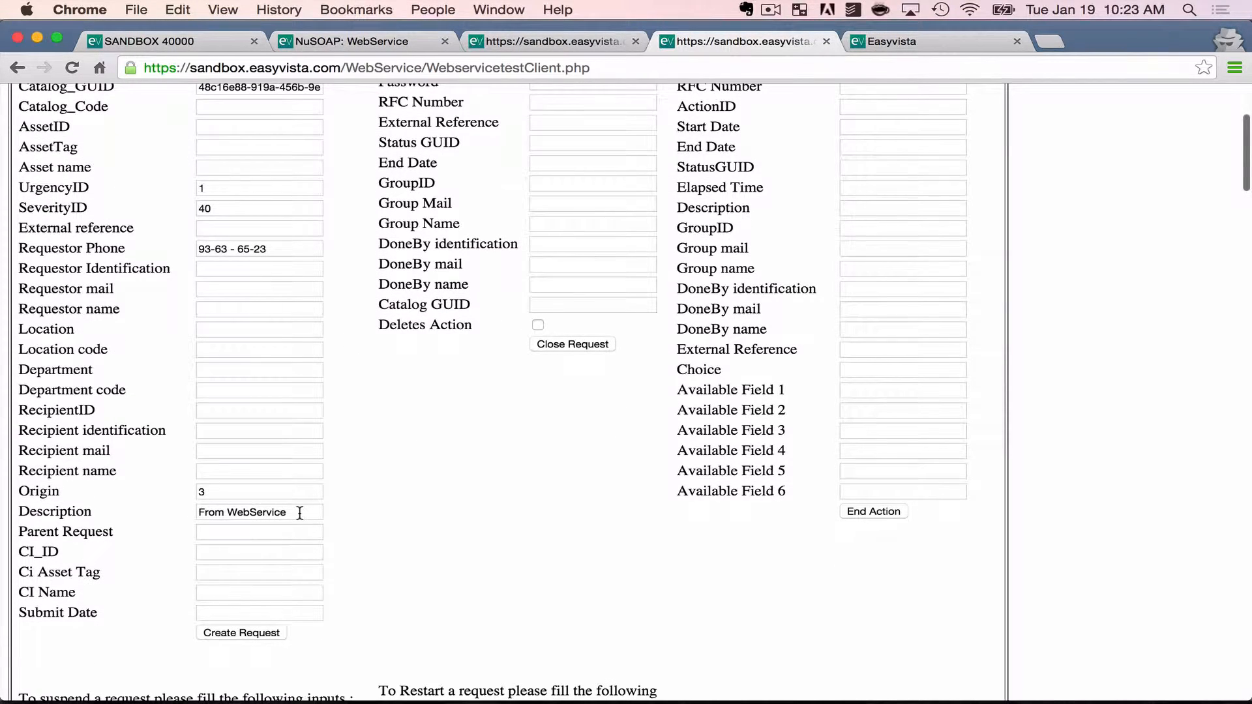
pyautogui.scroll(3)
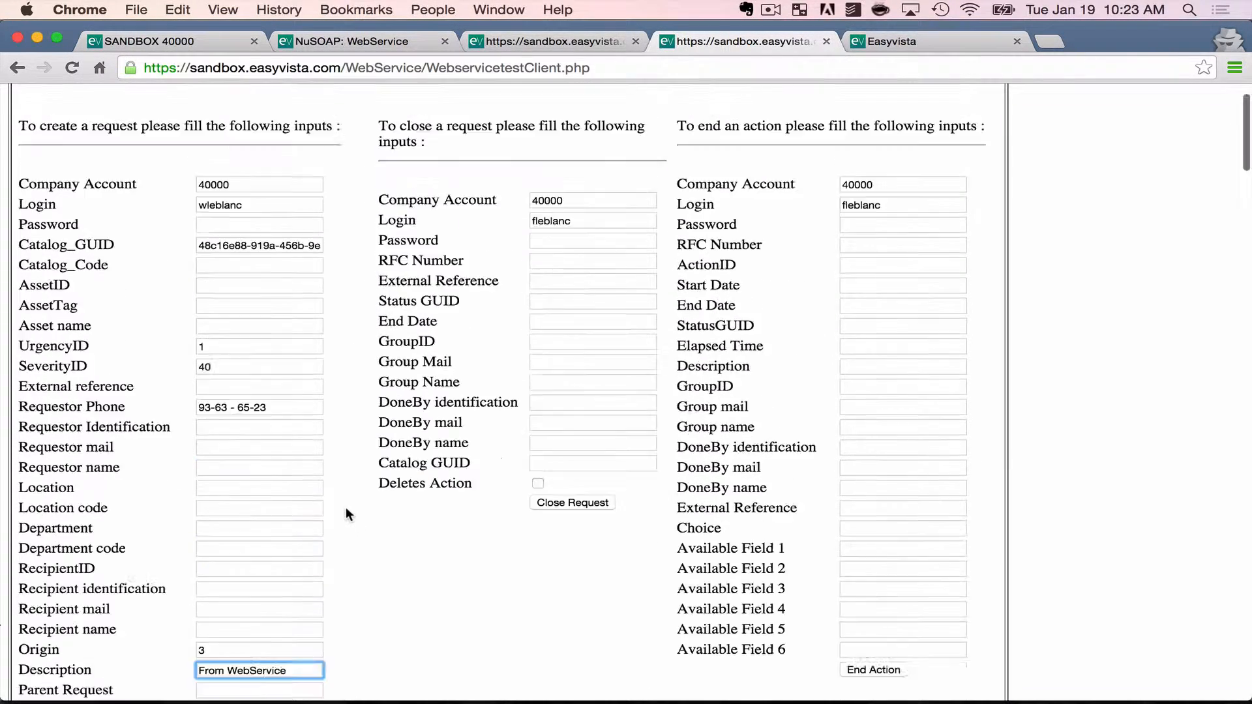
pyautogui.scroll(3)
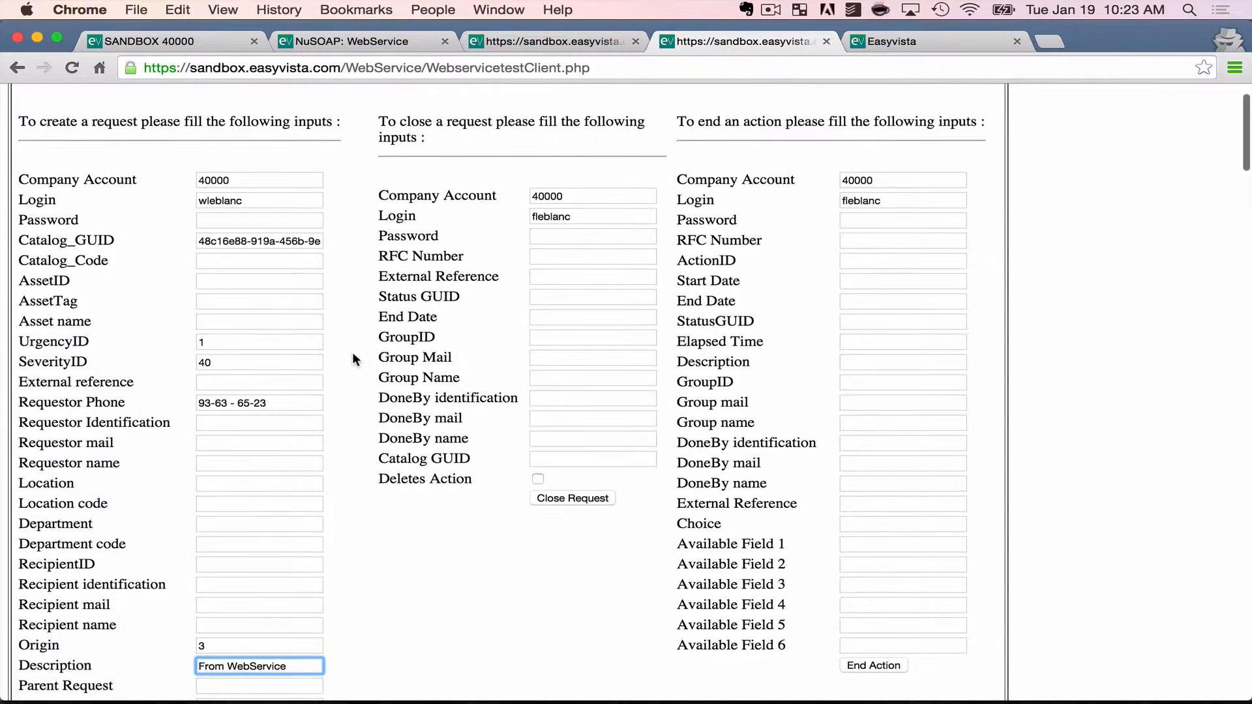
pyautogui.scroll(-3)
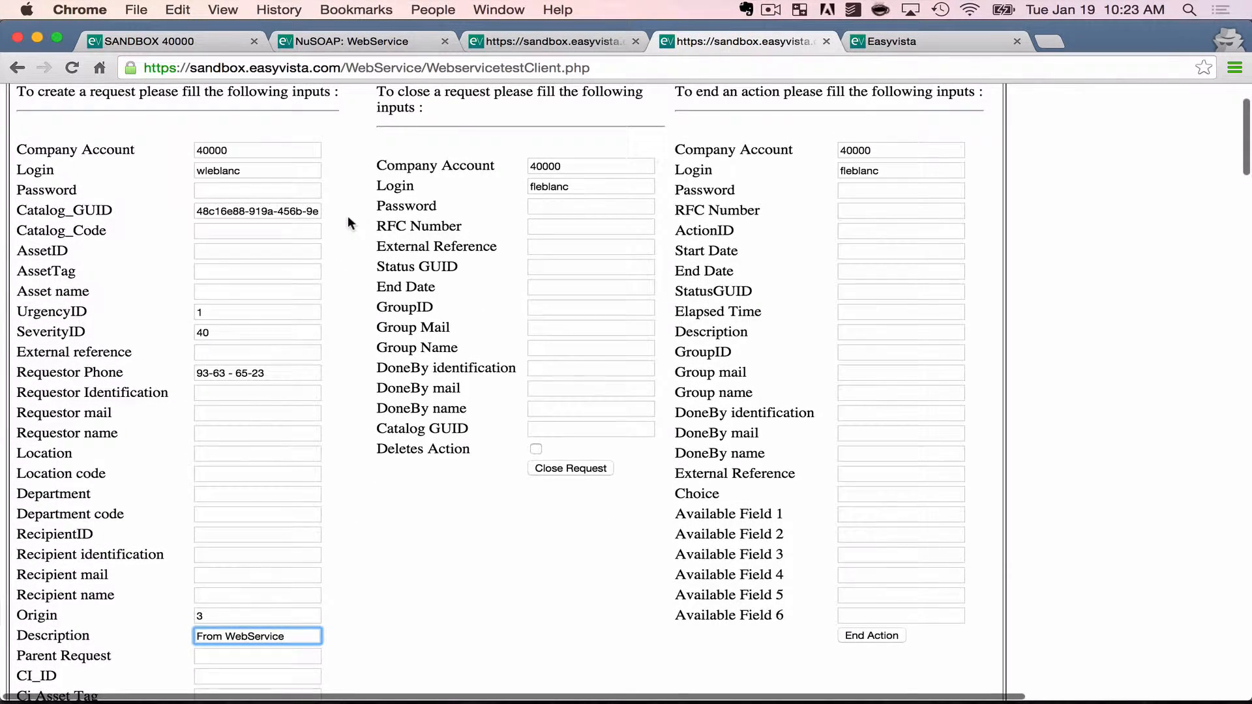
pyautogui.scroll(-3)
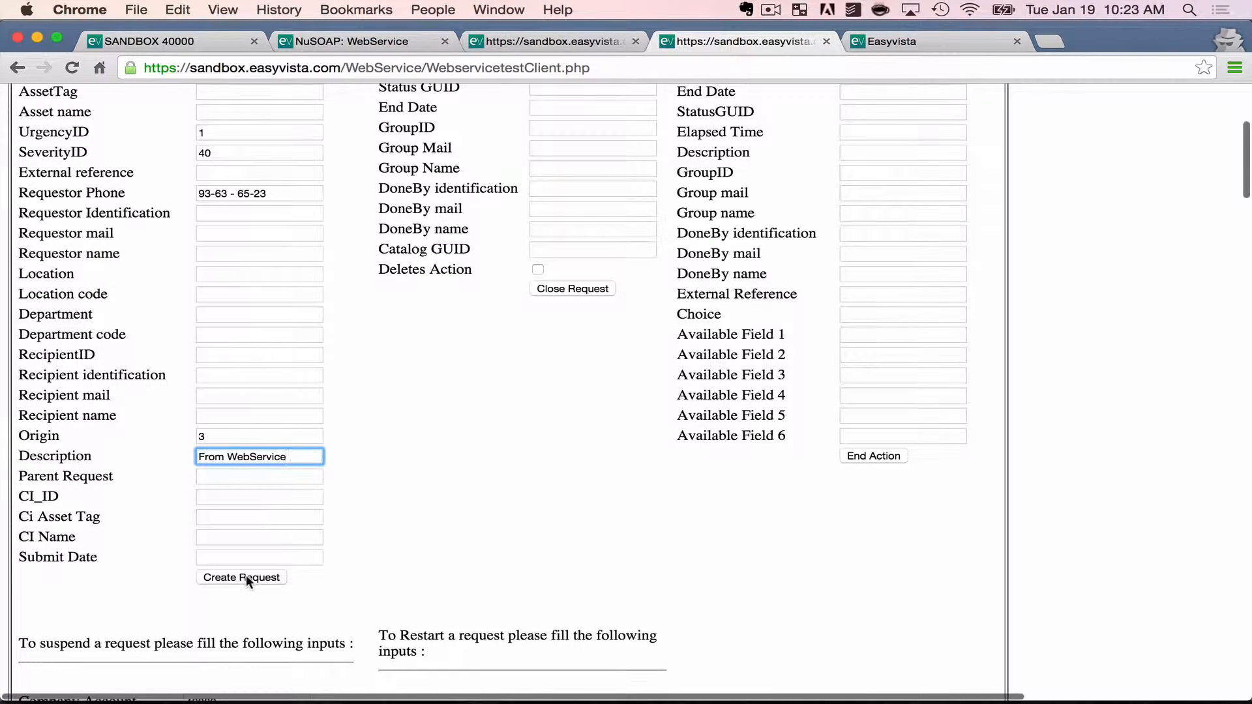
pyautogui.click(241, 577)
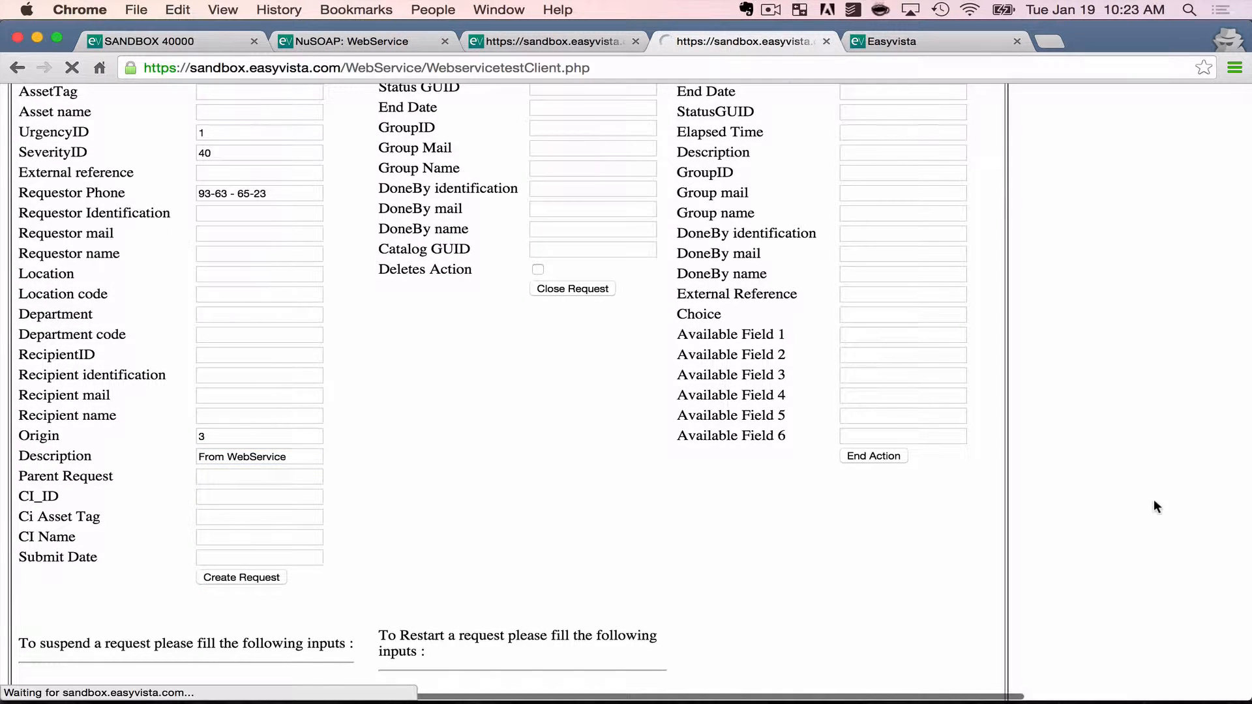
# - Select the returned incident number I160119_000003 and switch to the EasyVista tab
pyautogui.scroll(-3)
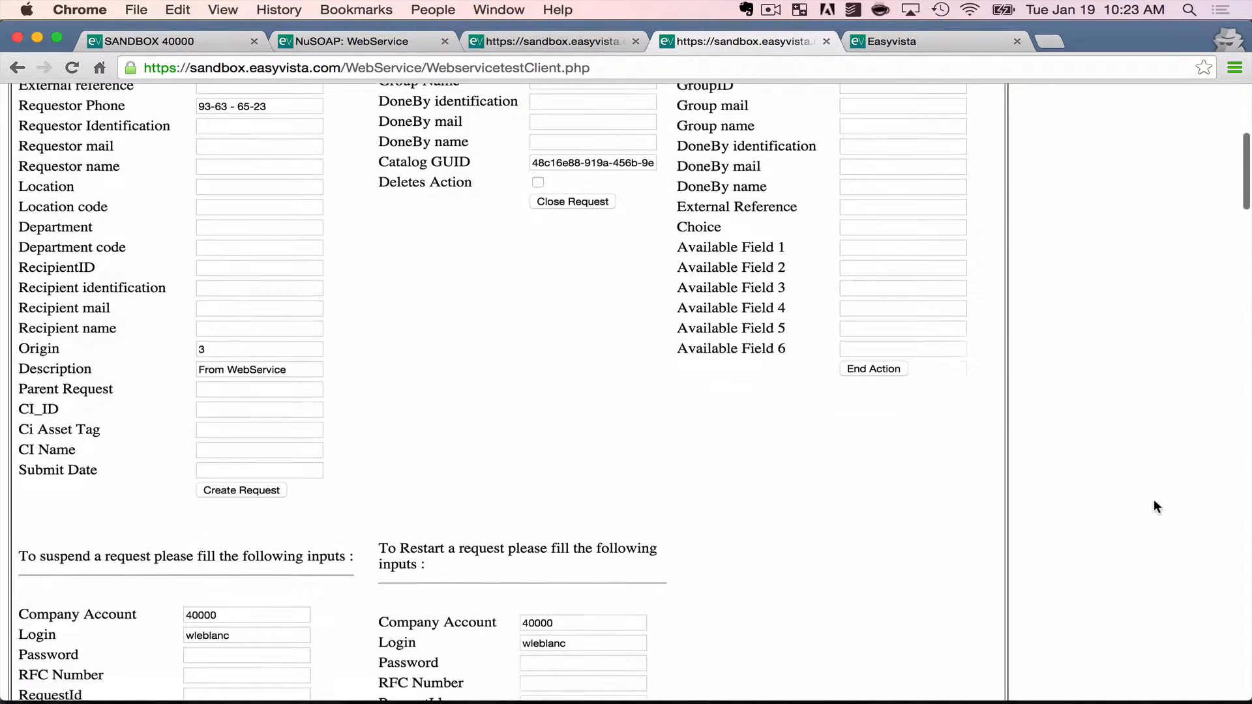
pyautogui.scroll(-3)
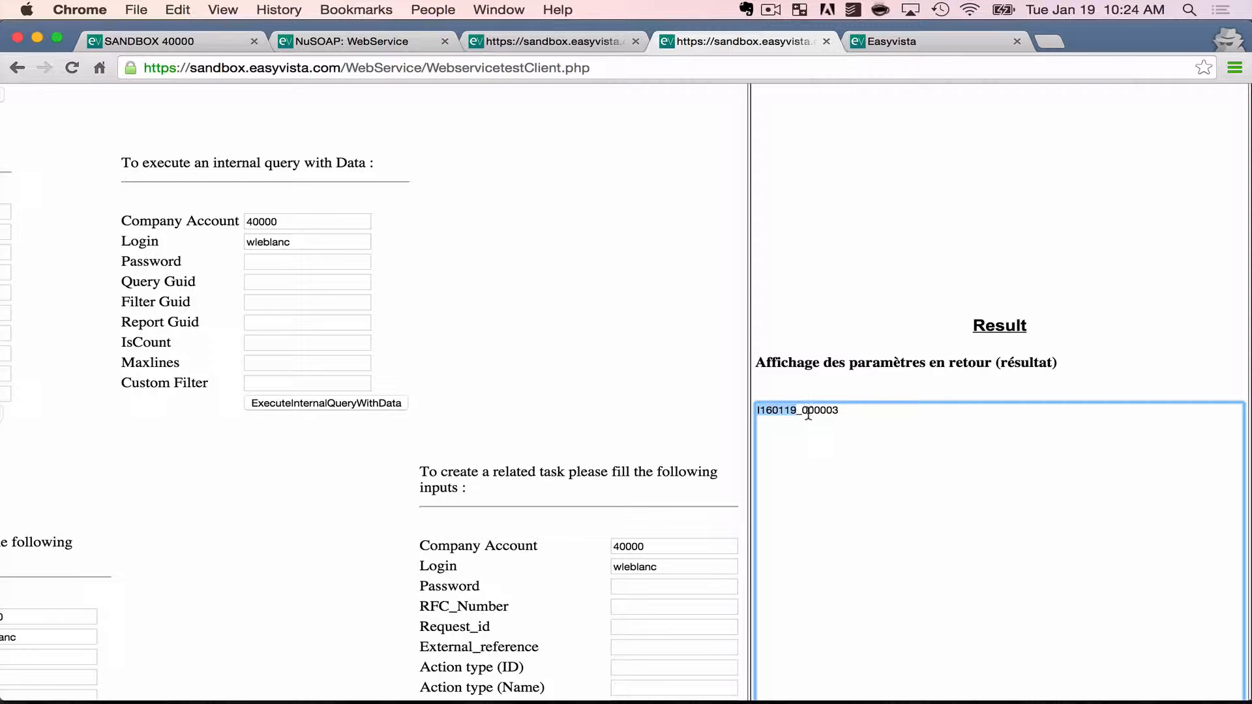
pyautogui.doubleClick(798, 410)
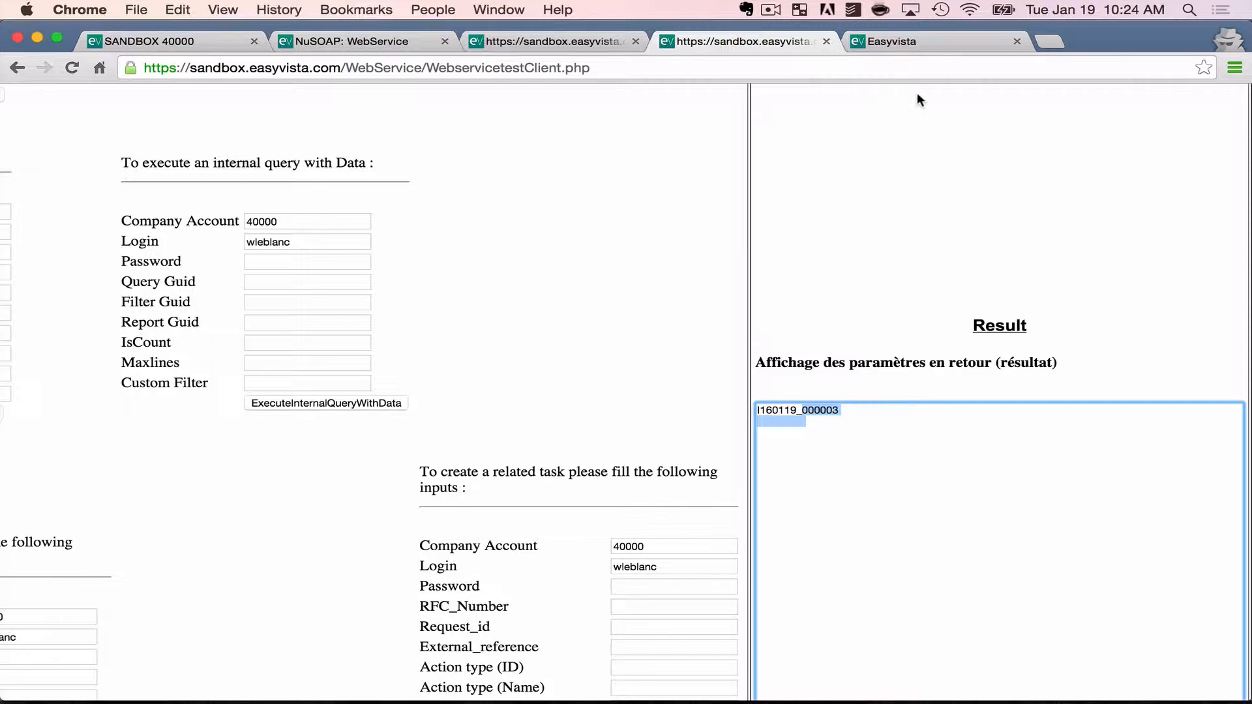
pyautogui.click(918, 40)
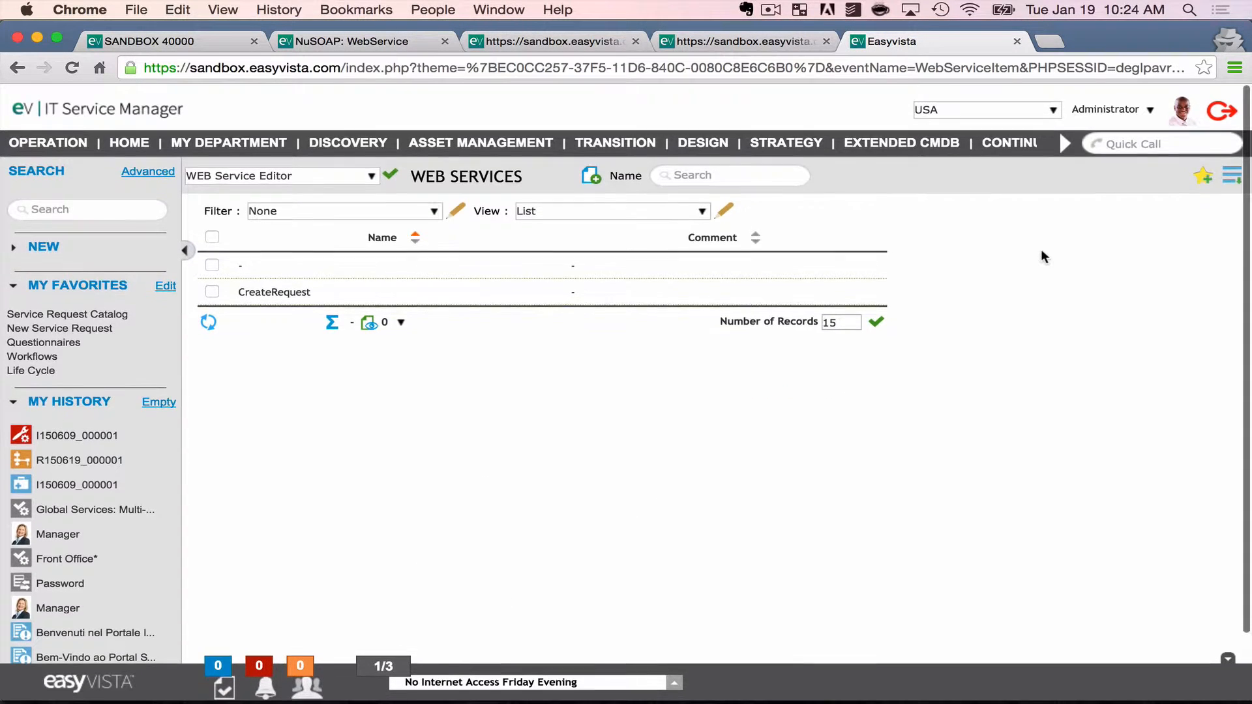
# - Search I160119_000003, open the incident, and select its From WebService description
pyautogui.write('I160119_000003')
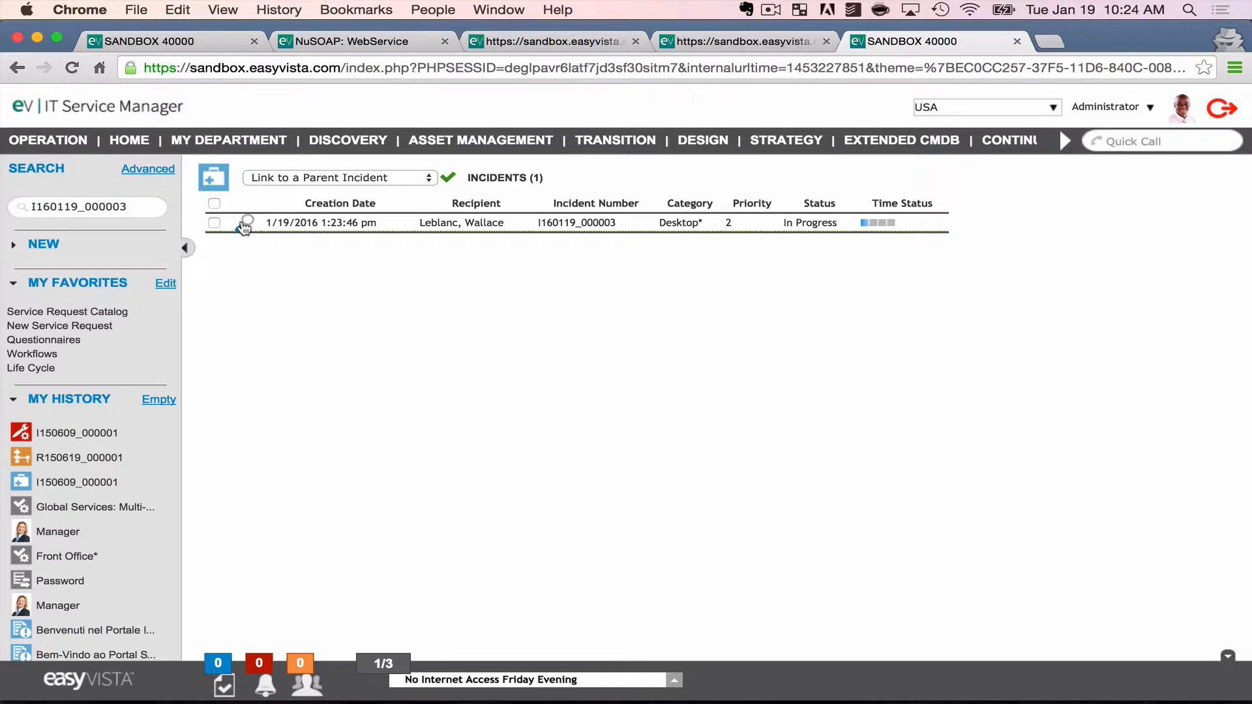
pyautogui.click(576, 223)
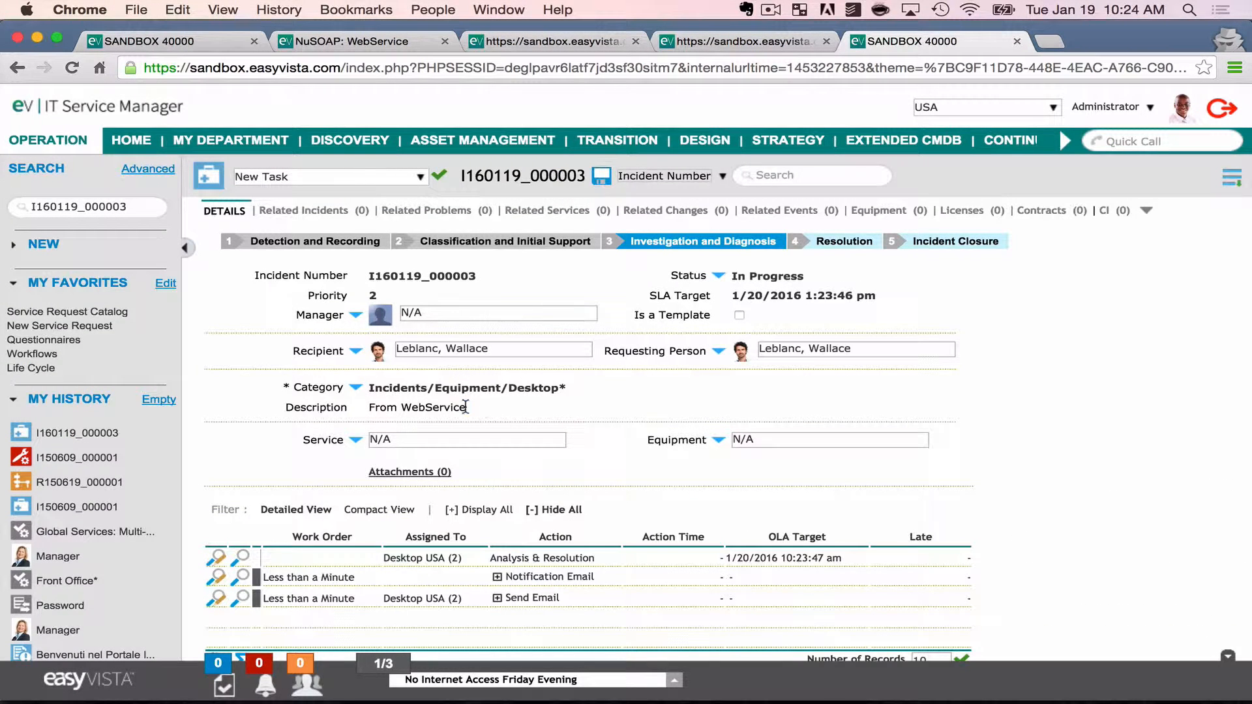
pyautogui.doubleClick(418, 407)
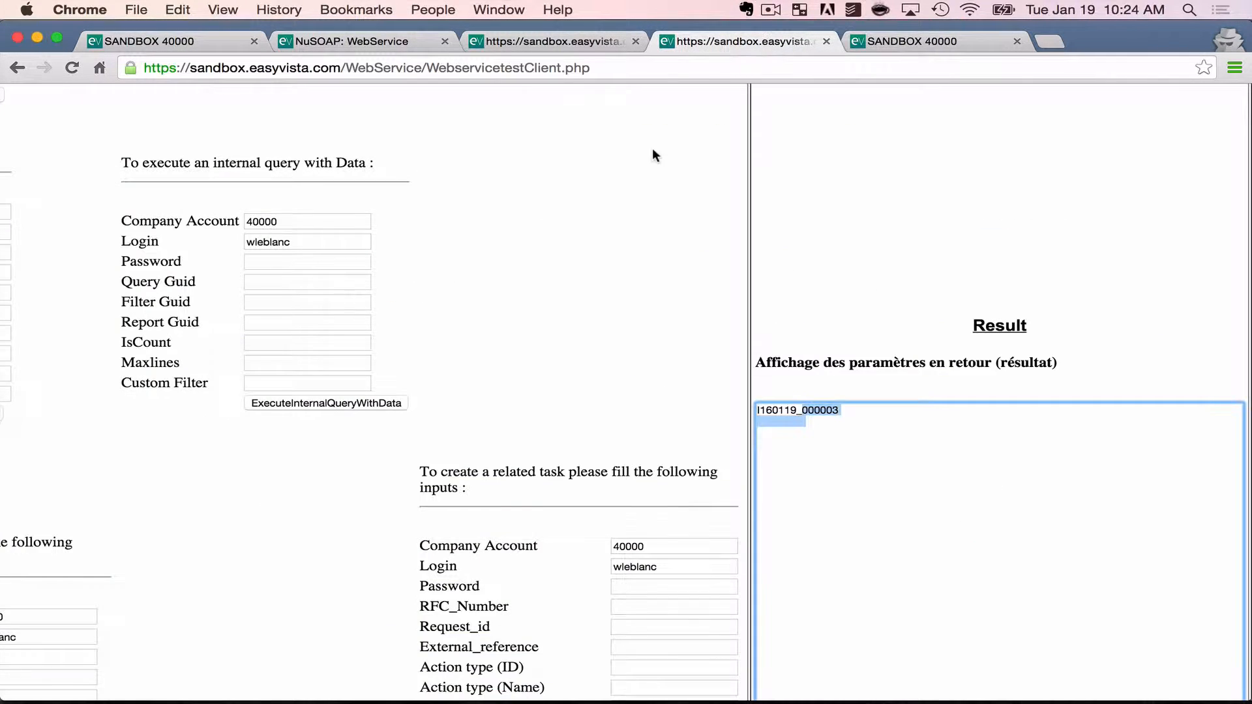
# - Select the Catalog_GUID value at the top of the test client form
pyautogui.scroll(3)
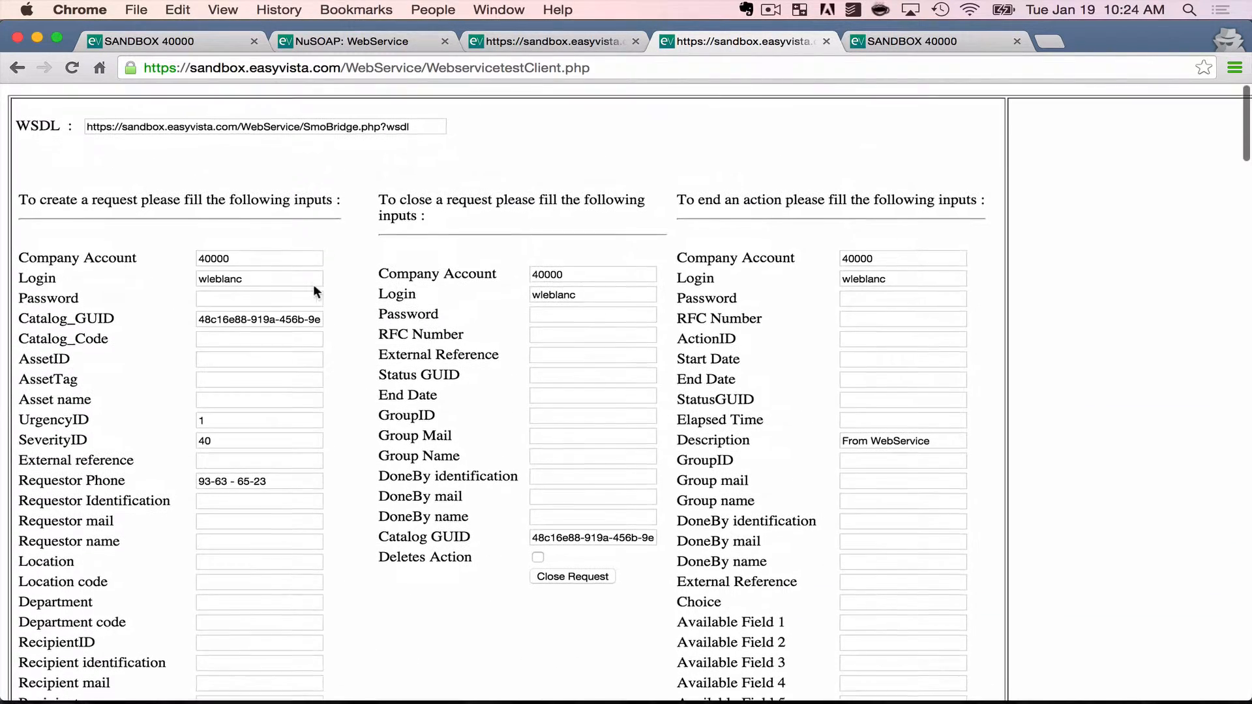
pyautogui.tripleClick(259, 314)
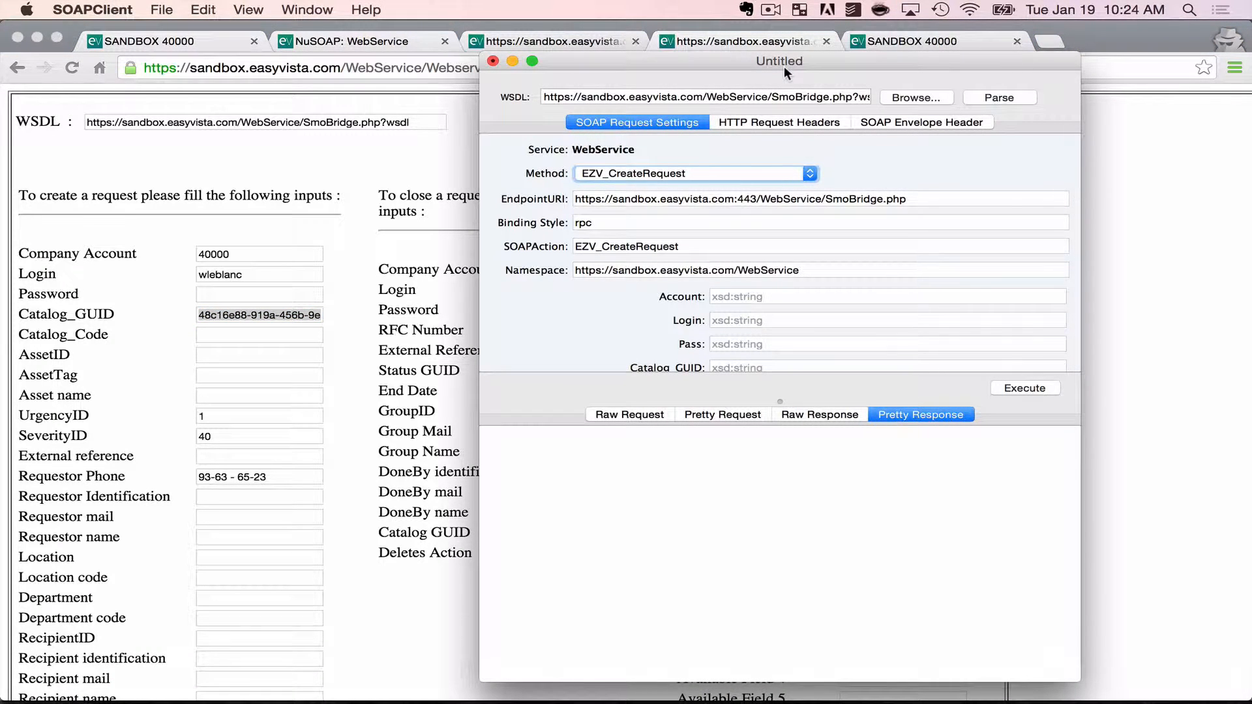
pyautogui.moveTo(828, 142)
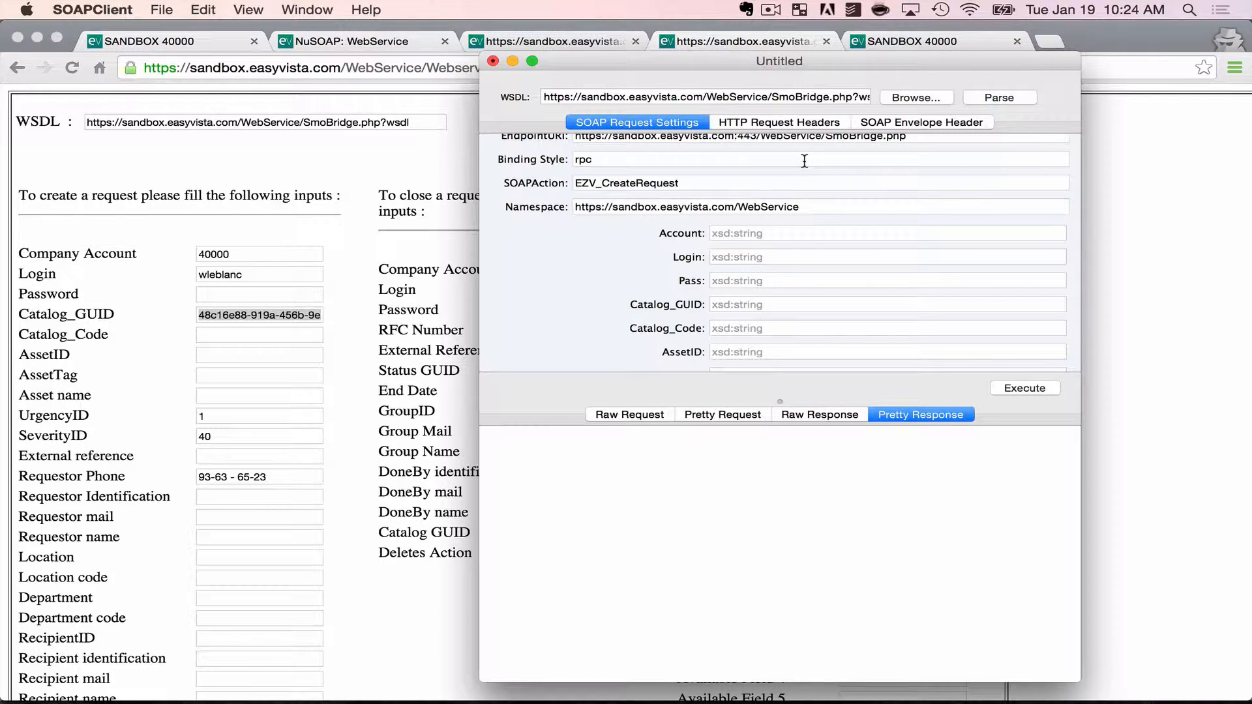
pyautogui.moveTo(737, 369)
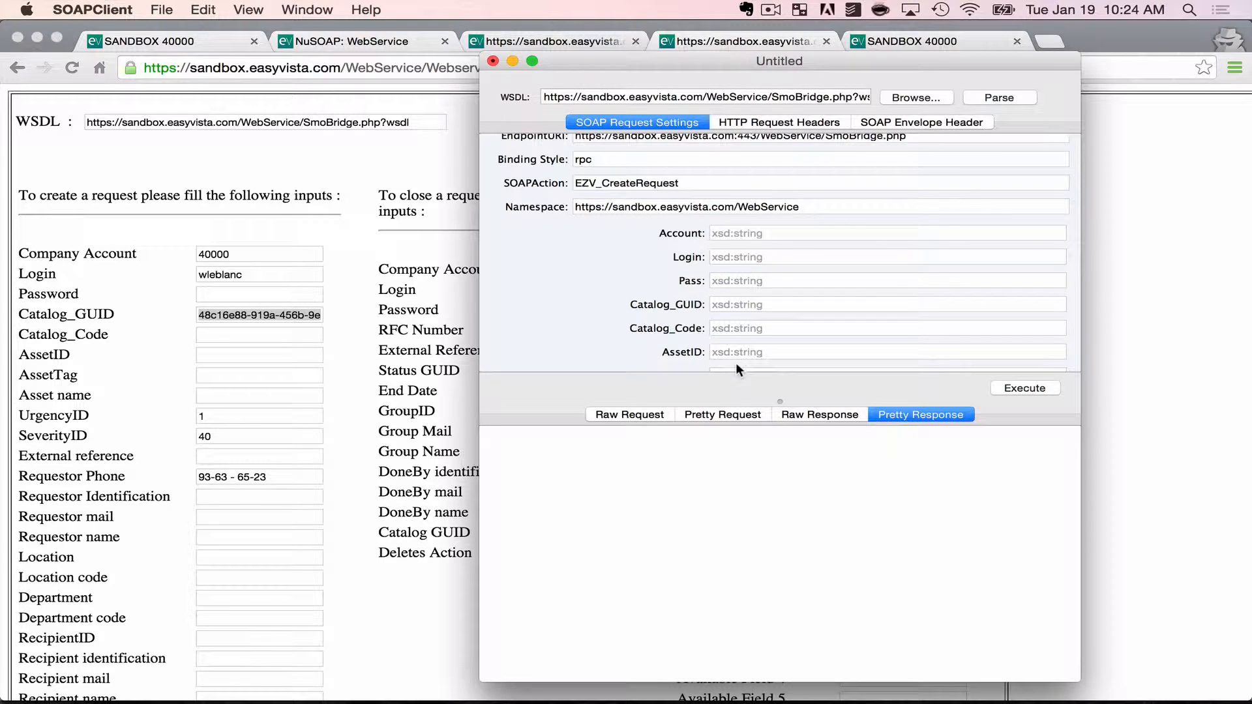
pyautogui.click(886, 232)
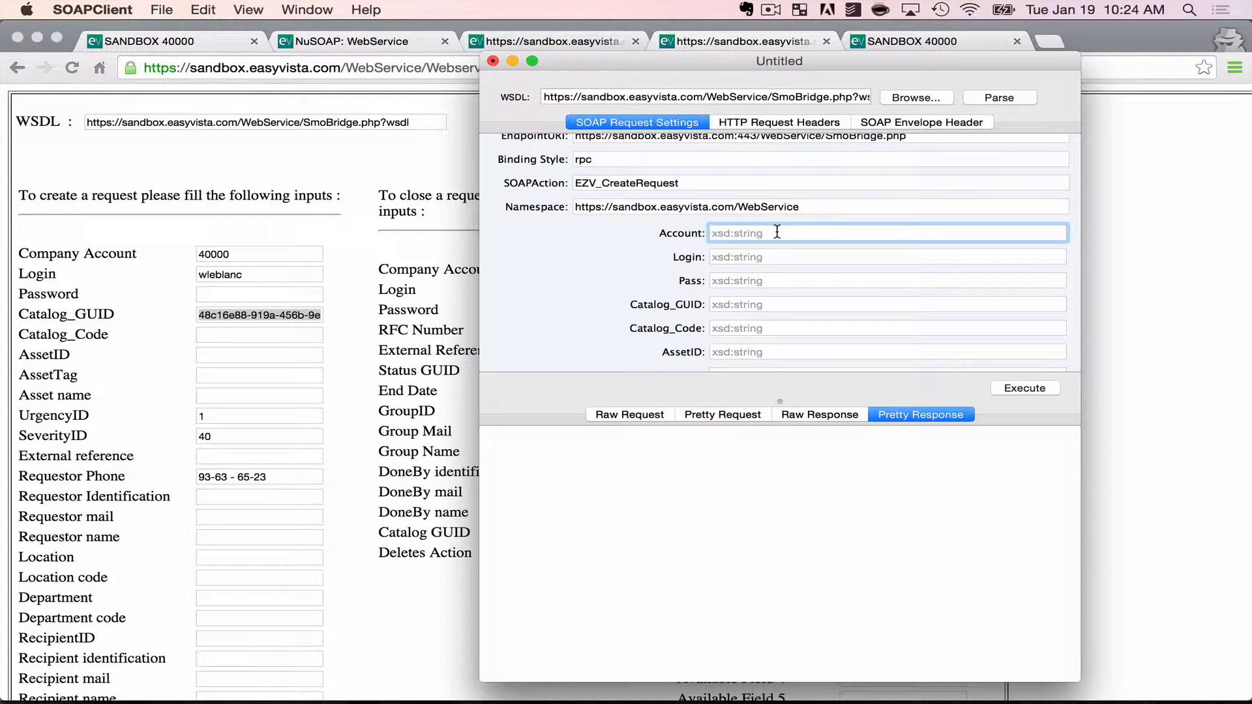
pyautogui.write('40000')
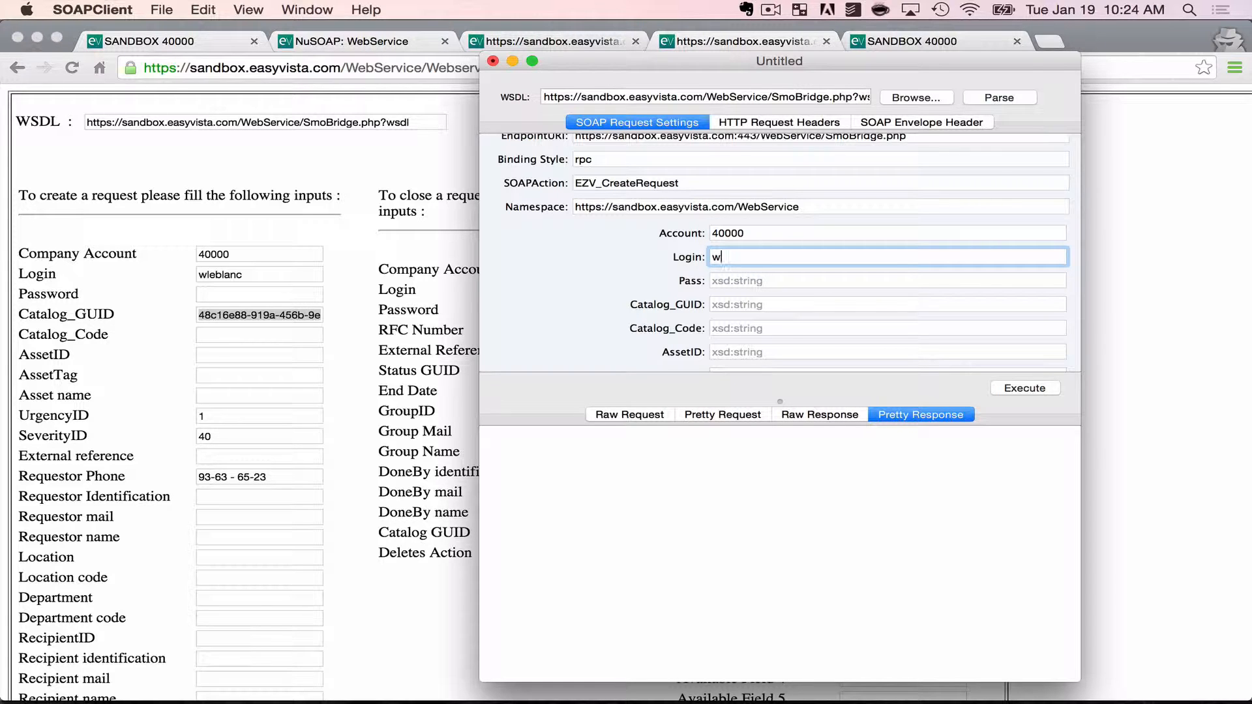
pyautogui.write('lebl')
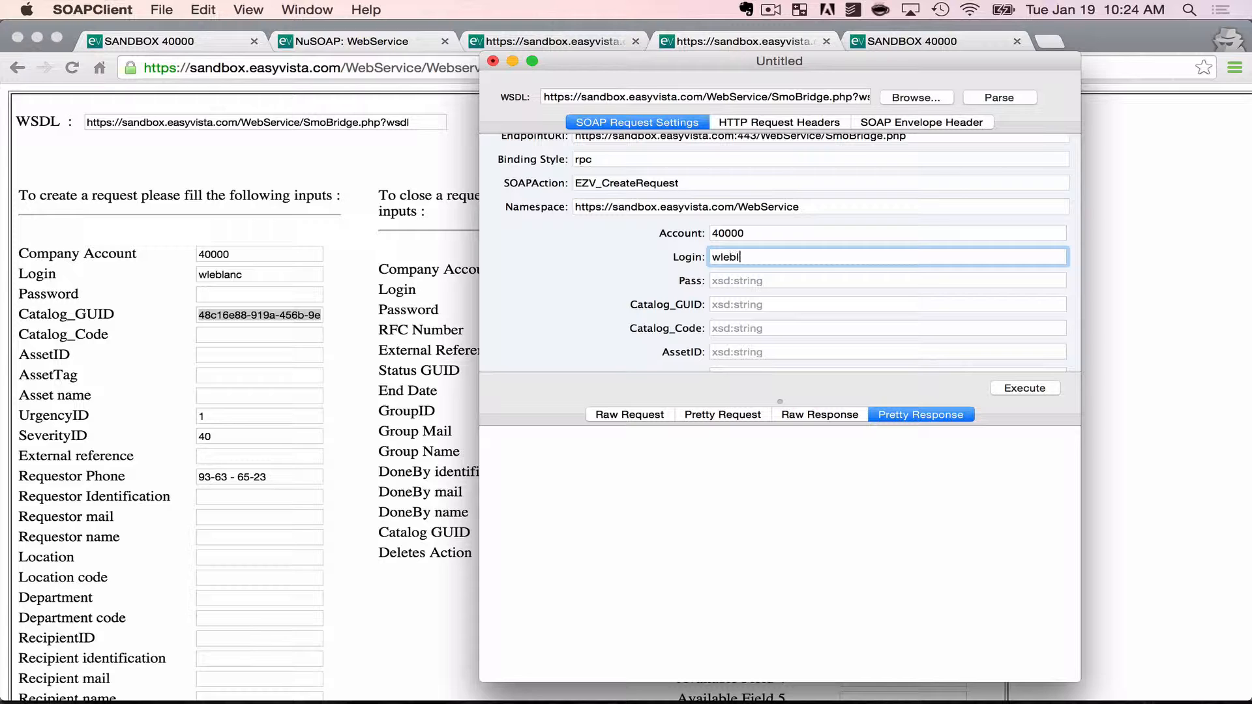
pyautogui.click(879, 305)
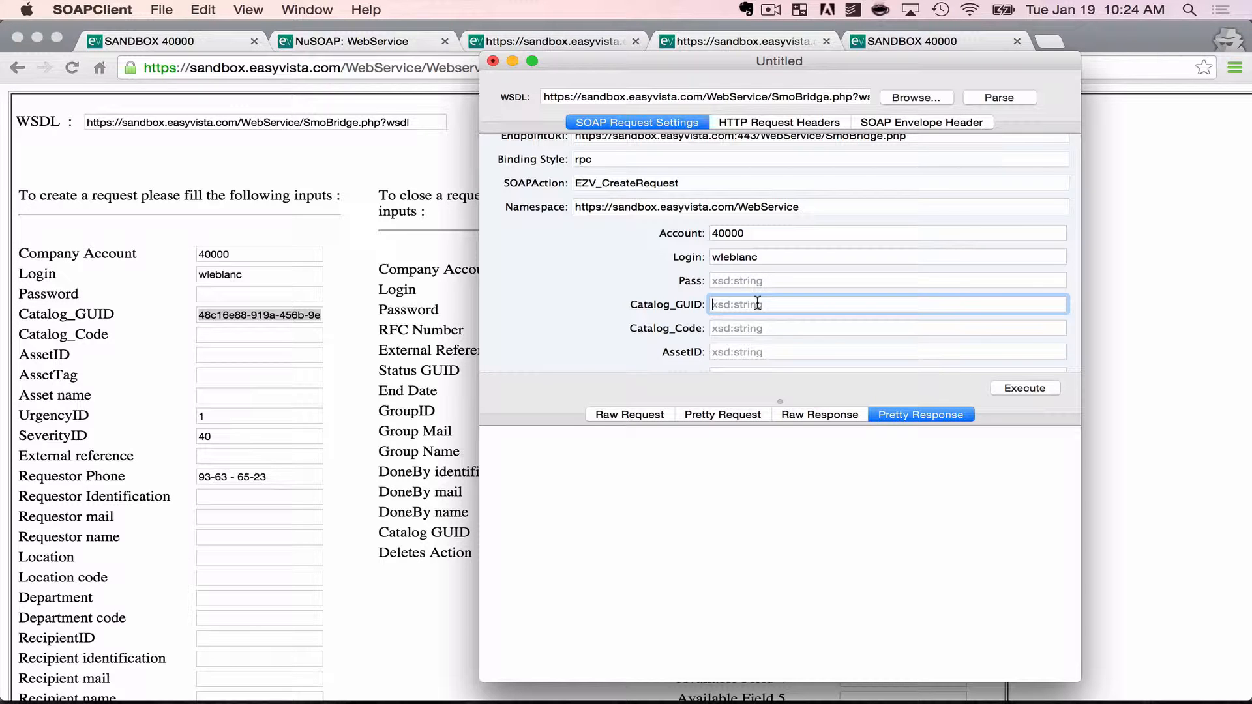
pyautogui.scroll(-3)
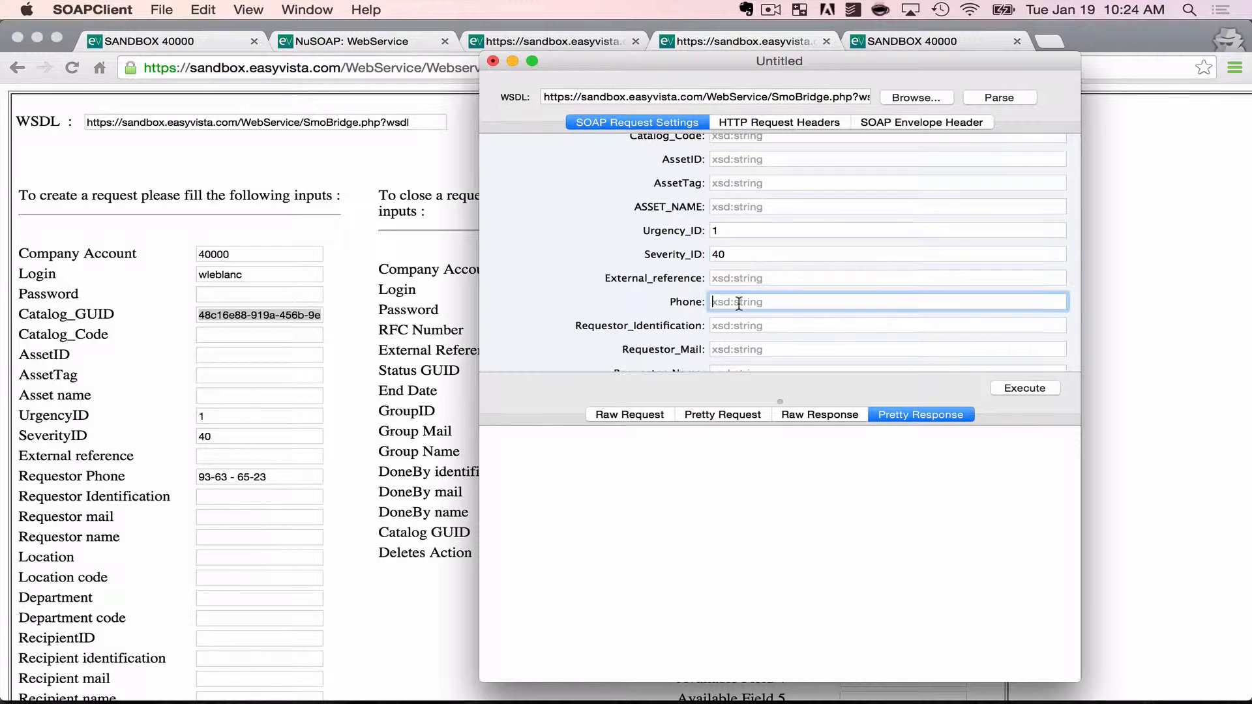
pyautogui.write('93')
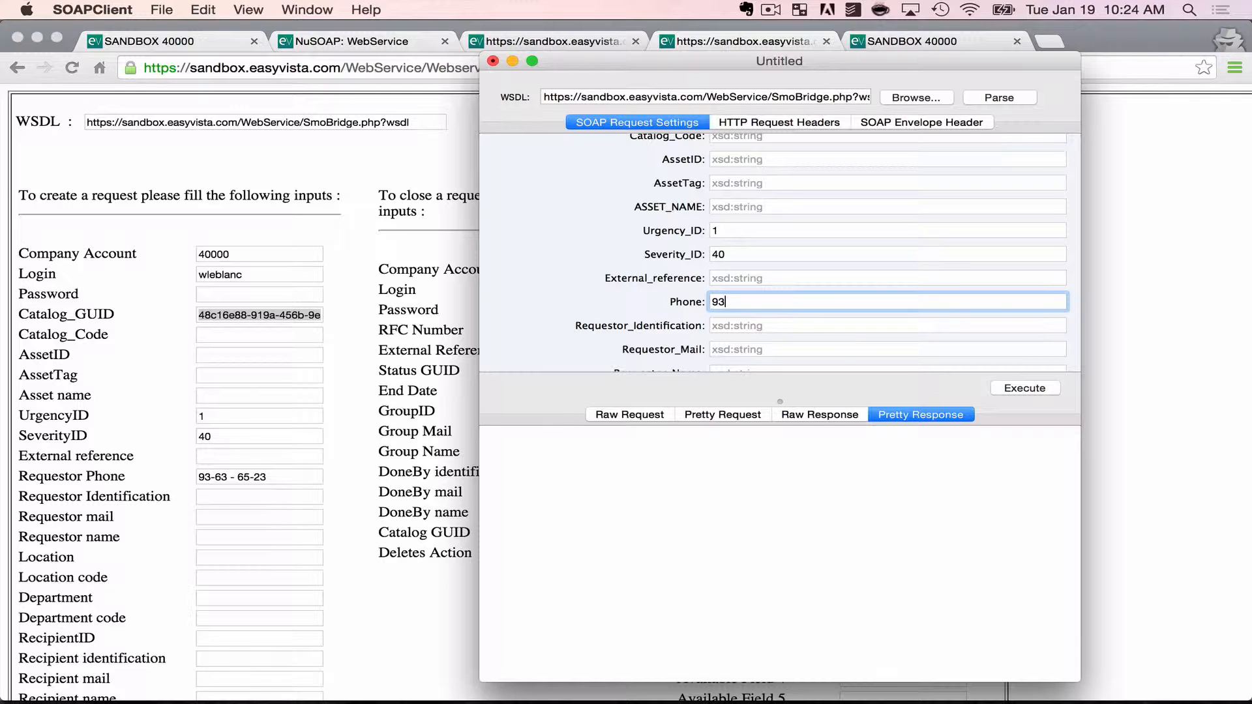
pyautogui.write('-')
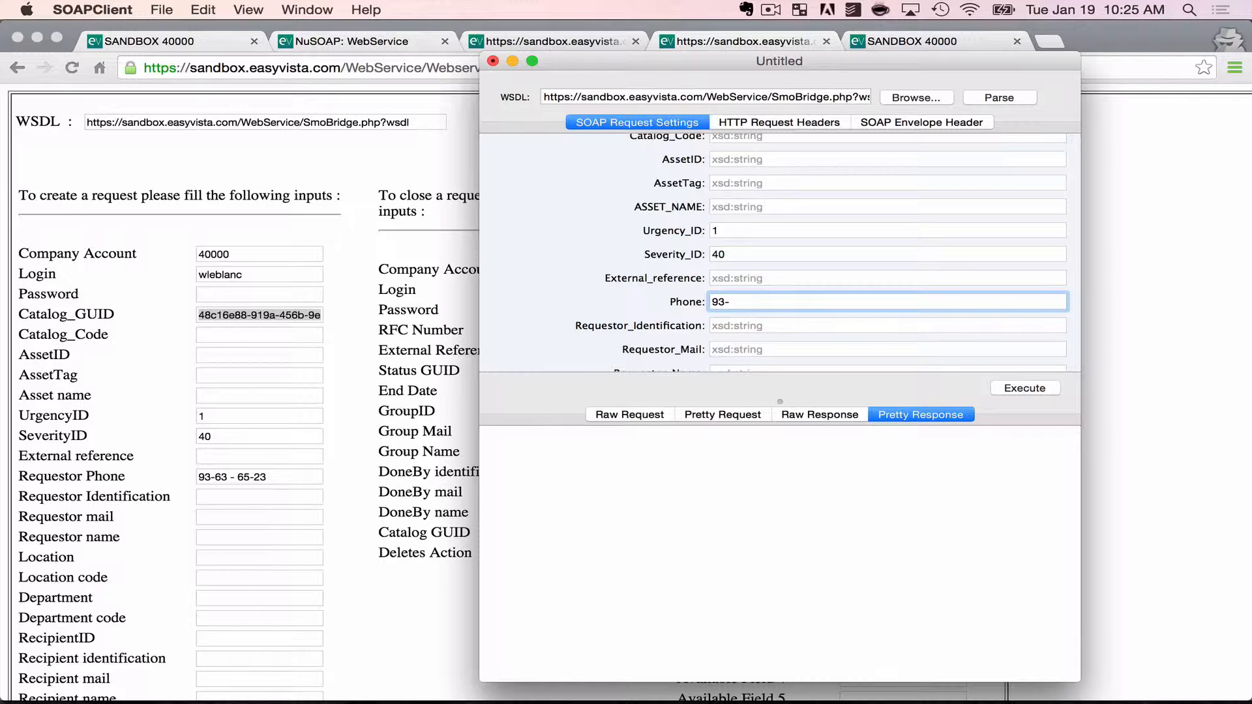
pyautogui.write('1')
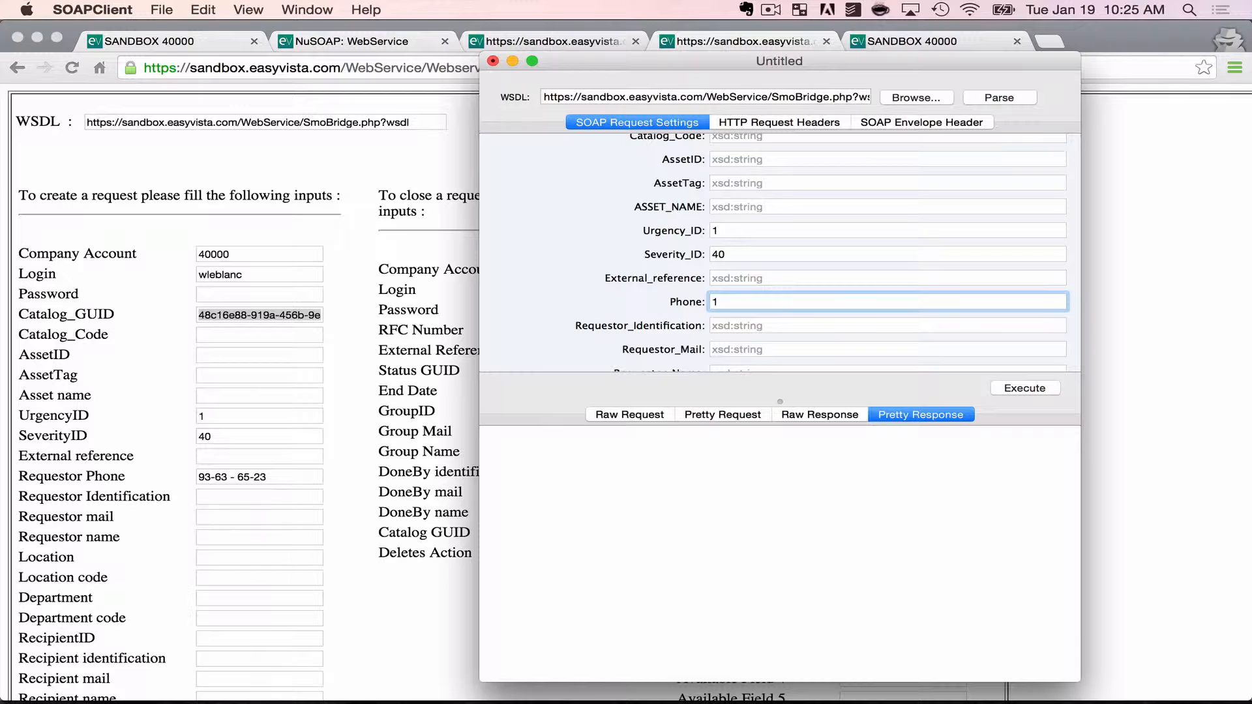
pyautogui.write('8')
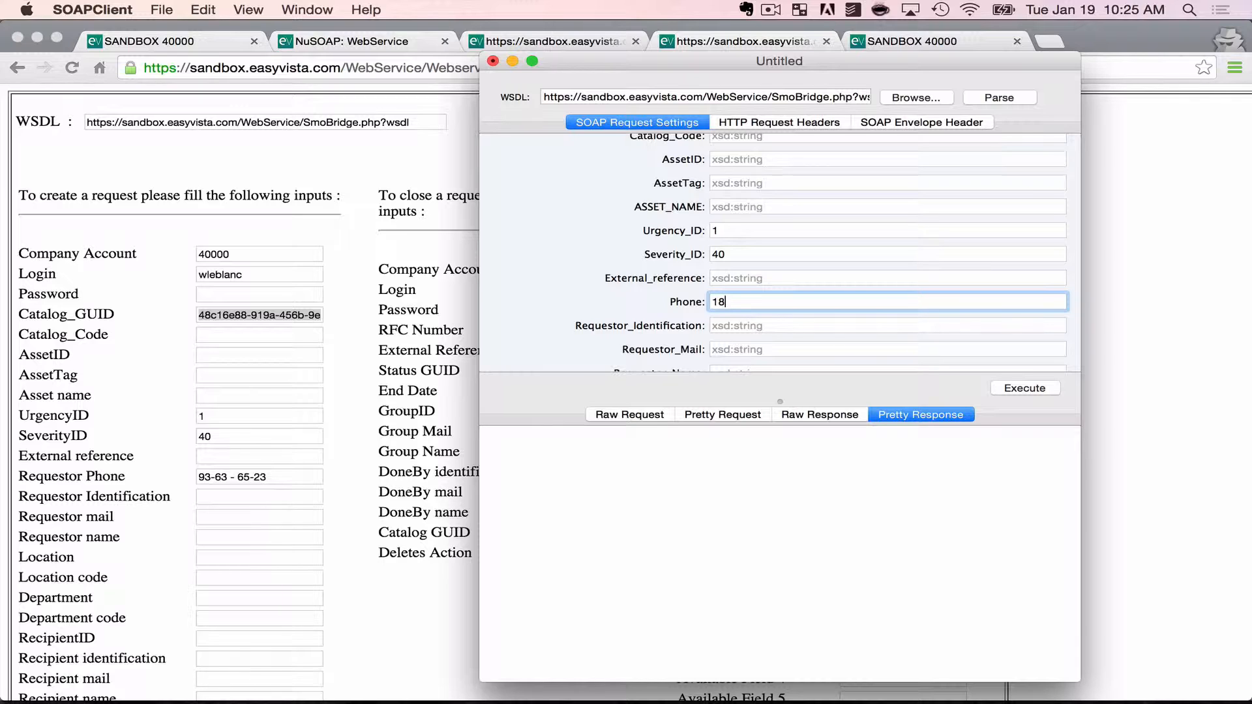
pyautogui.write('08')
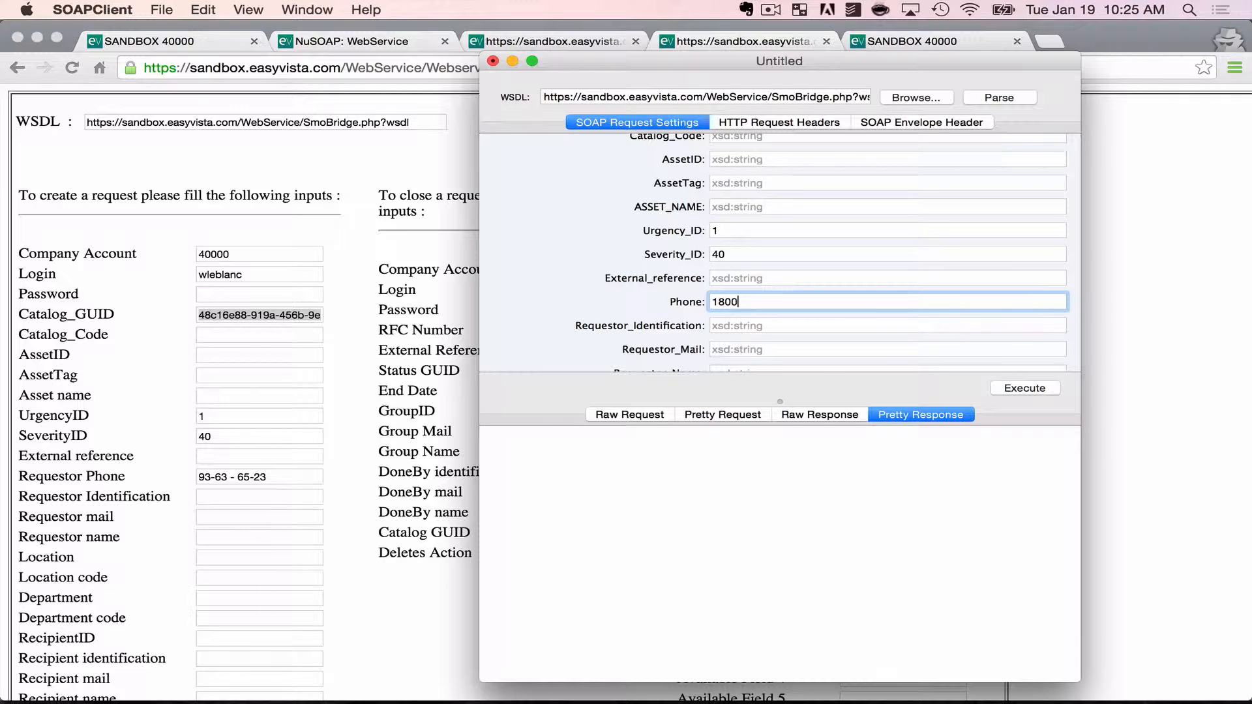
pyautogui.write('000000')
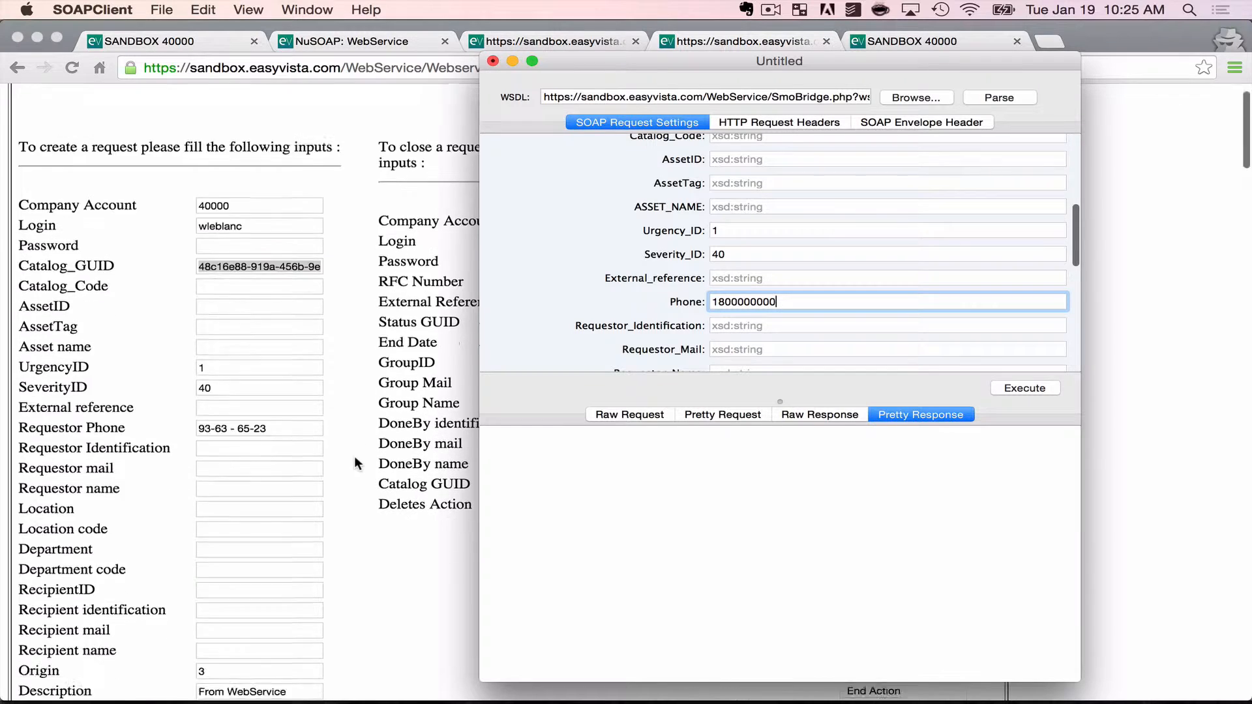
# - Enter 'from SOAP Web Service' as the request Description
pyautogui.scroll(-3)
pyautogui.write('3')
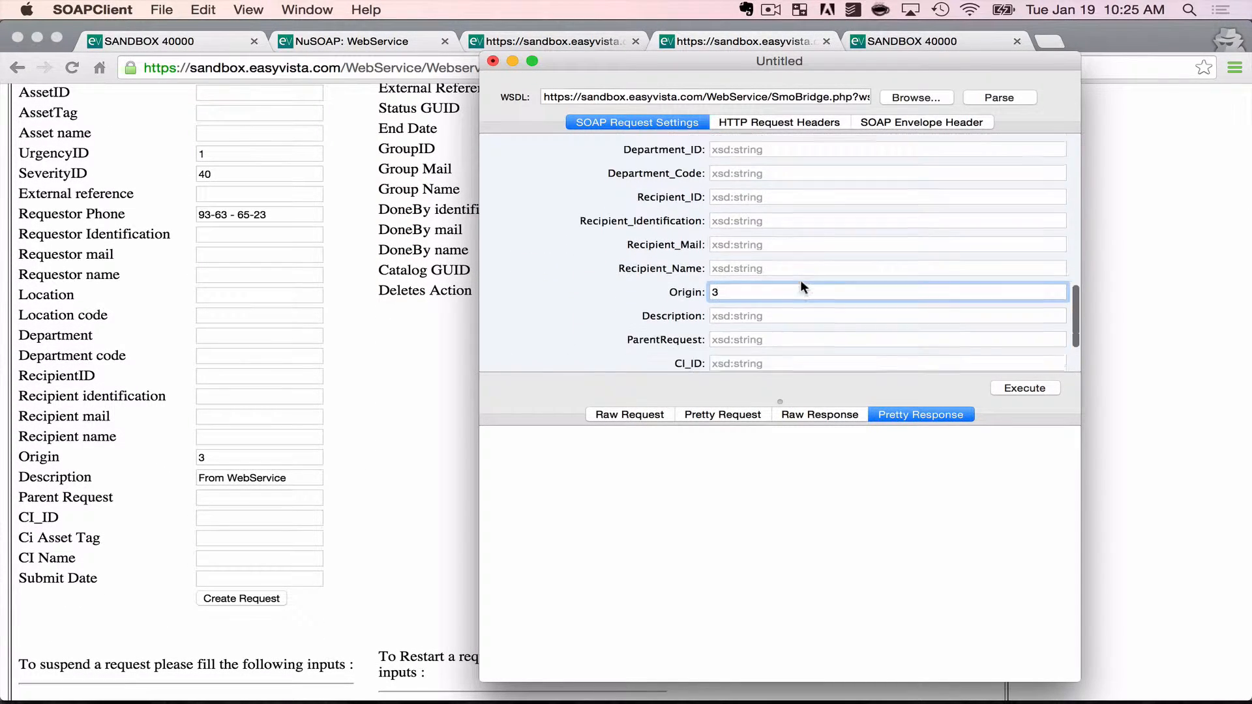
pyautogui.scroll(-3)
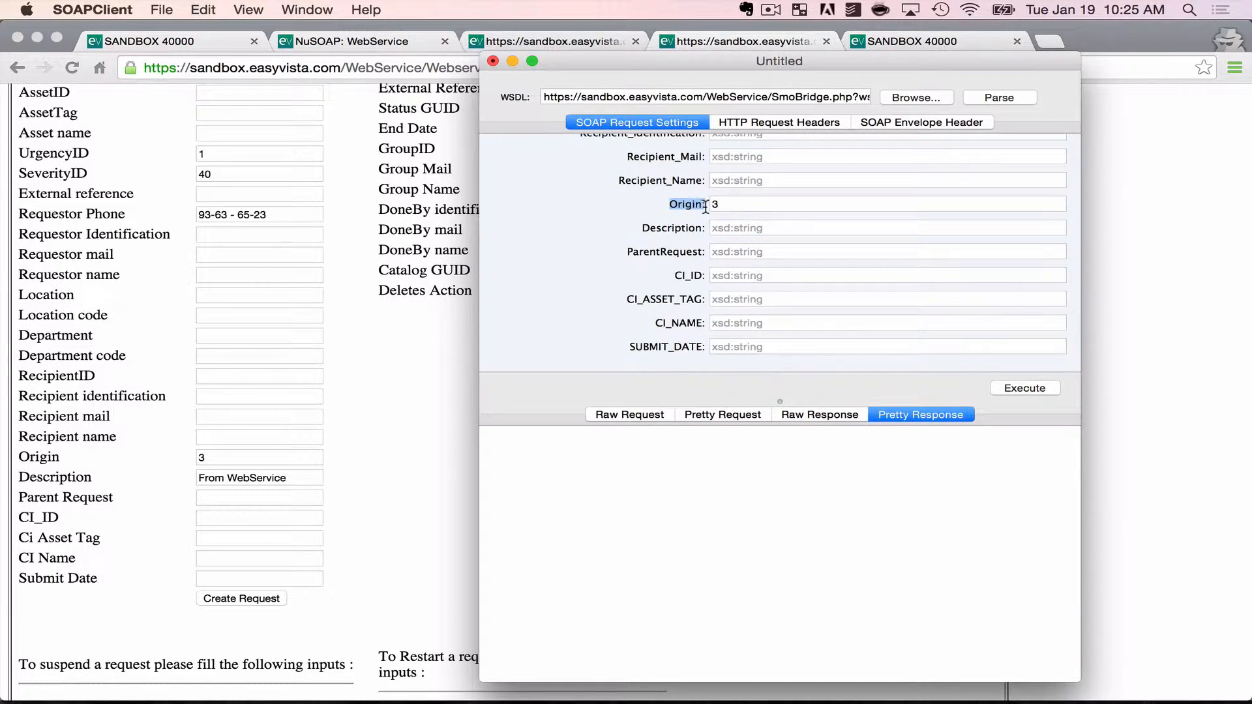
pyautogui.click(887, 227)
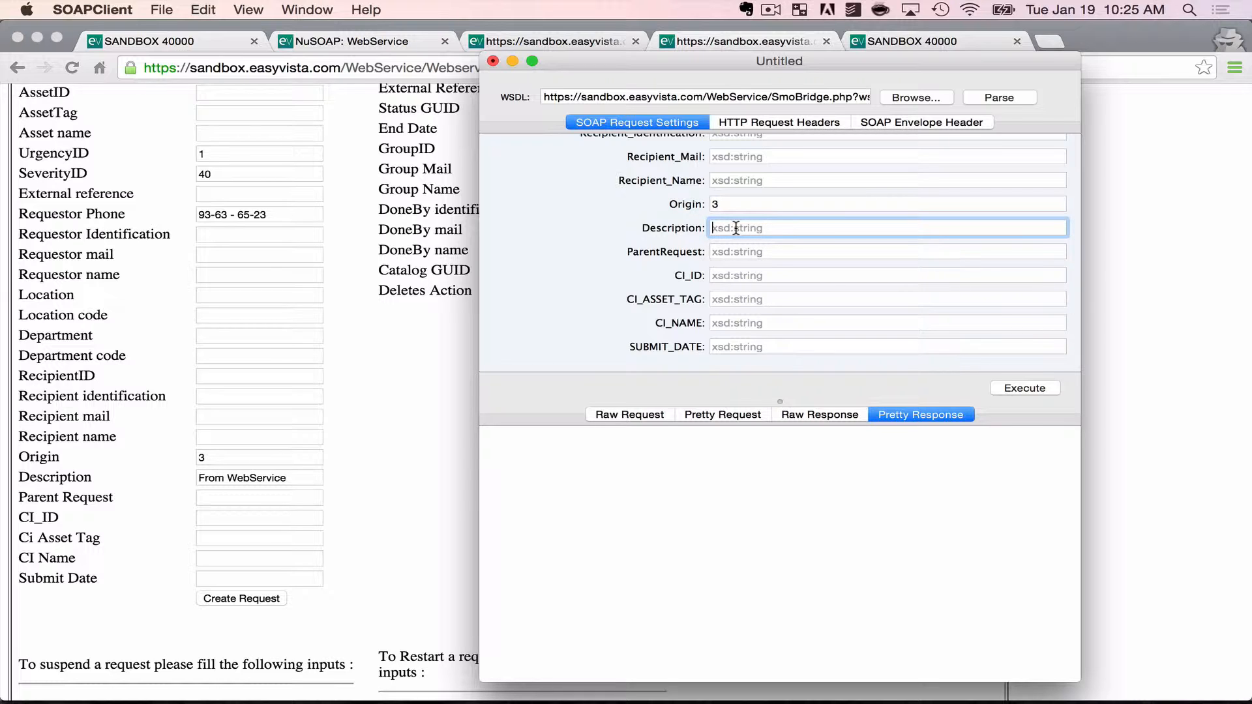
pyautogui.write('from')
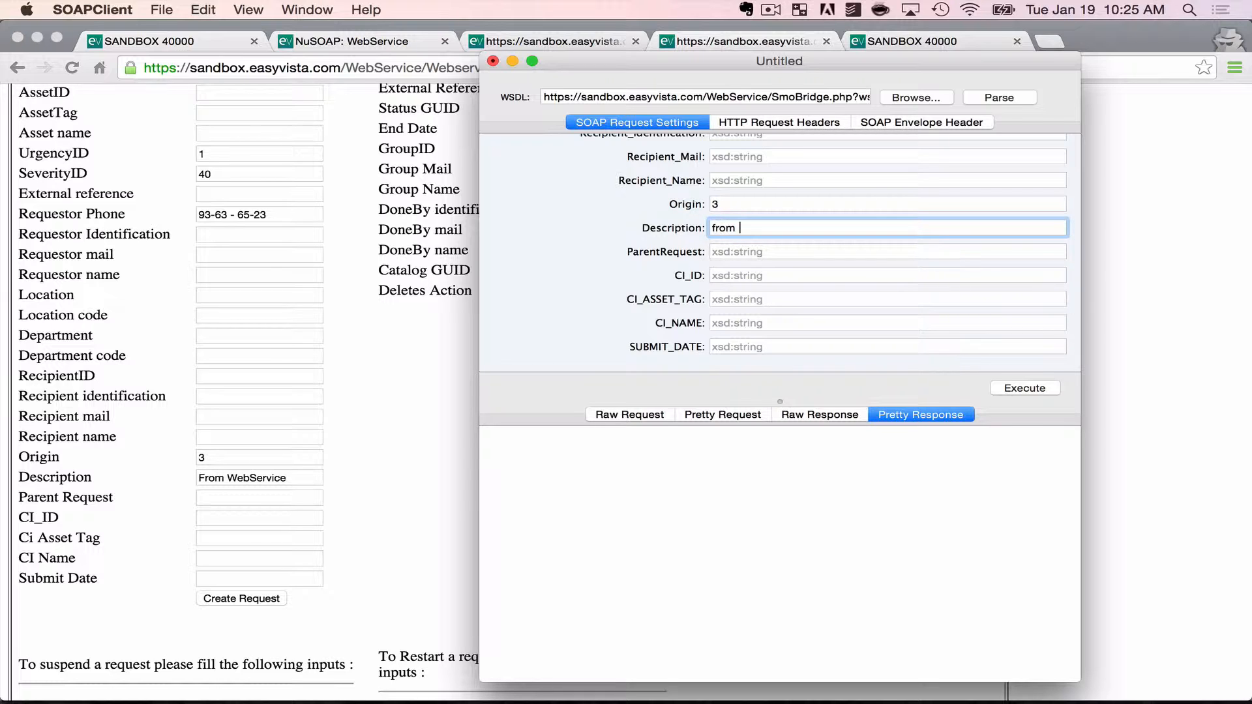
pyautogui.write('SOAP')
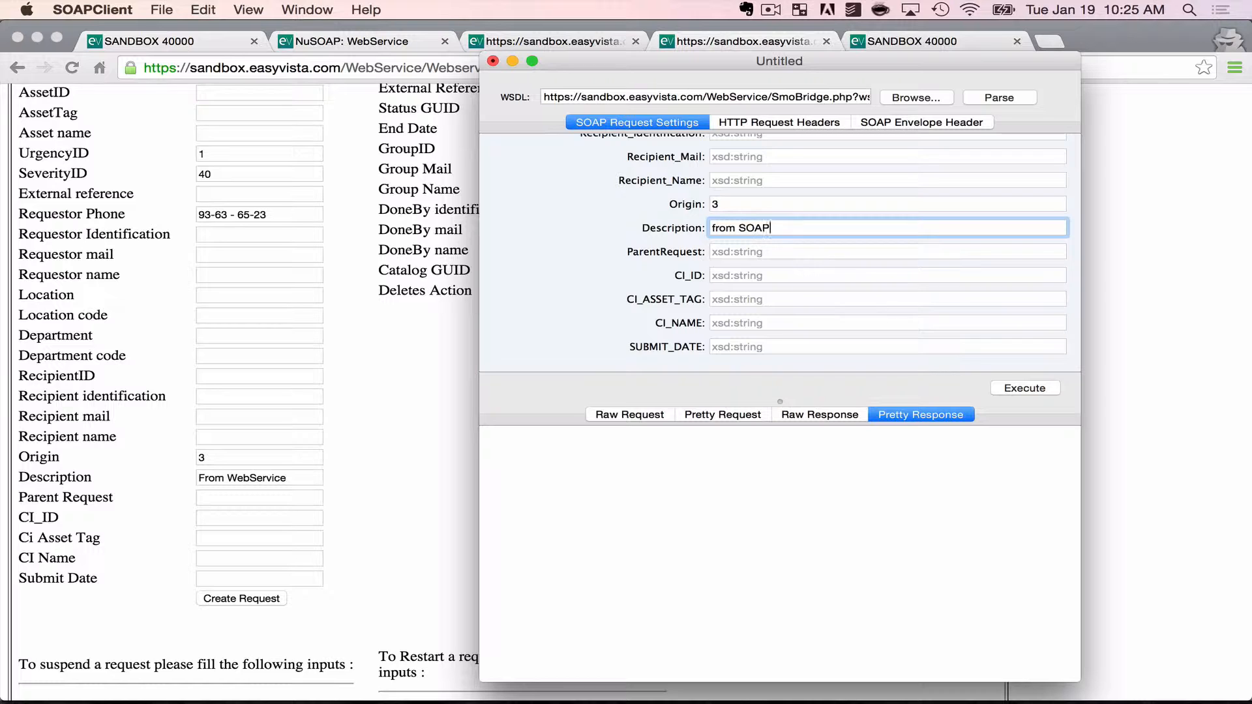
pyautogui.write('Web Ser')
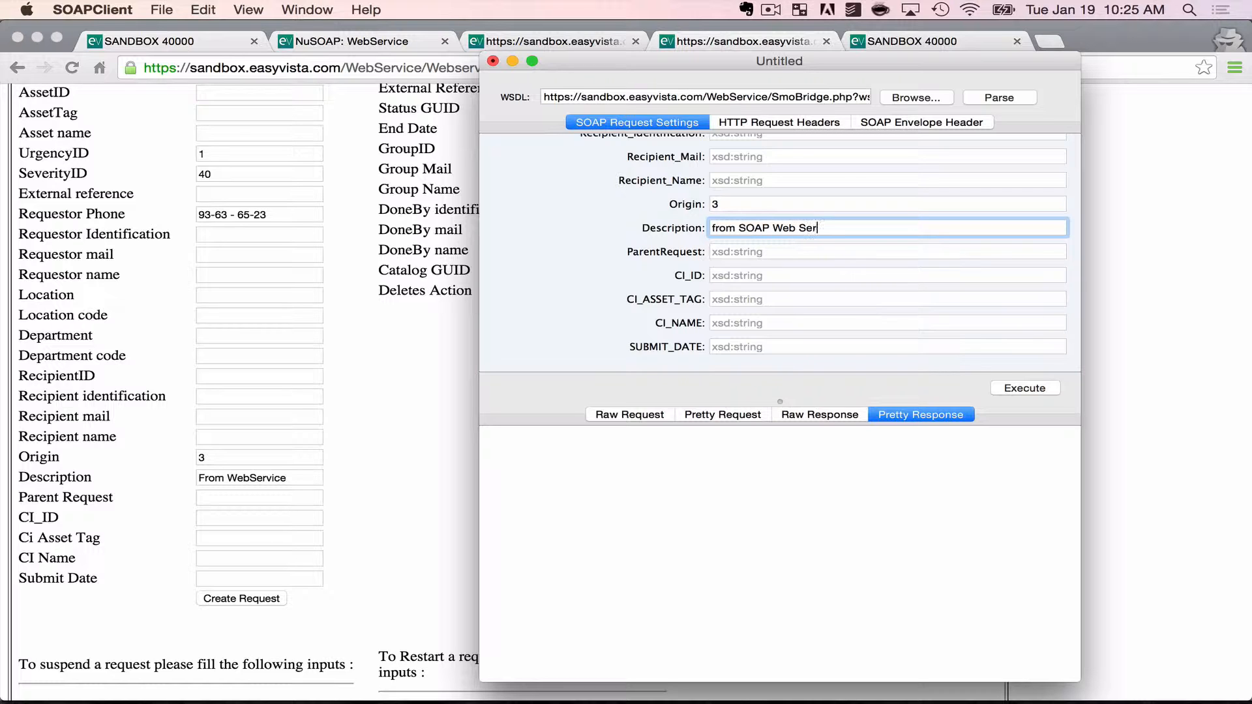
pyautogui.write('vice')
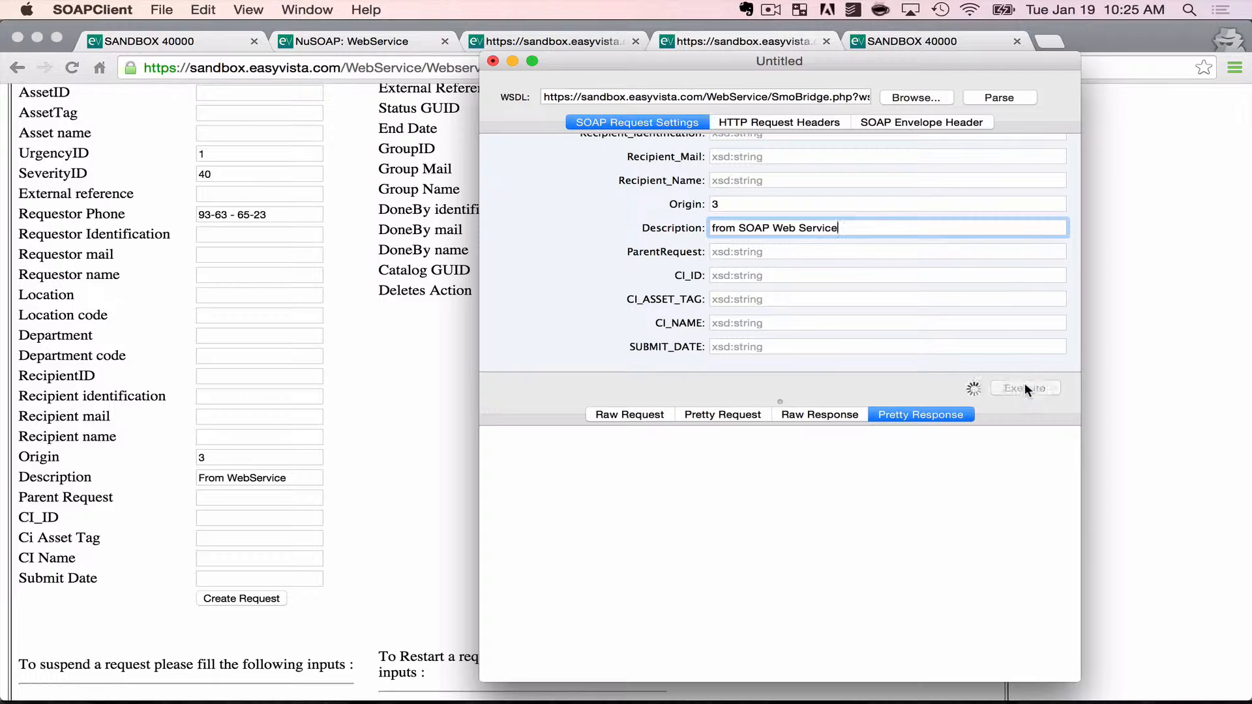
pyautogui.moveTo(865, 392)
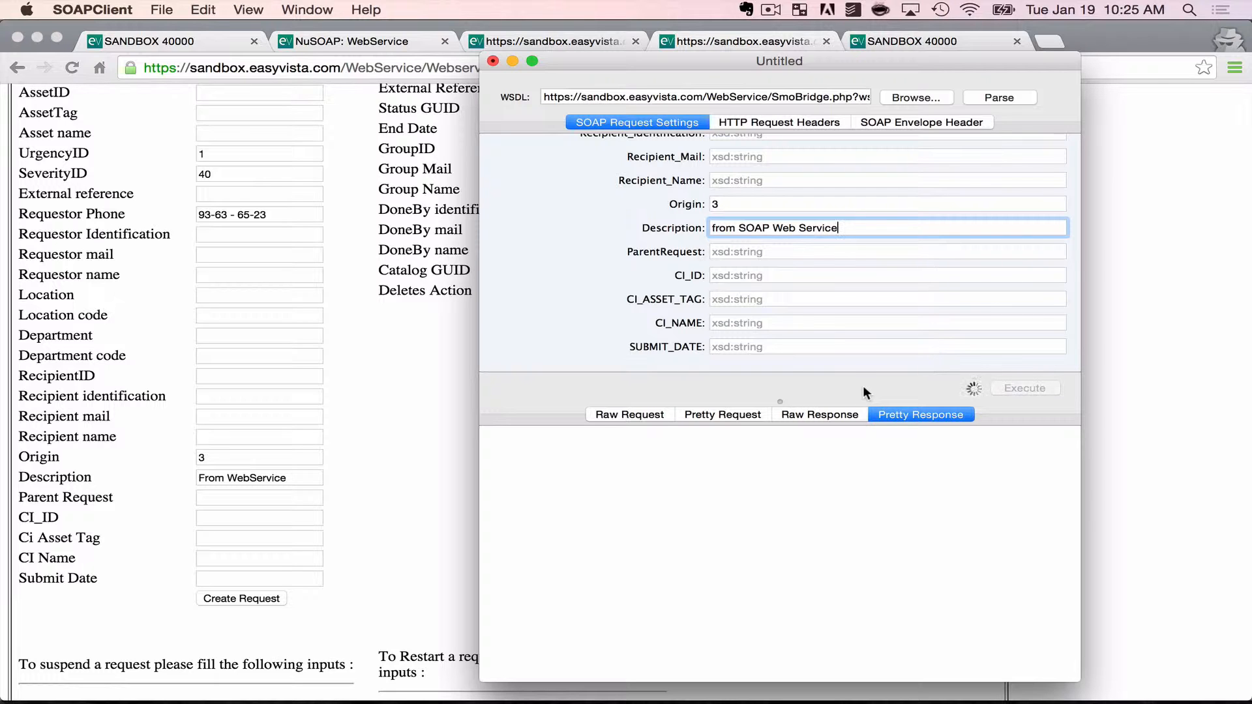
# - Execute the create-incident request in SOAPClient and wait for the EasyVista response
pyautogui.click(1025, 388)
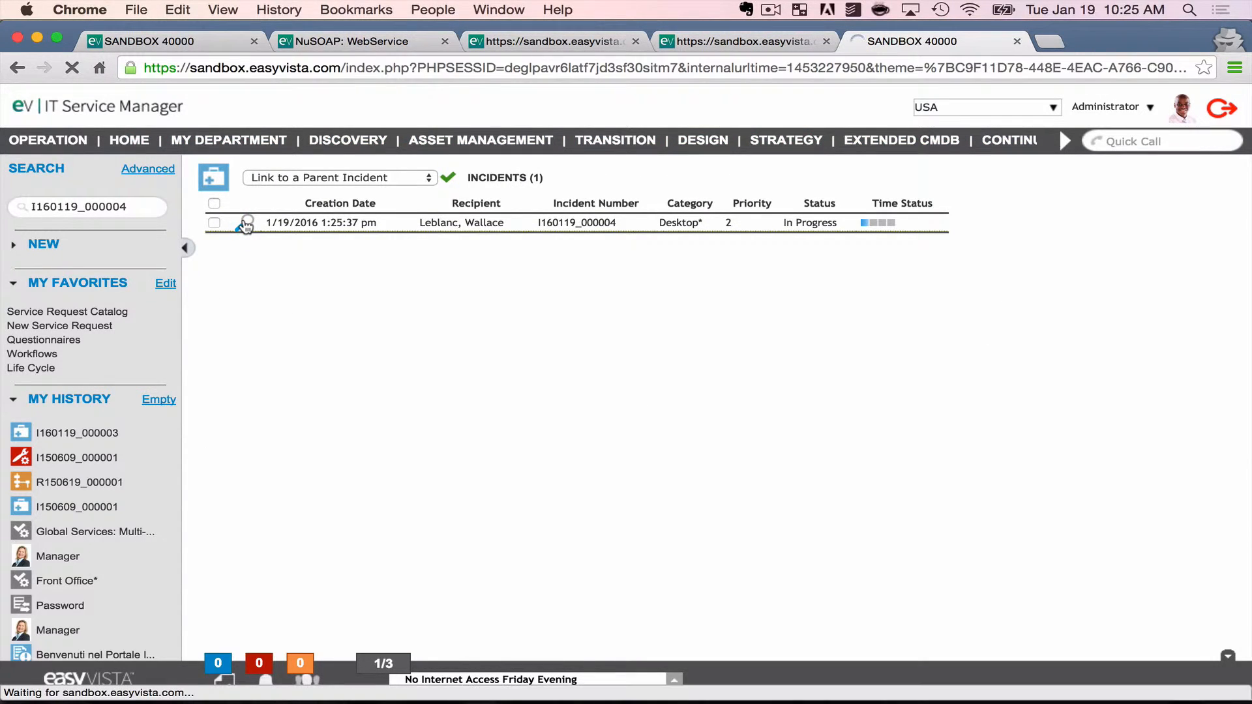
# - Open incident I160119_000004 from the search results to view its 'from SOAP Web Service' description
pyautogui.click(577, 223)
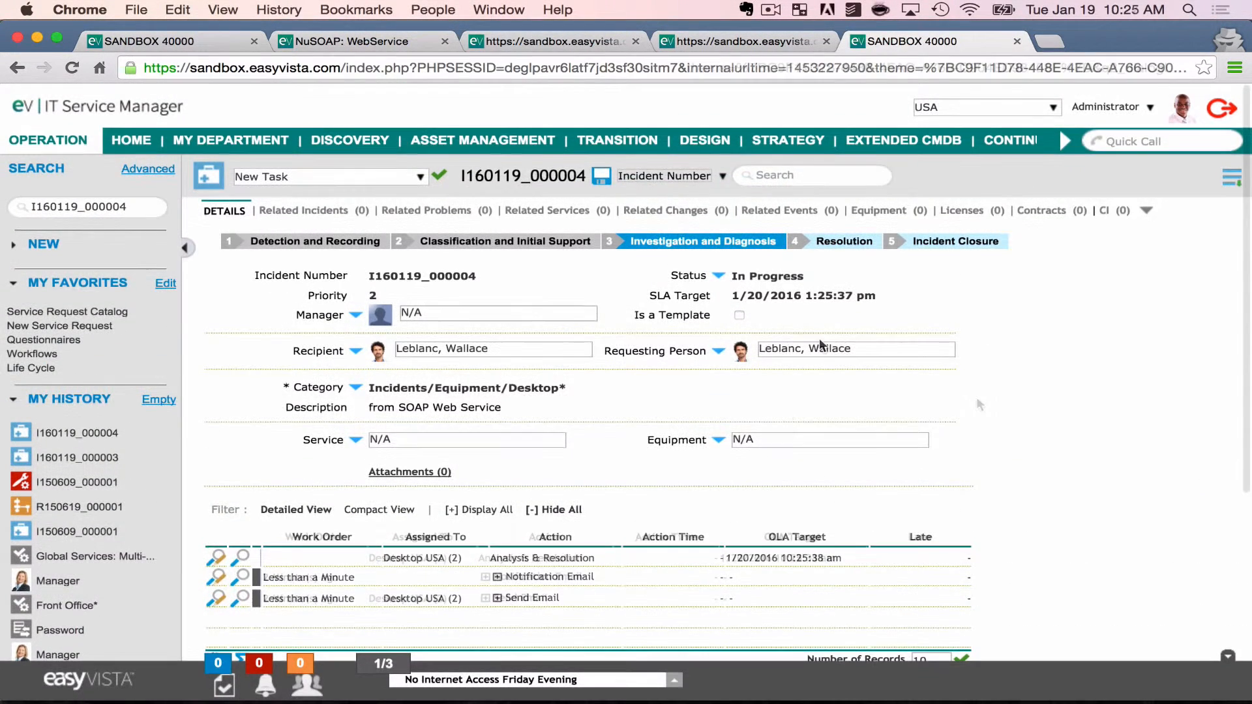